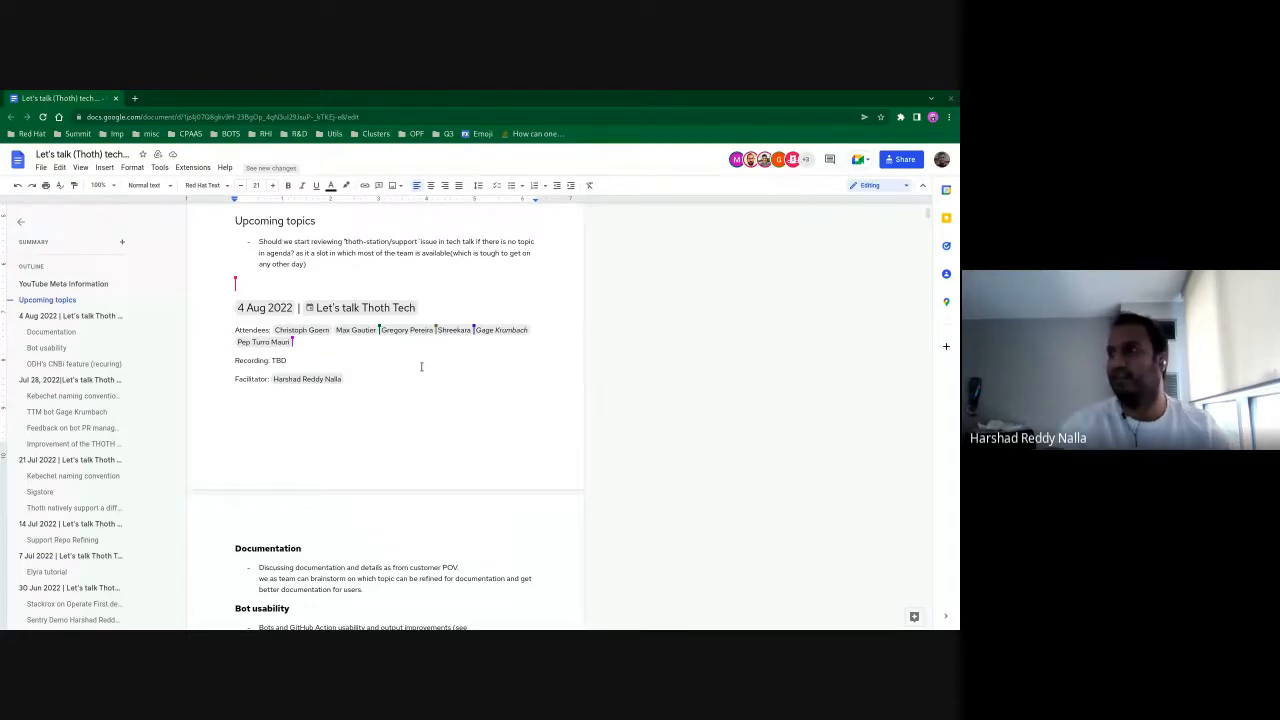
scroll("down", 3)
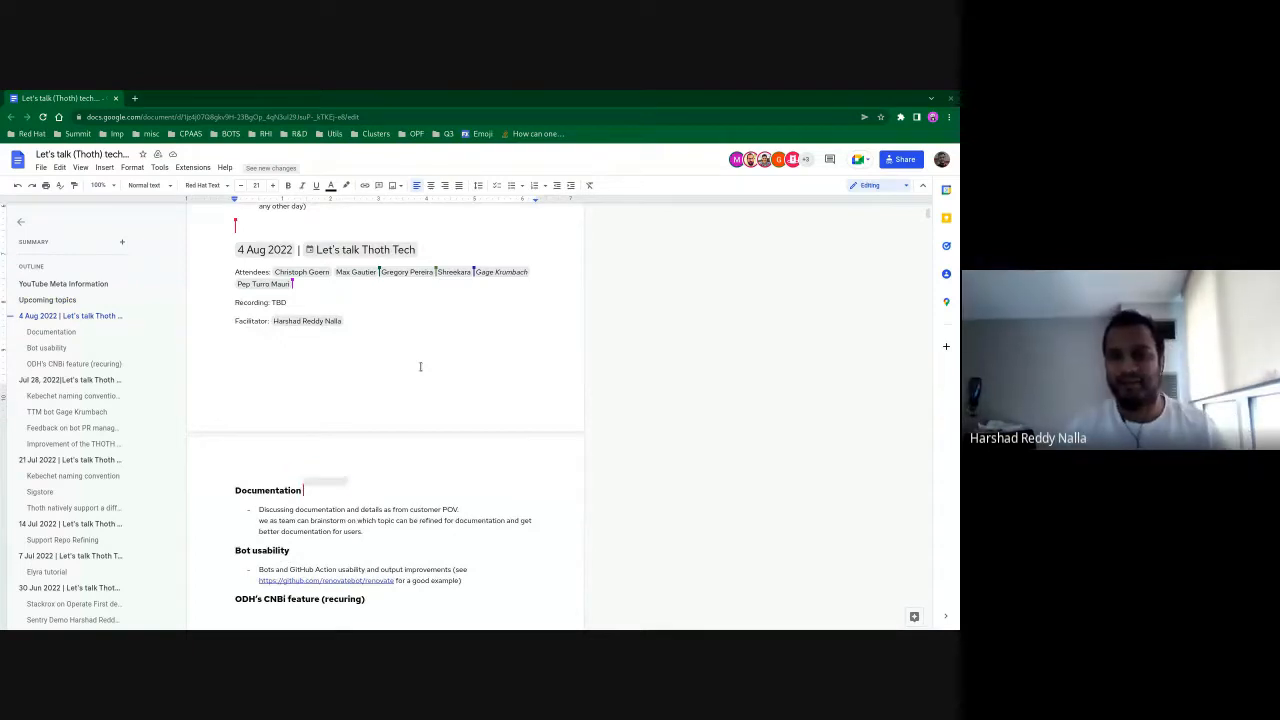
type("@max")
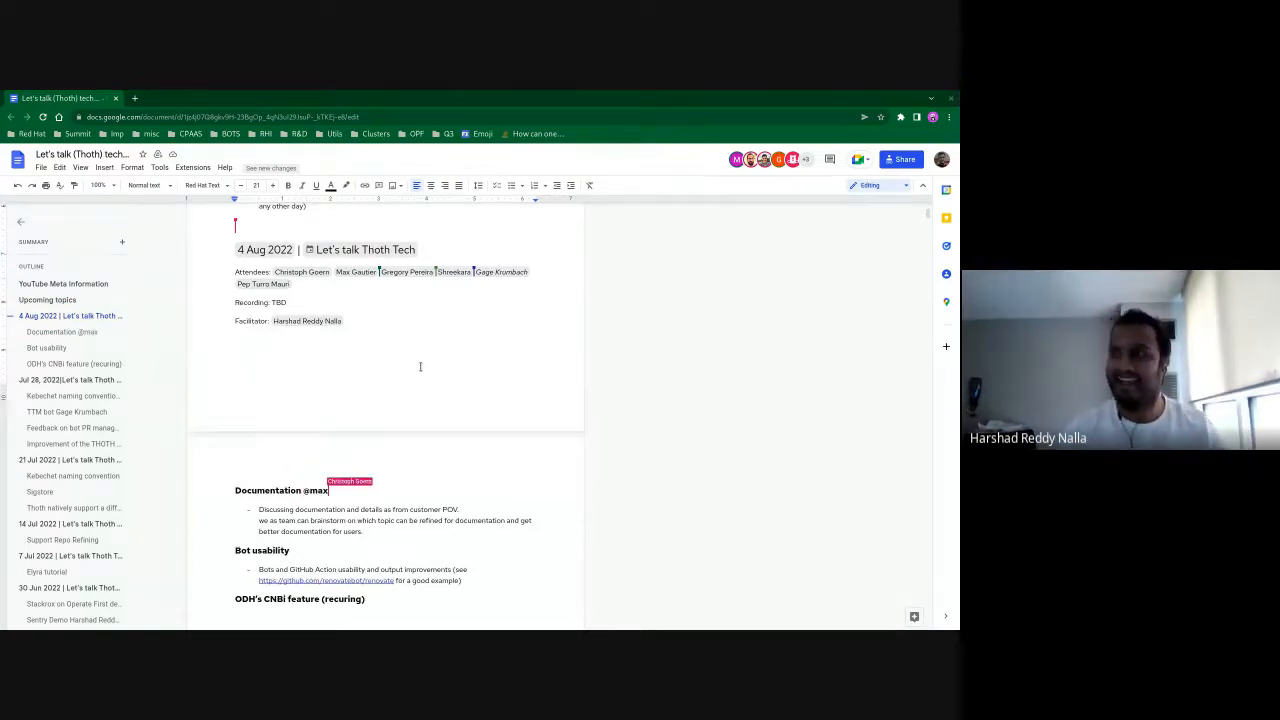
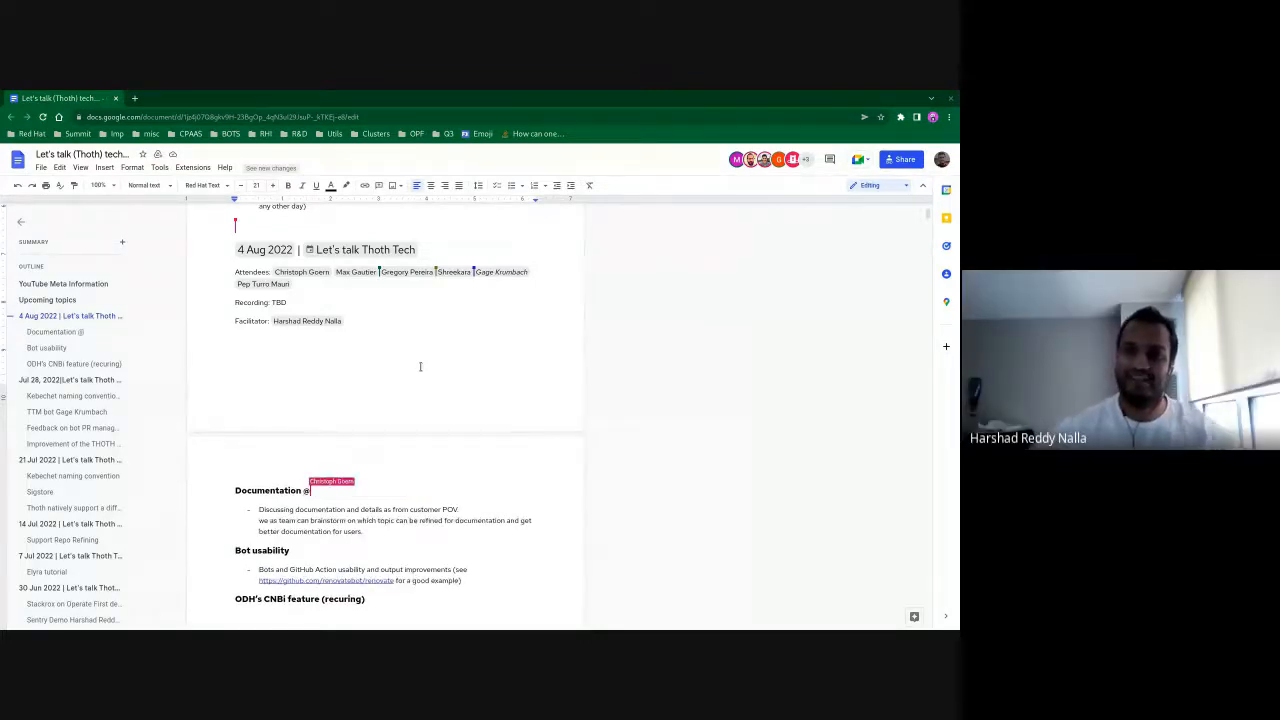
type("har")
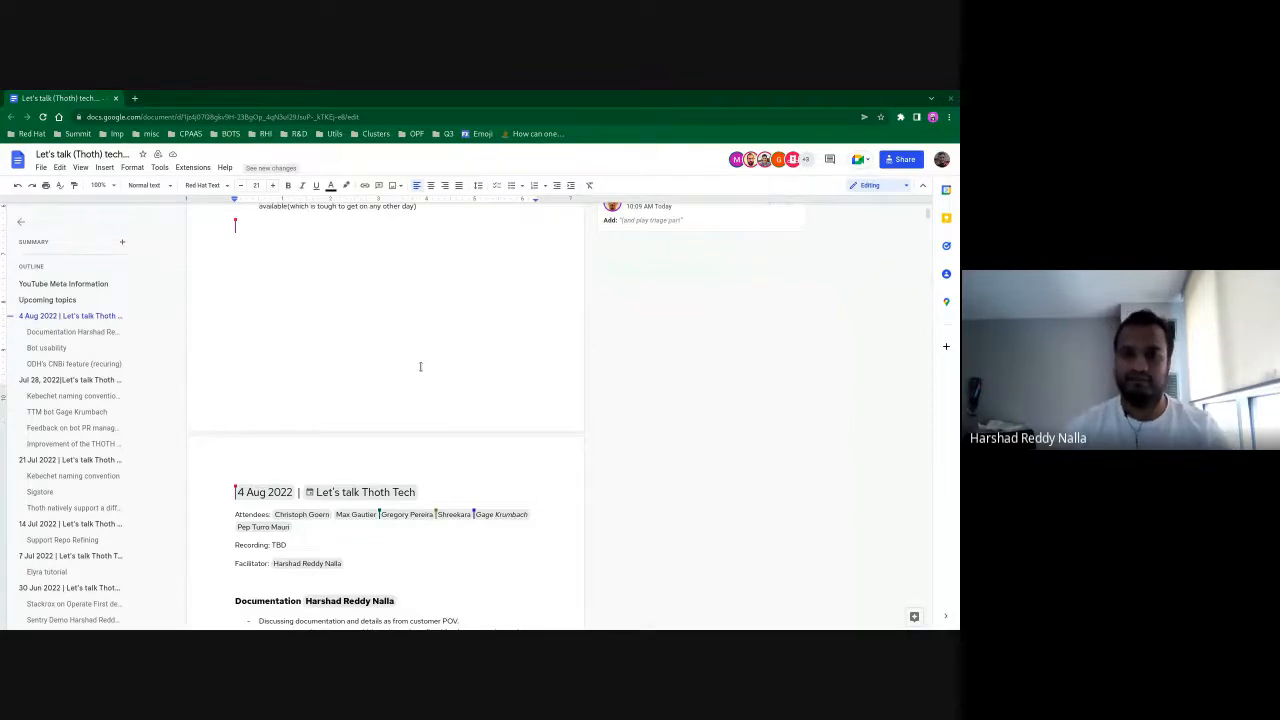
scroll("down", 3)
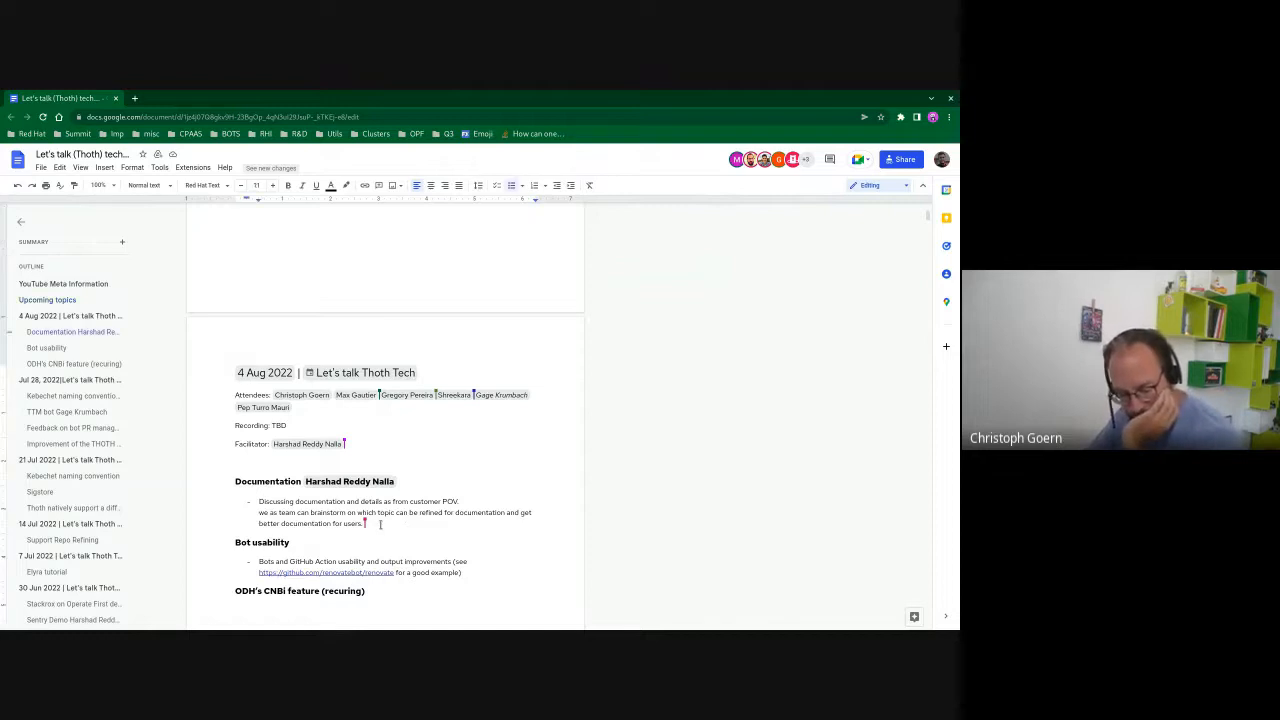
Add 'Task' and 'Notes:' bullets under Documentation and begin the 'Structure...' sub-note
key("enter")
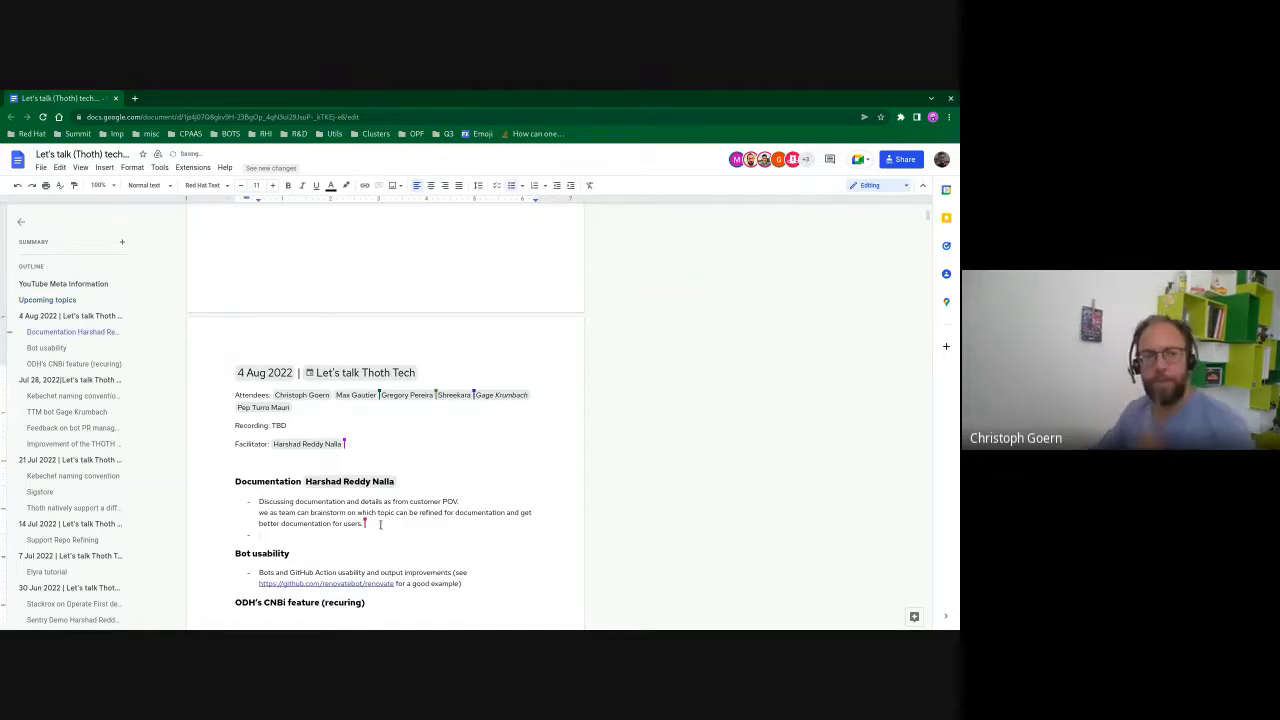
type("Task")
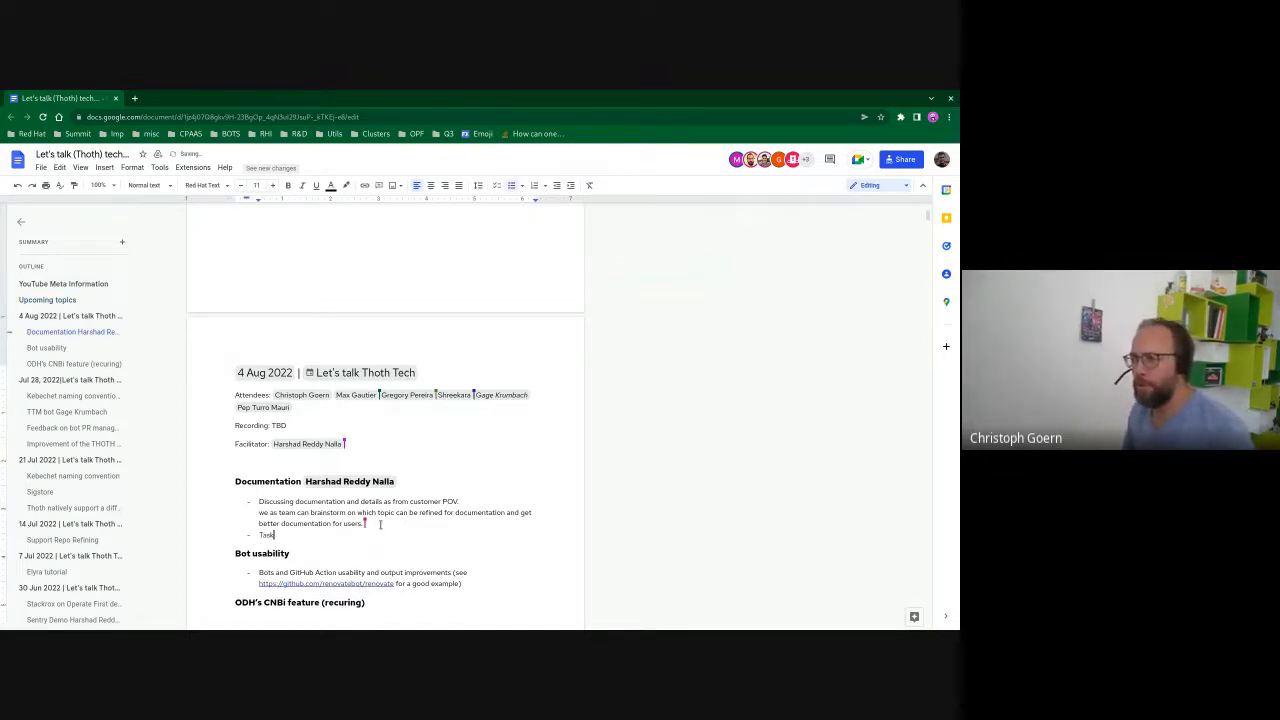
key("enter")
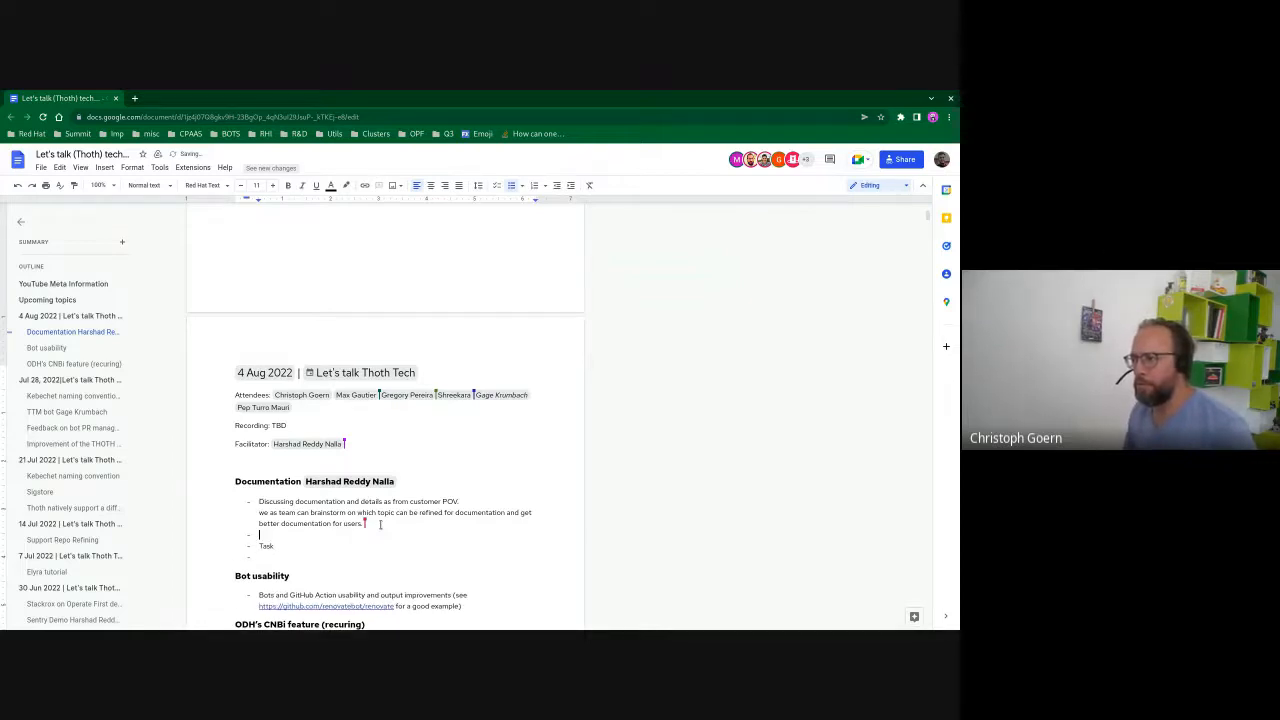
type("Notes:")
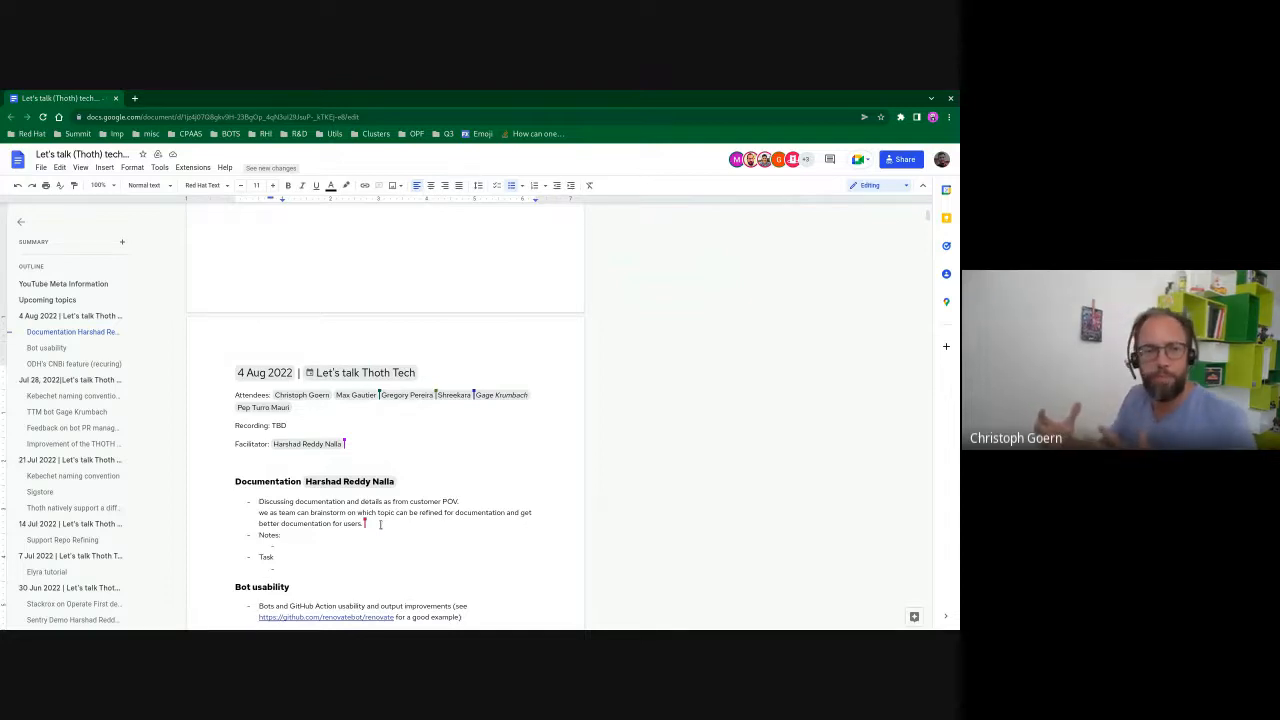
type("Structure documentation for")
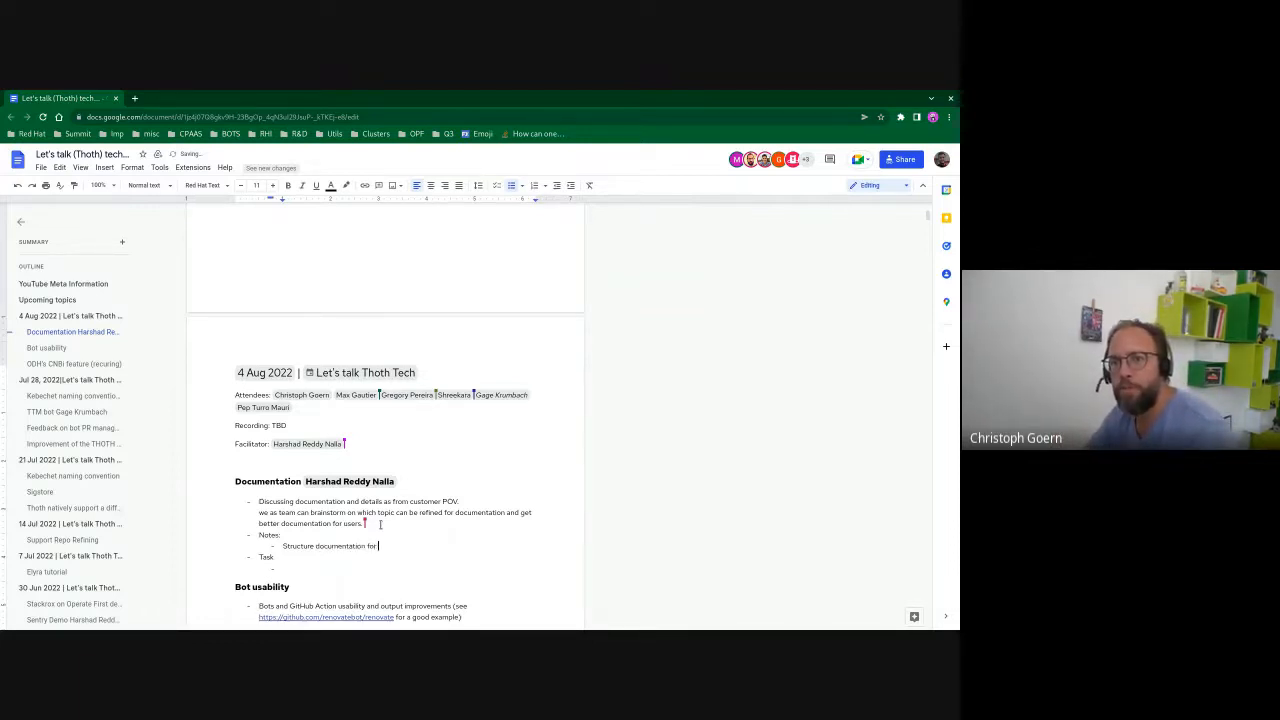
Complete 'Structure documentation for customers' and nest a note on features thoth-station provides as a list
type("customer")
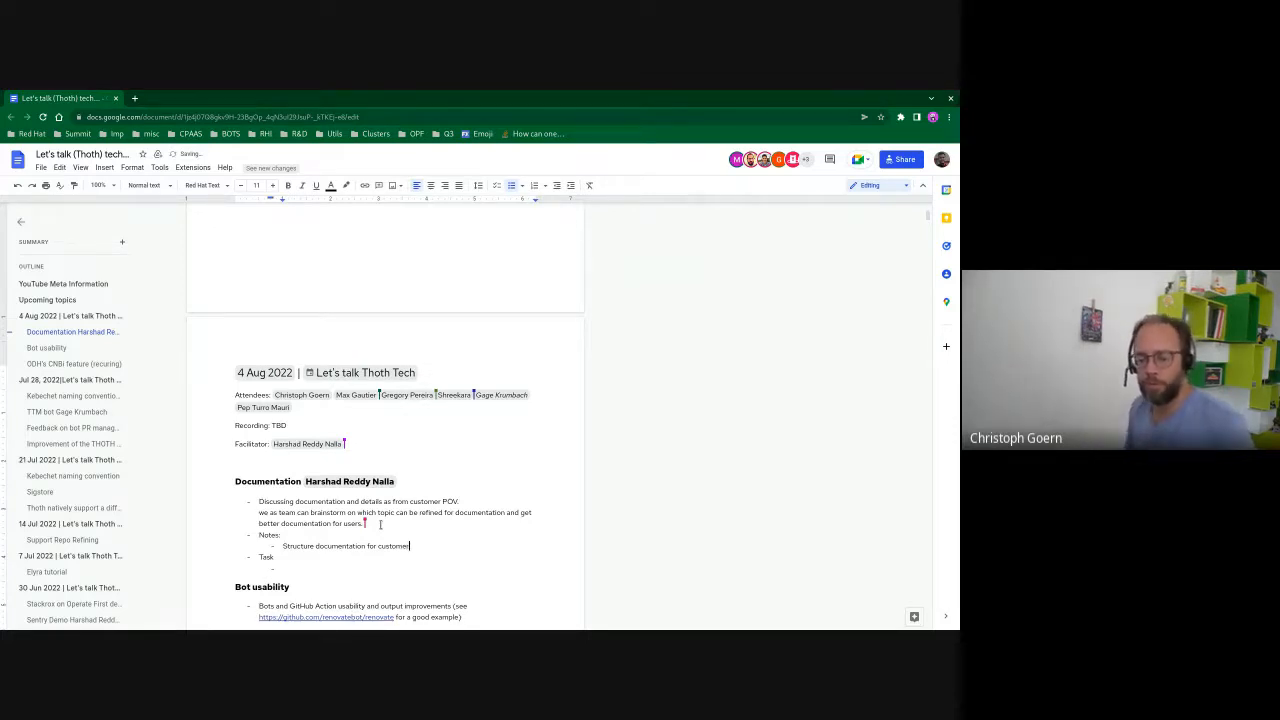
type("s")
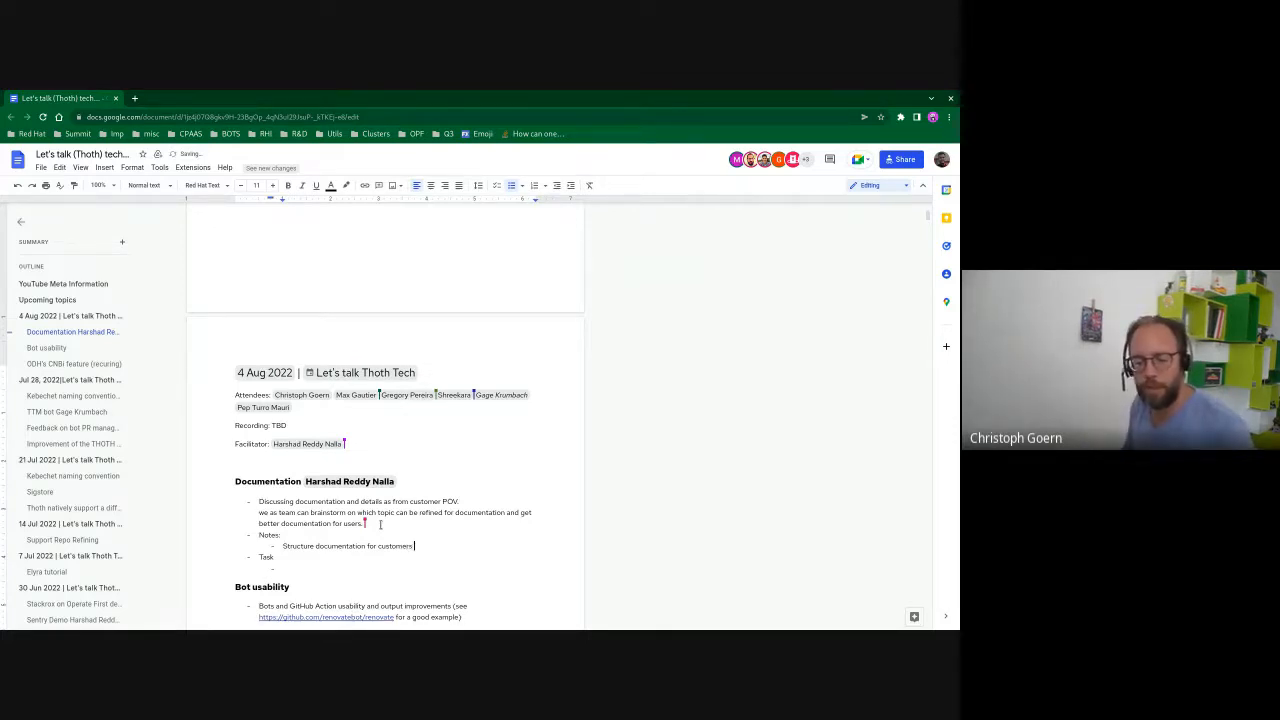
key("enter")
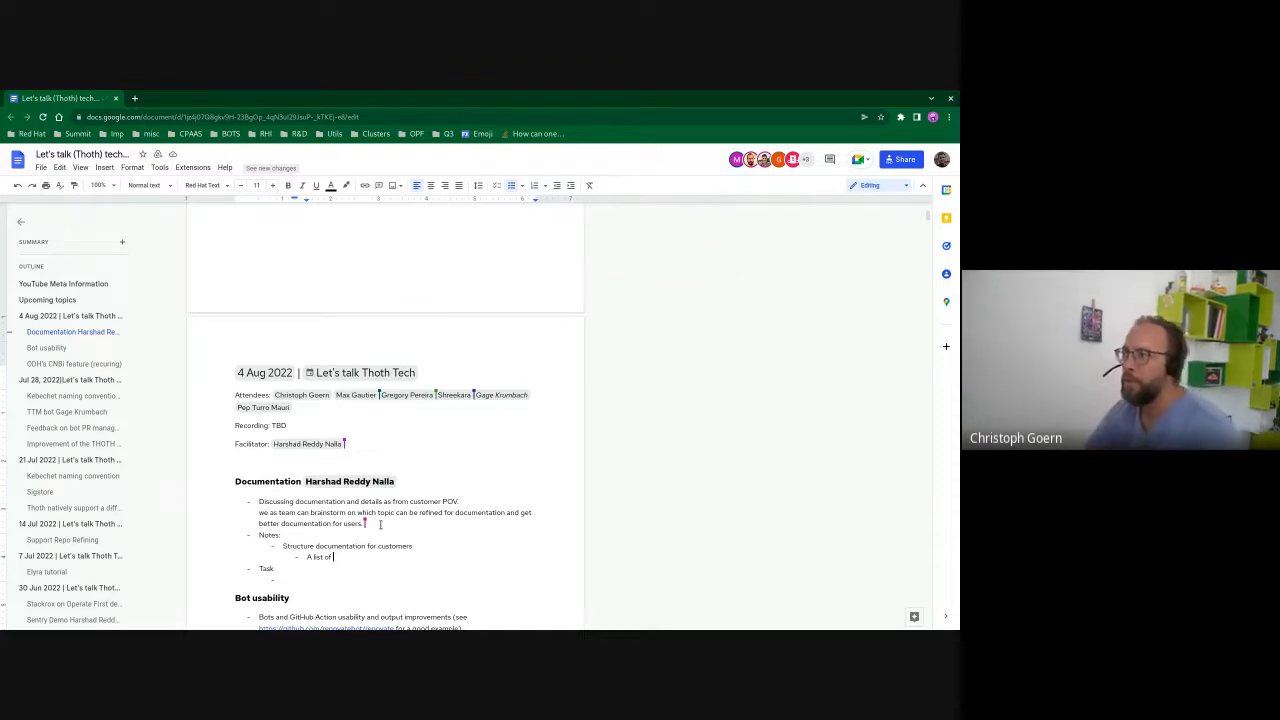
type("feature thoth-")
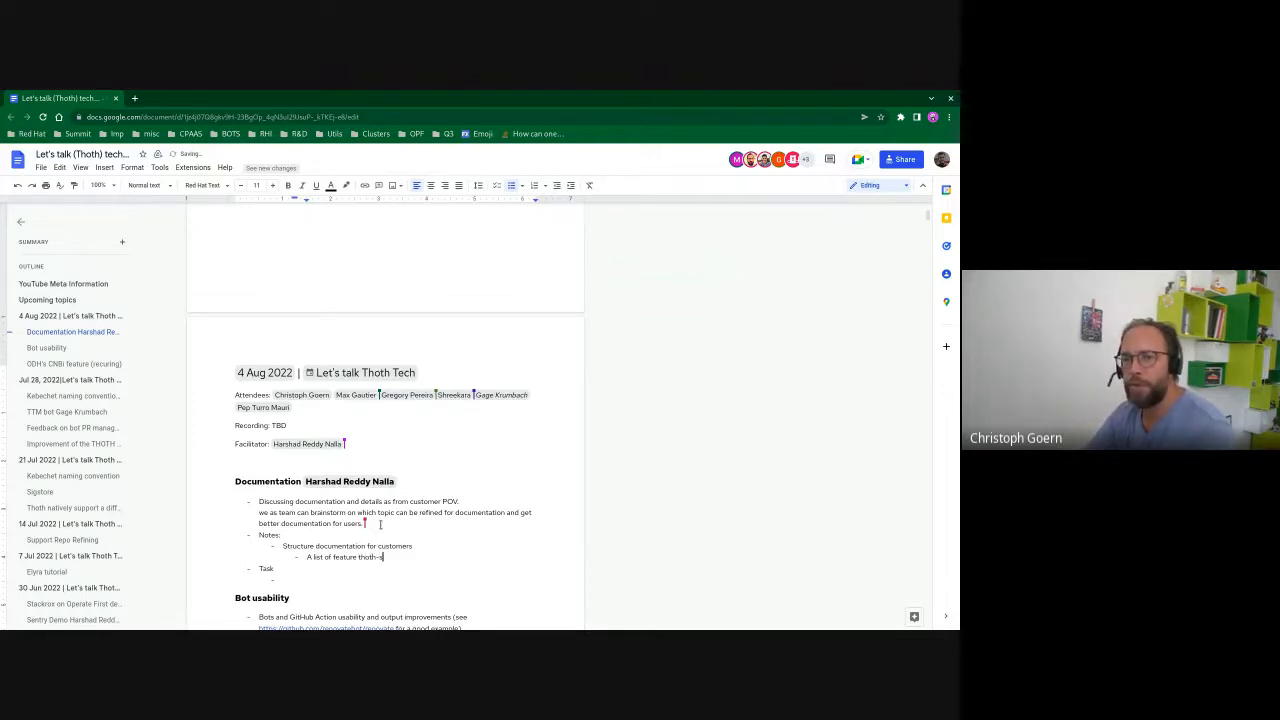
type("station")
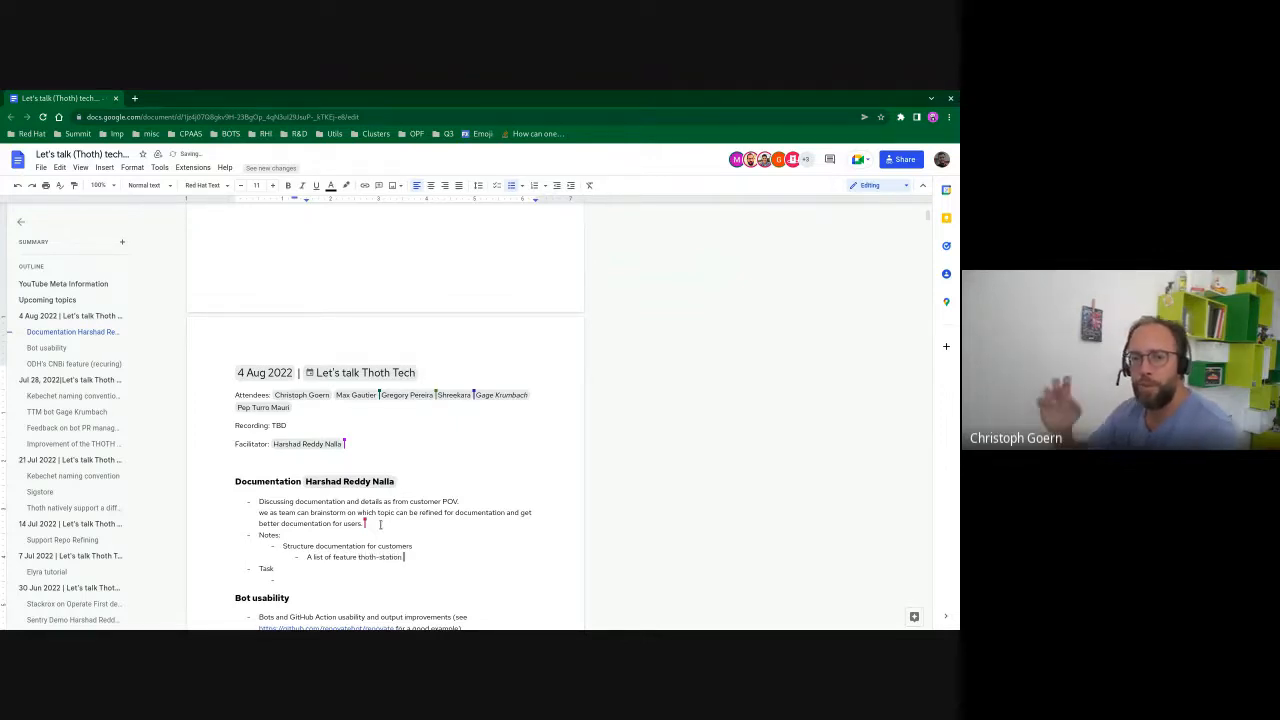
type("provides")
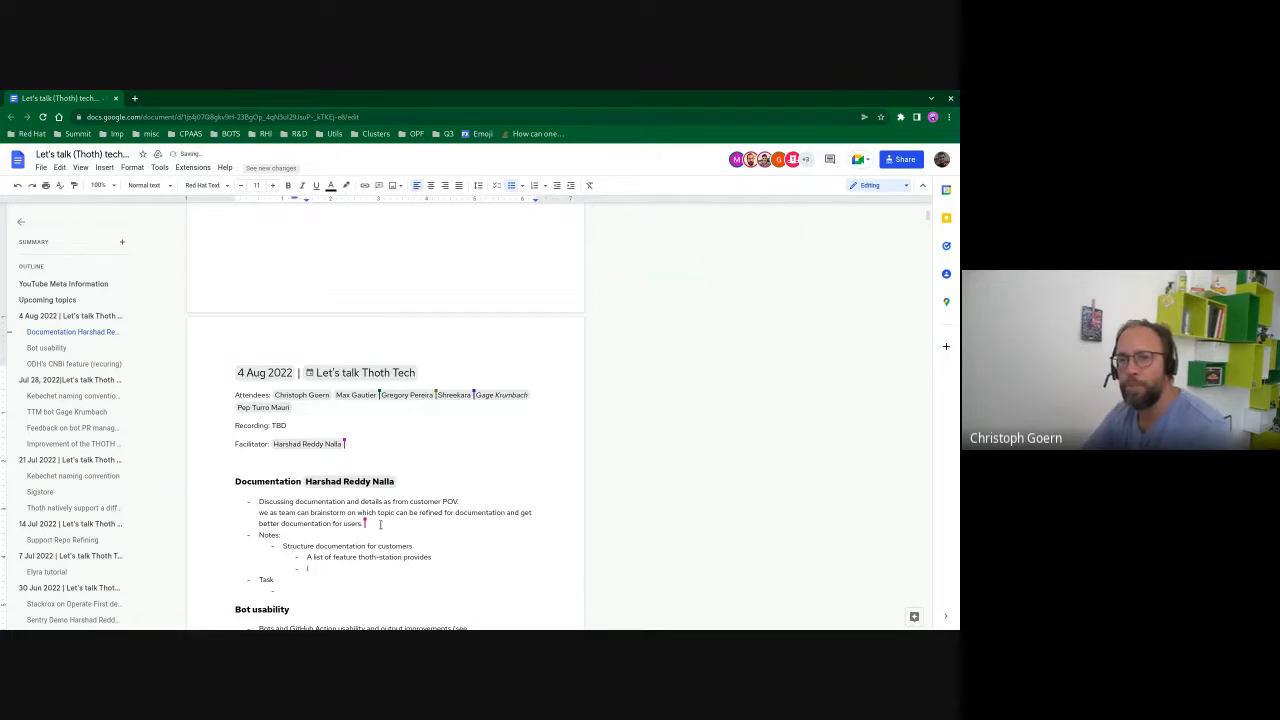
type("list based on per")
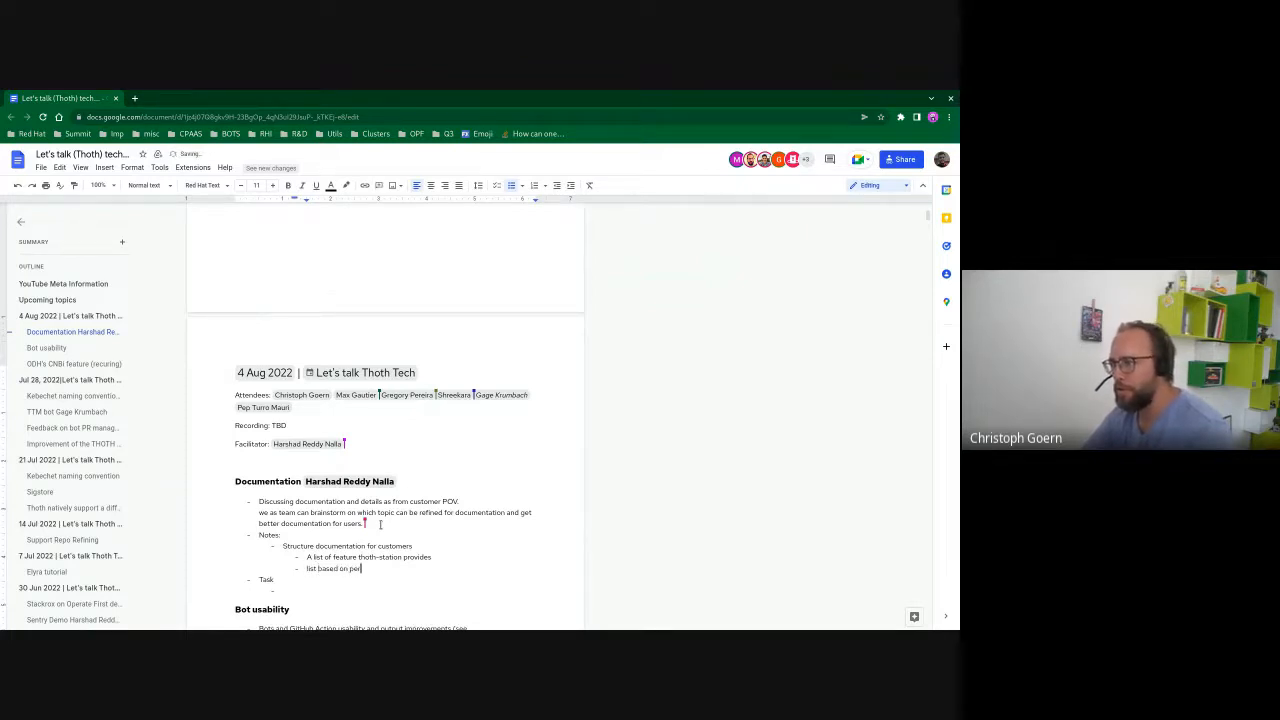
Add the question about which personas' problems are solved under the documentation notes
type("sonas")
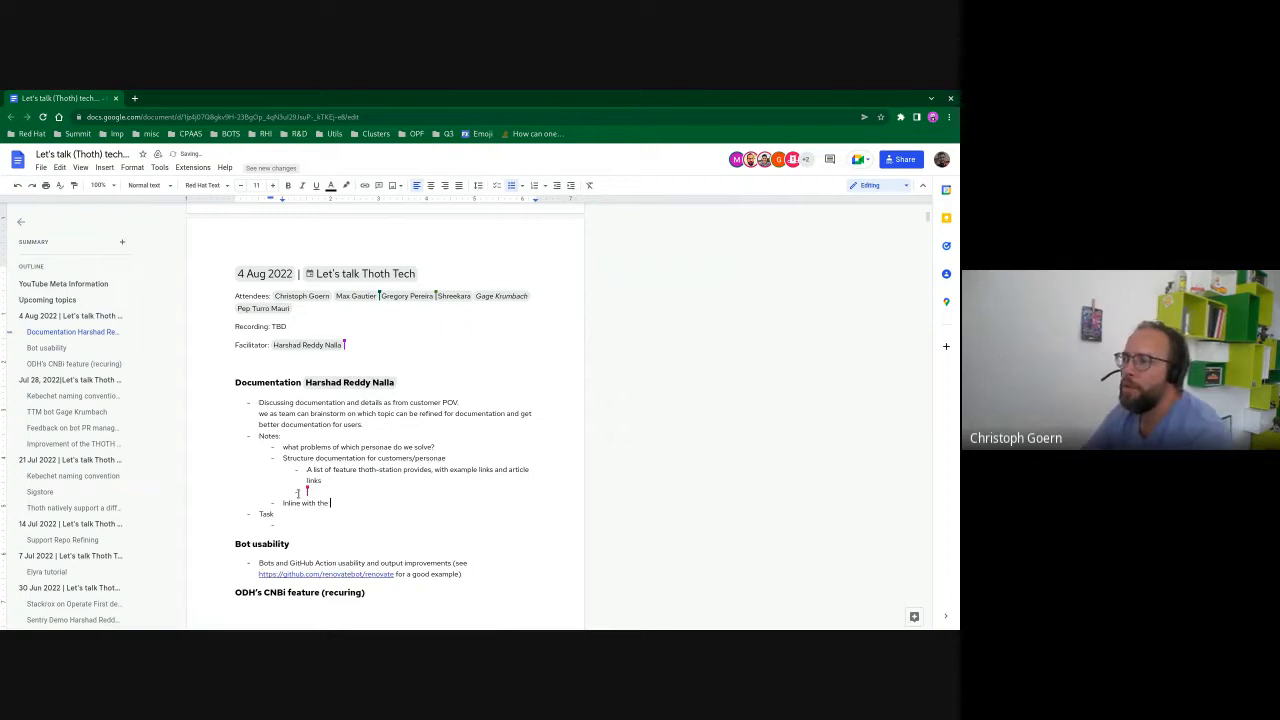
Complete the note: 'inline with the website, help site and documentation stated on them'
type("website o")
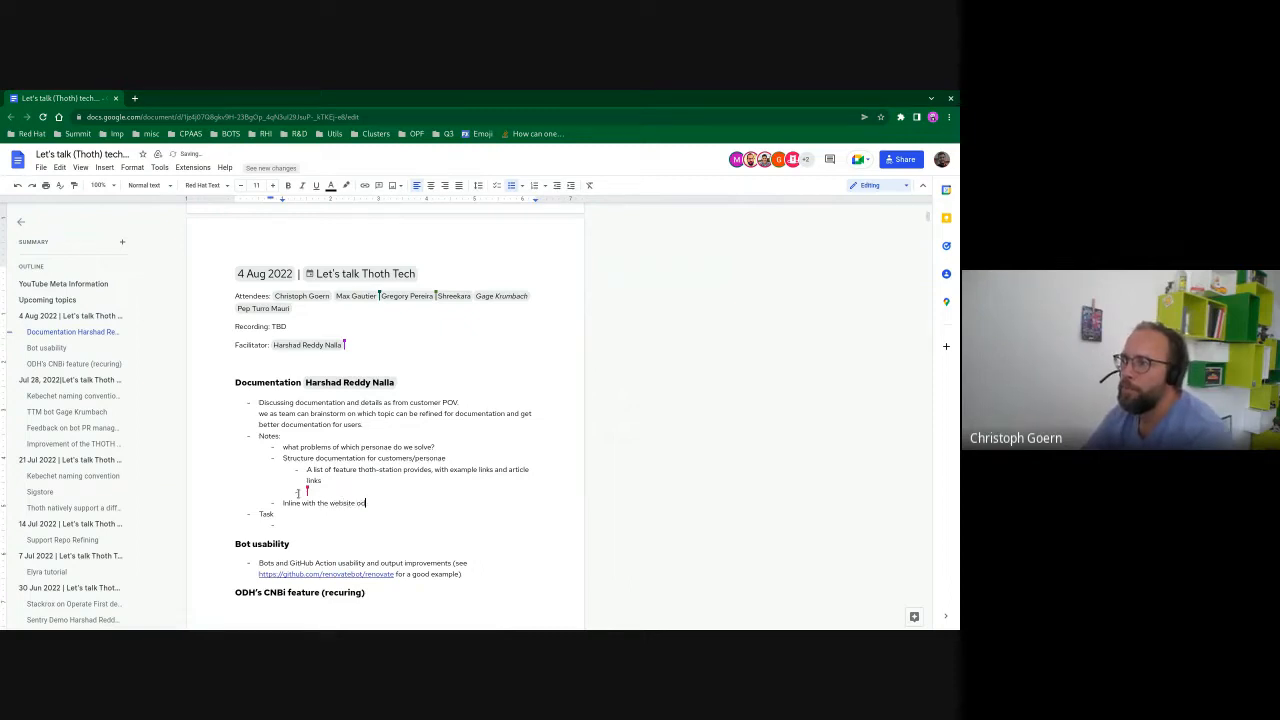
type(", help")
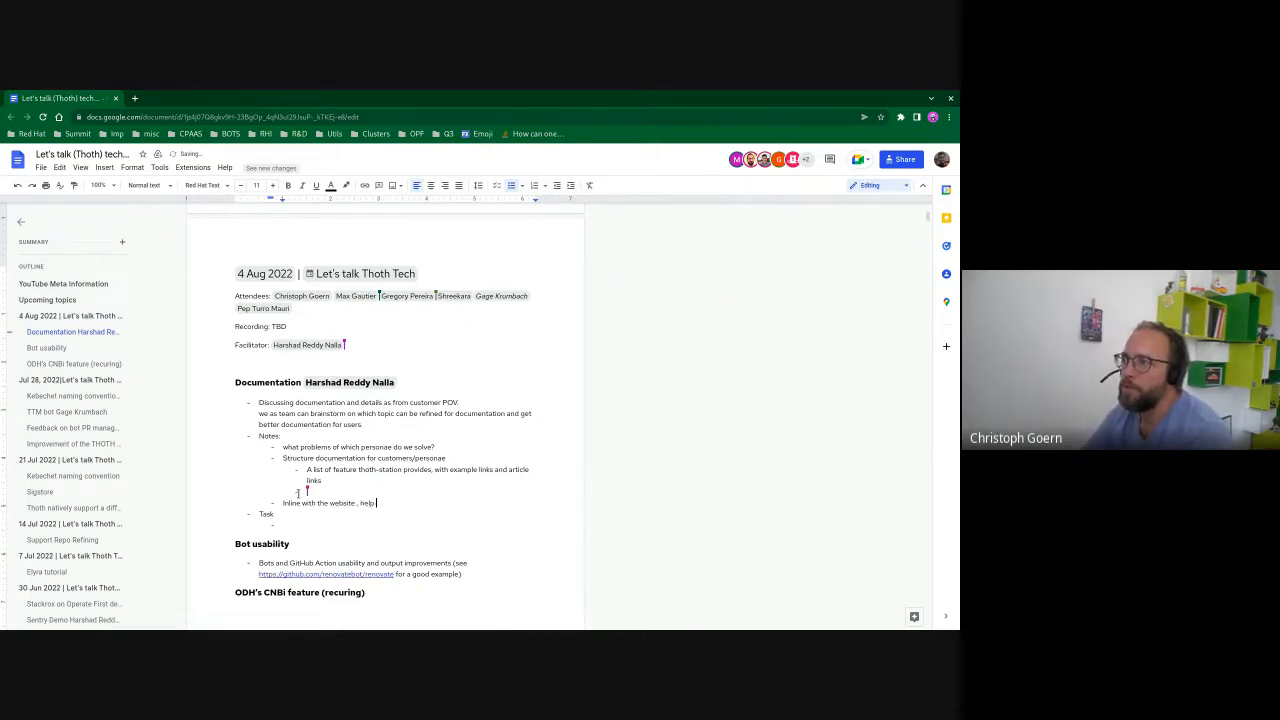
type("site and documentation")
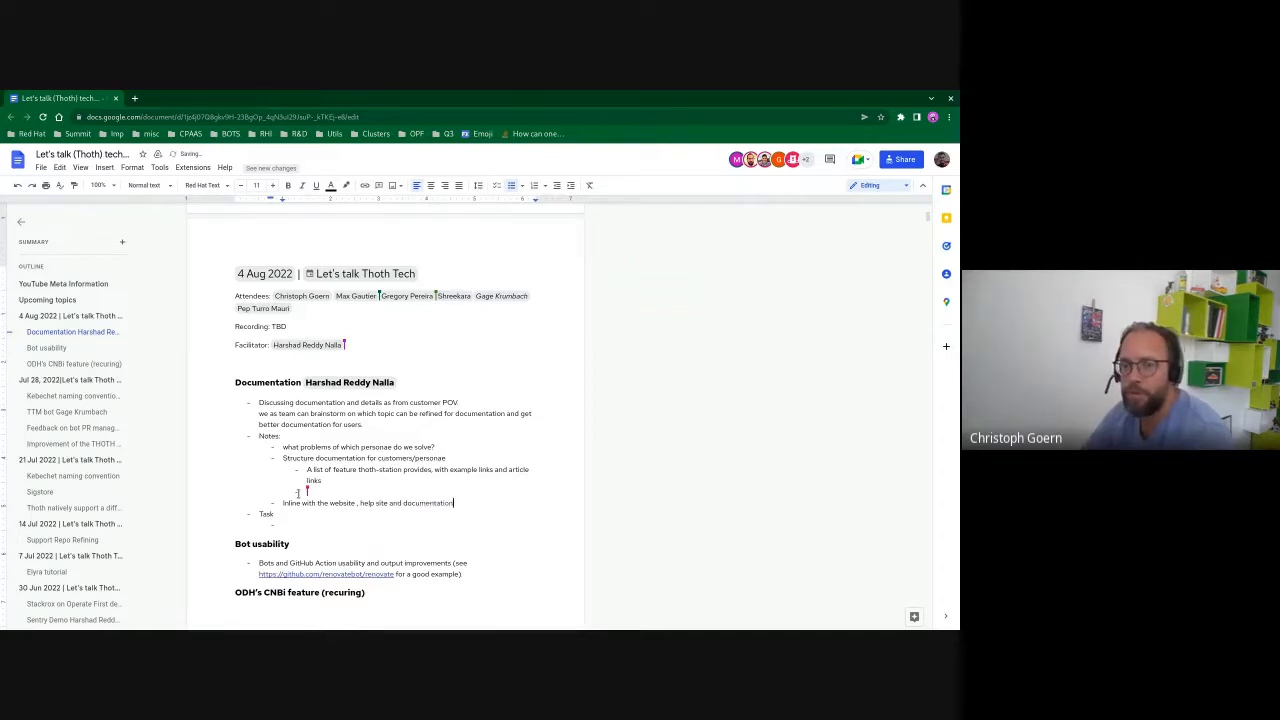
type("stated")
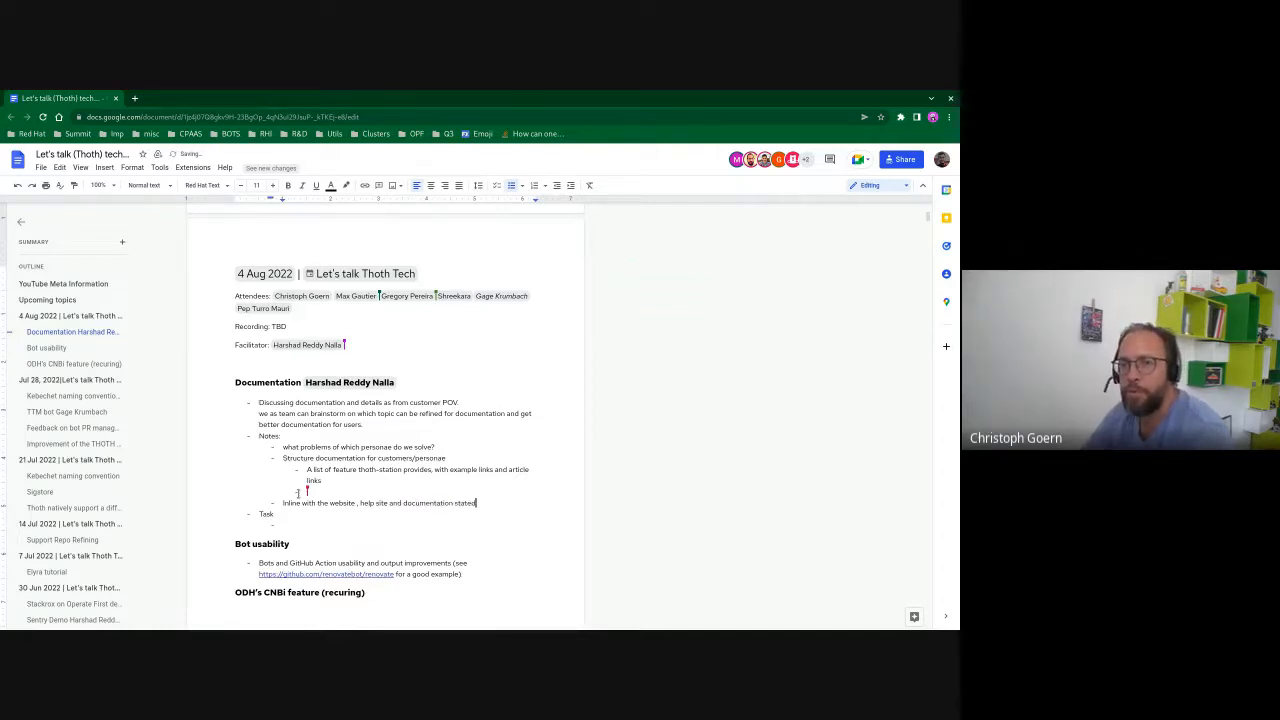
type("on them.")
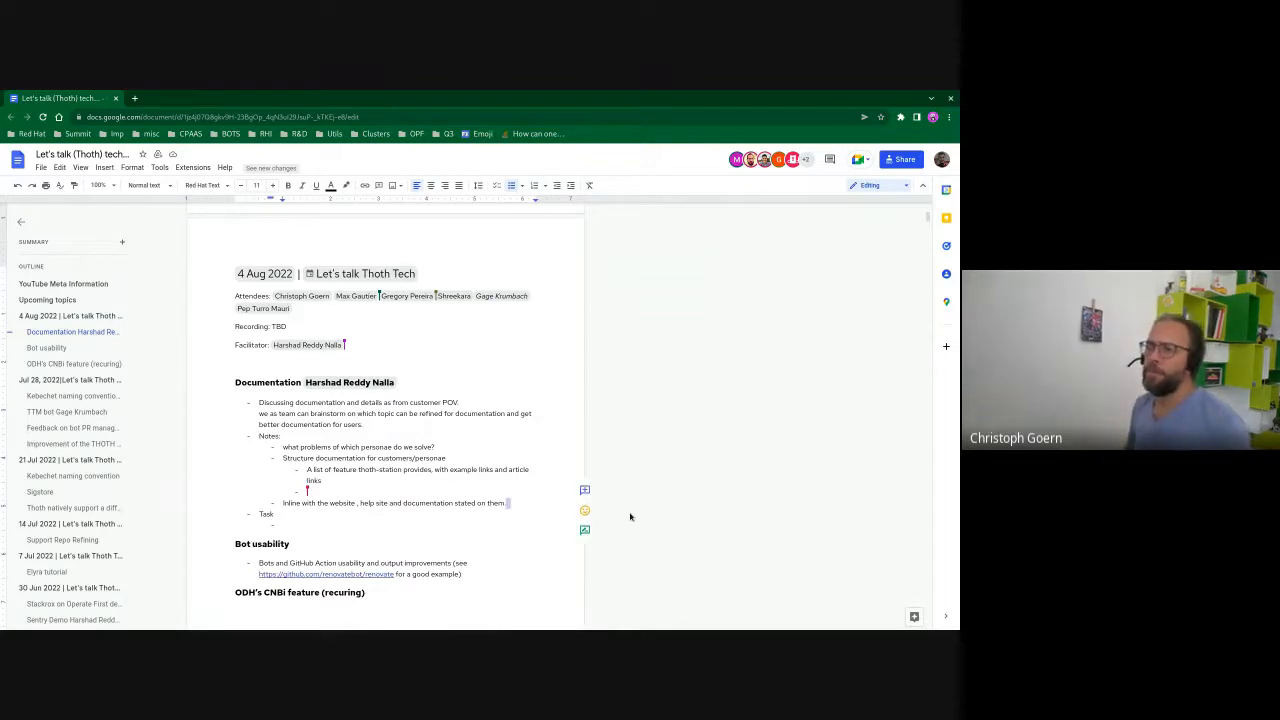
Add the thoth-station issue_tracker link and a note that Max is creating a suggestion
type("https://thoth-station.ninja/help/support/issue_tracker.mdx")
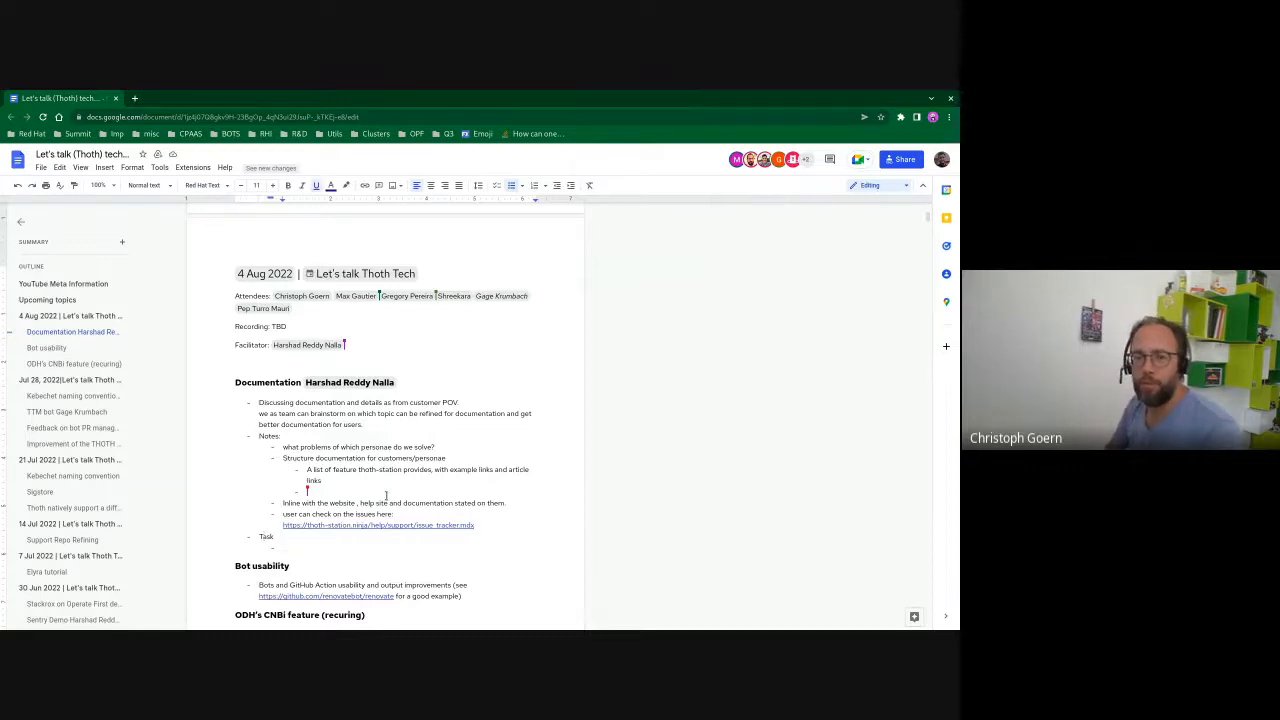
type("Max")
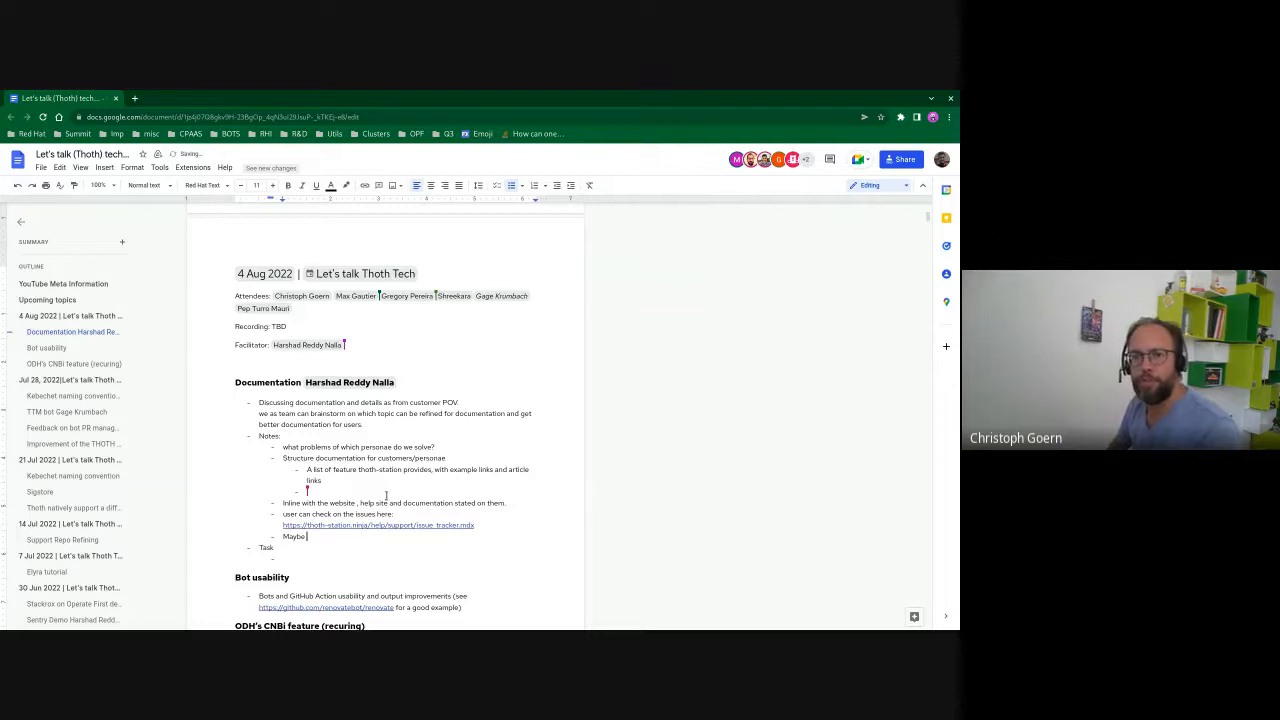
type("creating an")
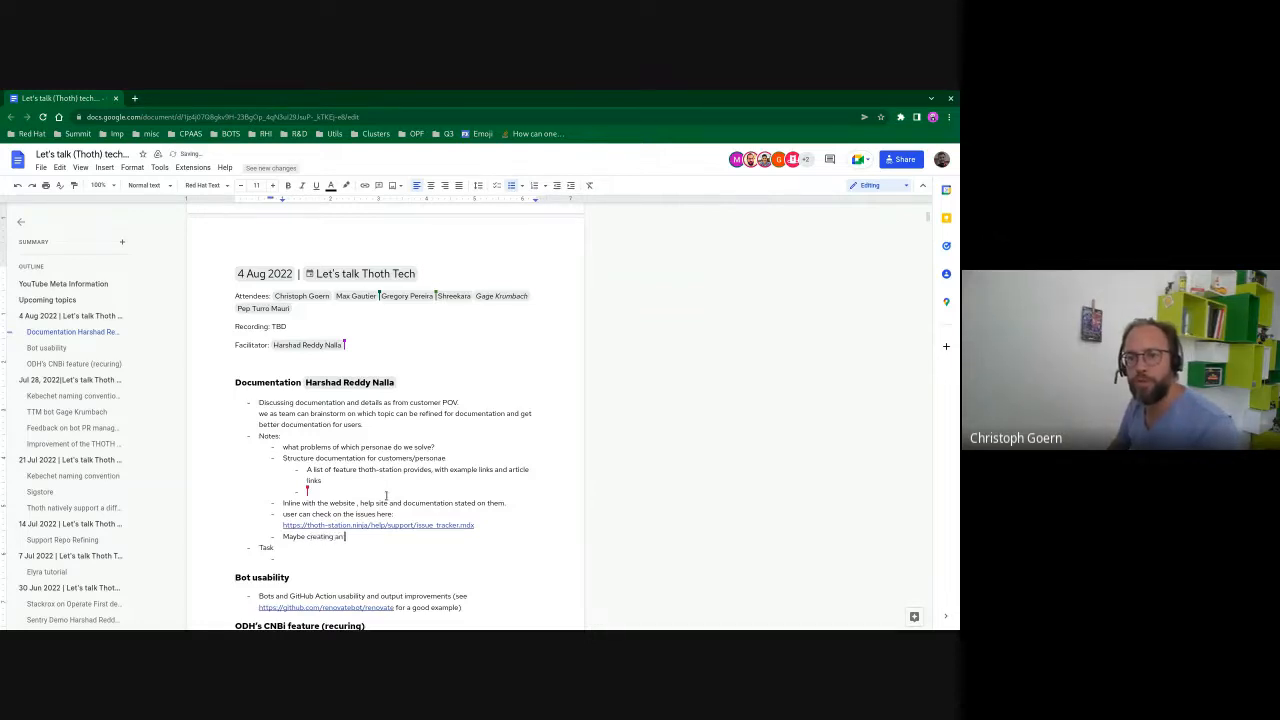
type("suggestion")
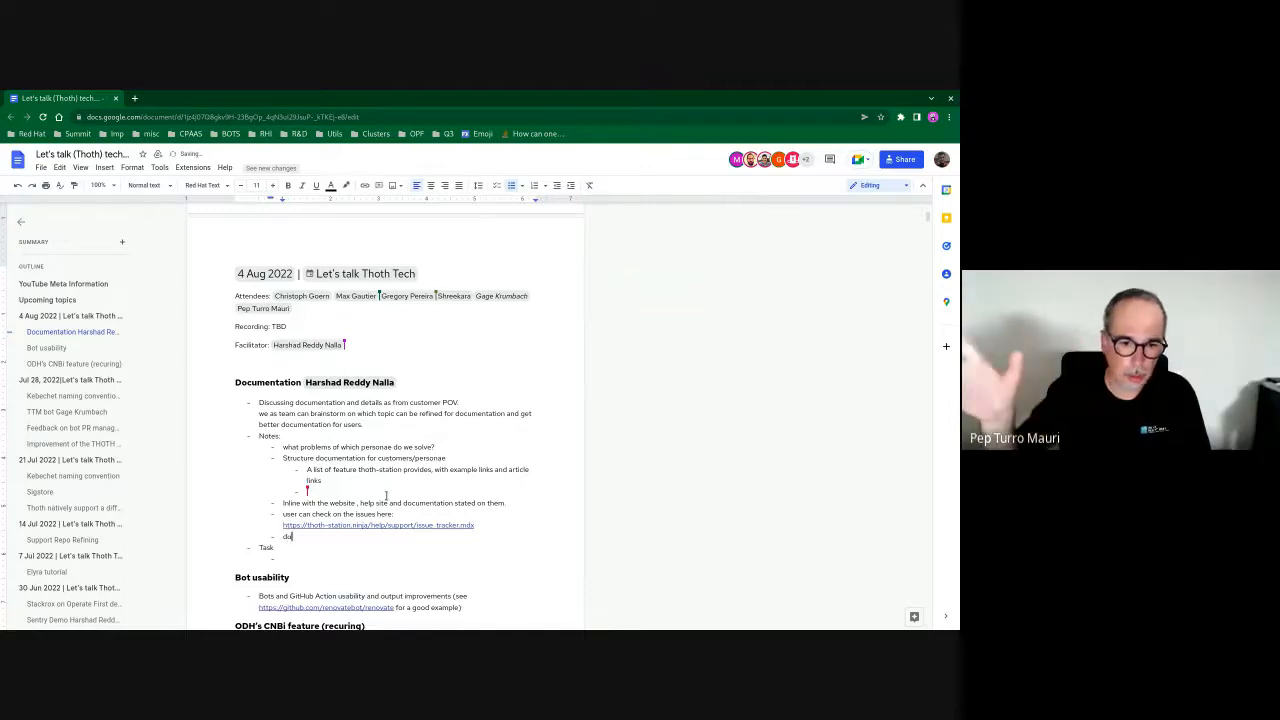
Add the question whether we have separate developer vs user documentation — yes? maybe?
type("we have")
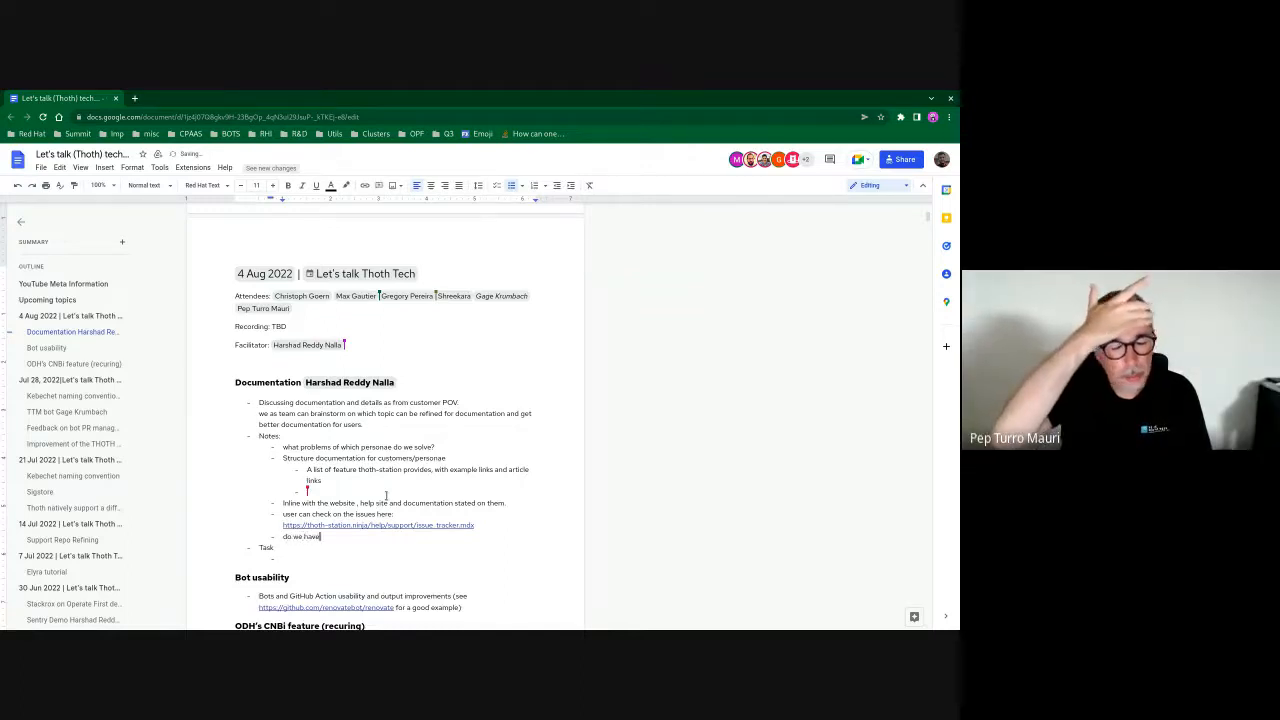
type("separation b/w developer vs User")
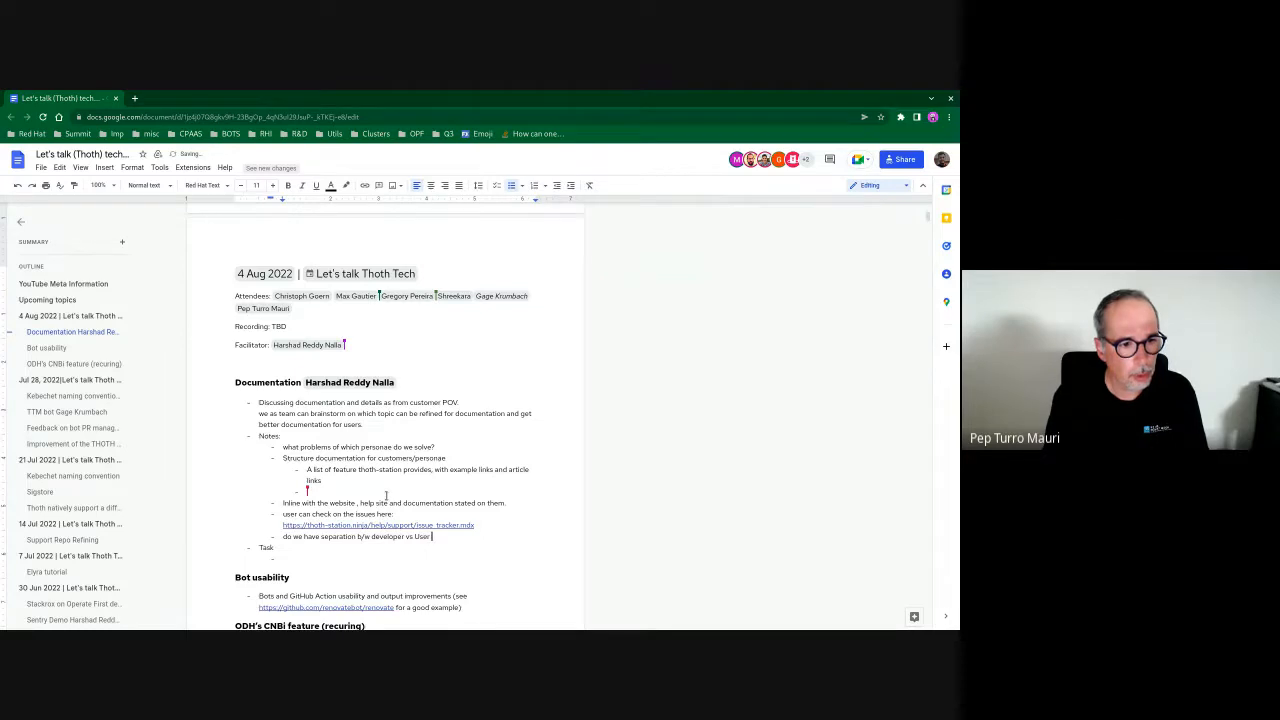
type("documentation?")
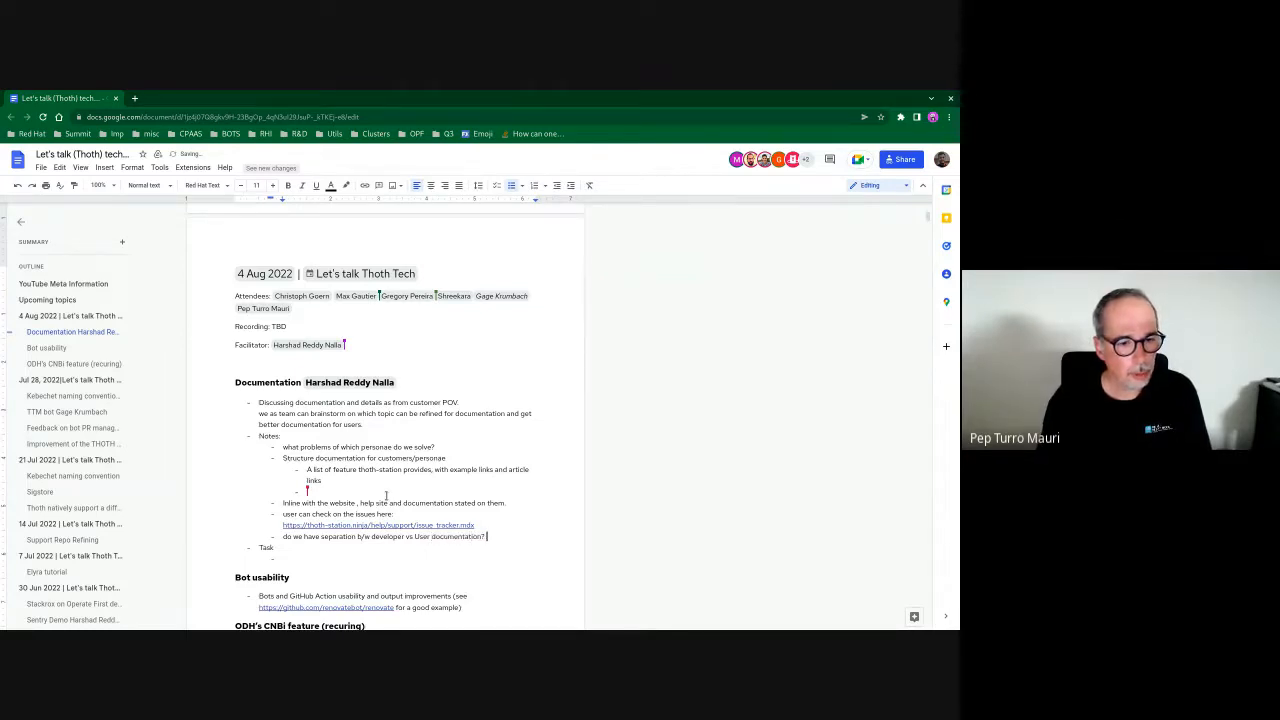
type("yes?")
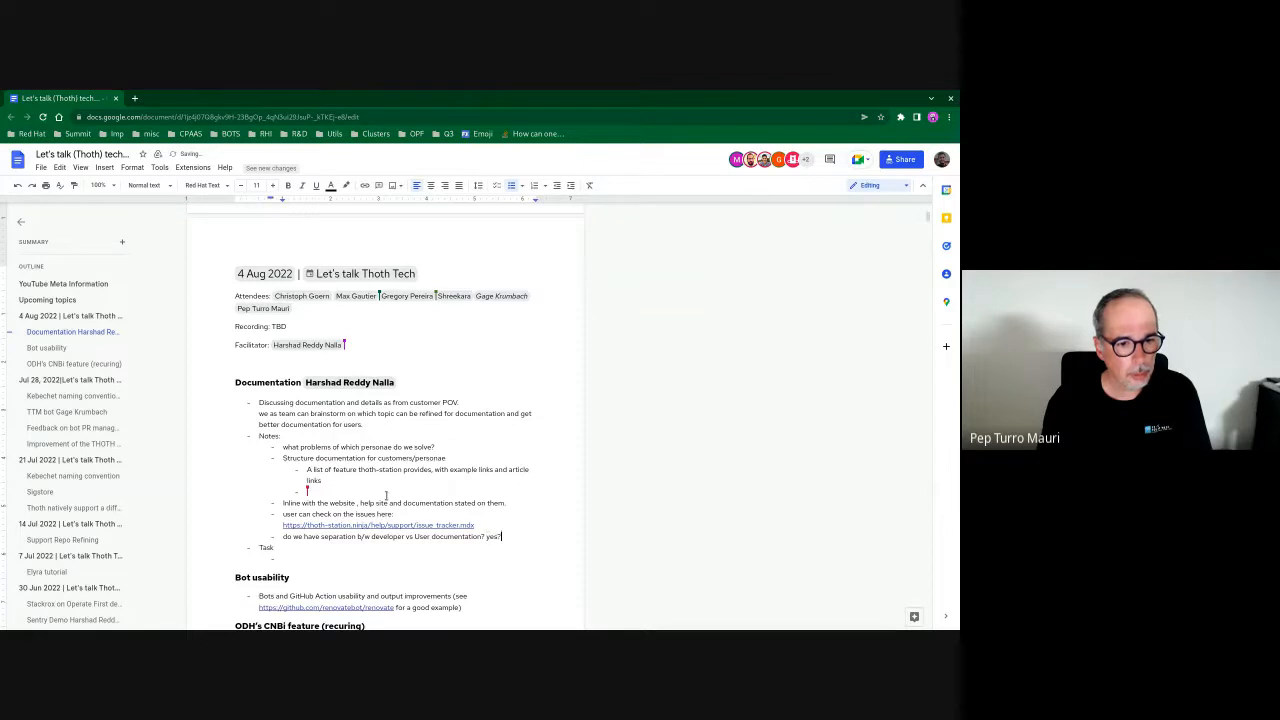
type("maybe?")
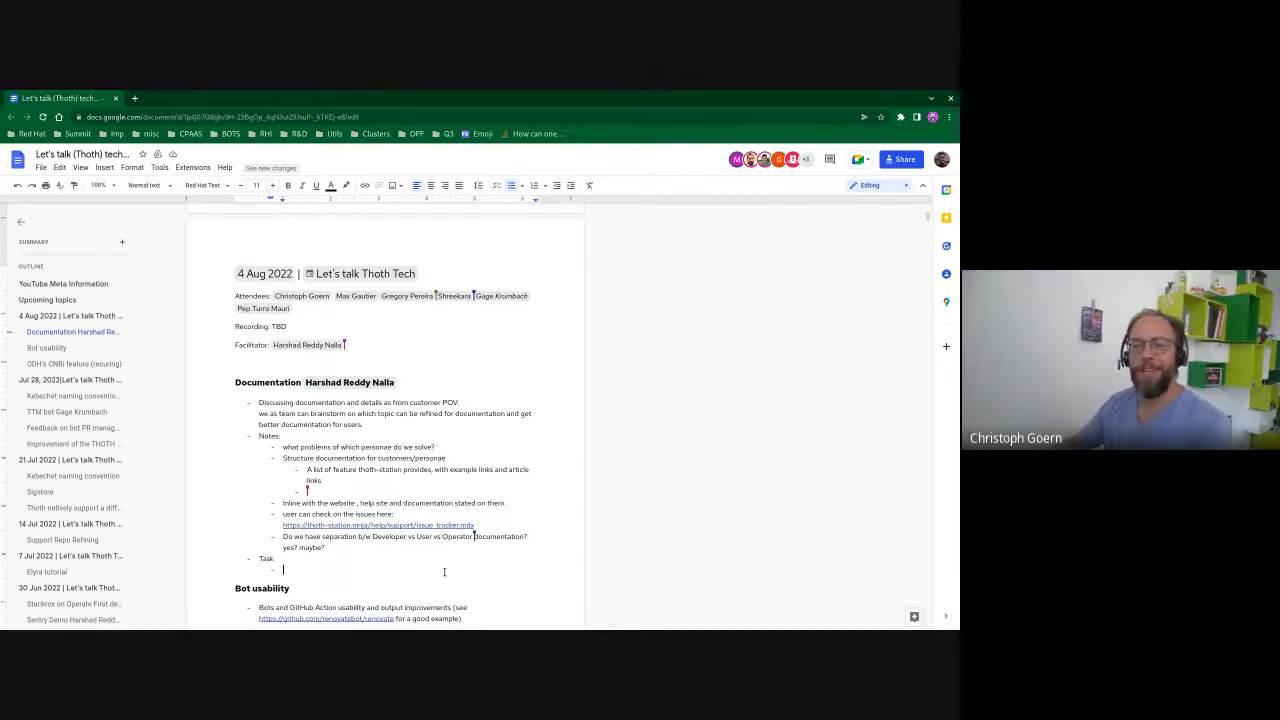
Add task 'Figure out the separation b/w Developer vs User vs Operator documentation'
type("F")
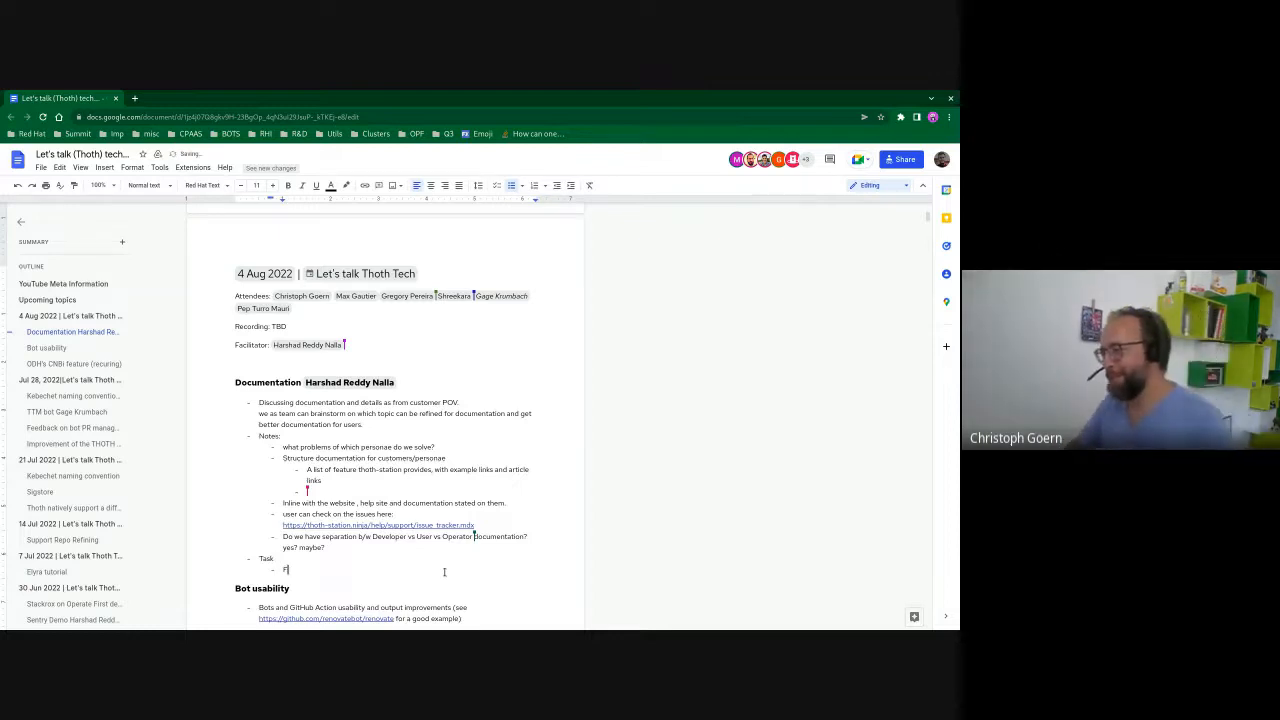
type("Figure out the separation")
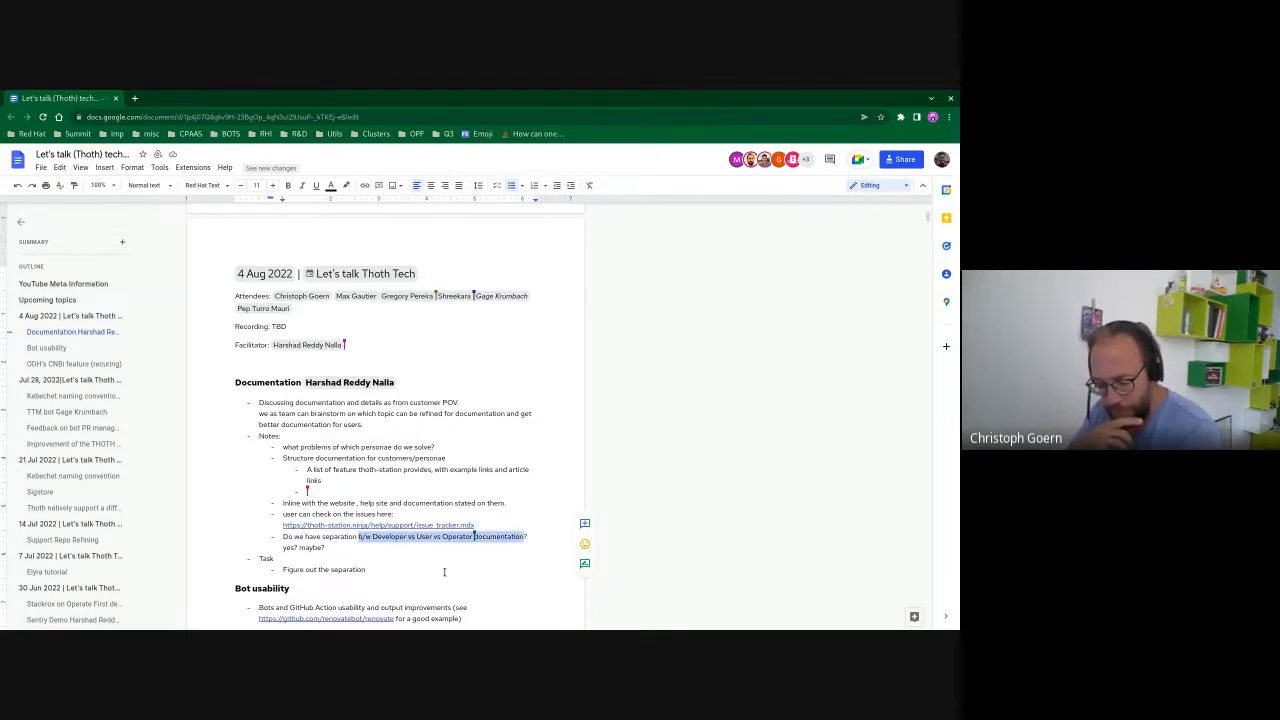
type("b/w Developer vs User vs Operator documentation")
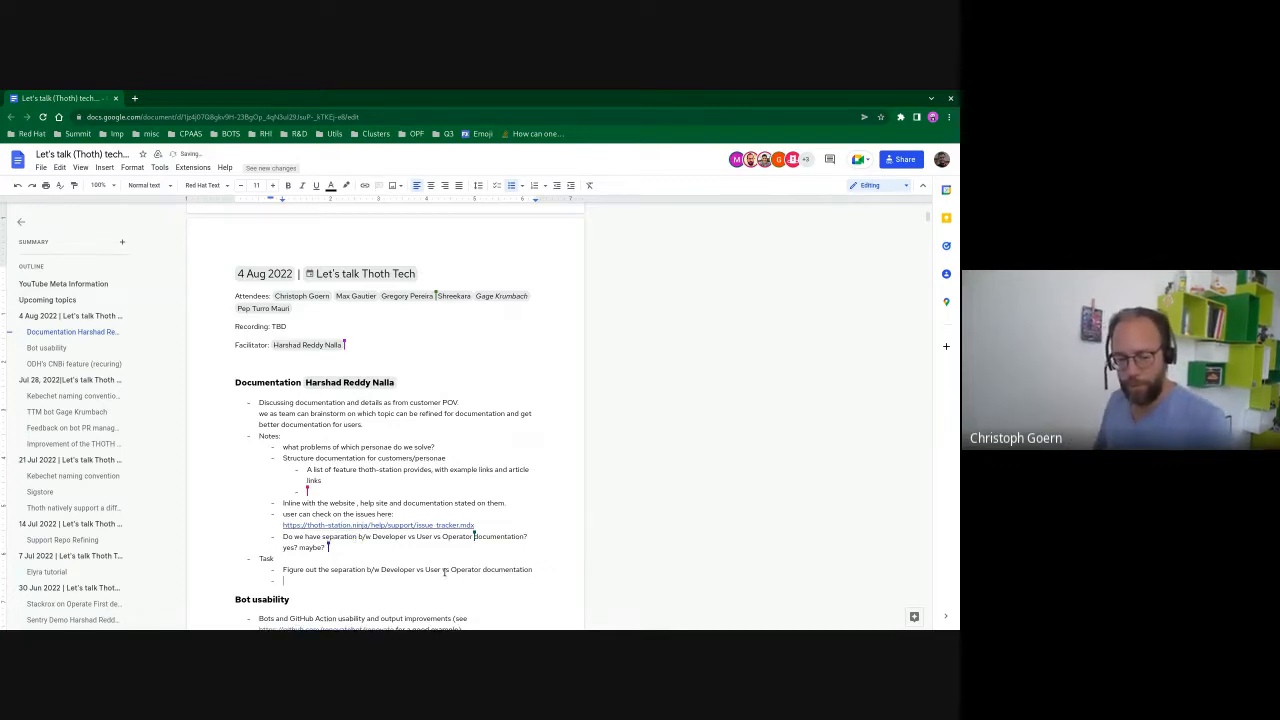
Add sub-items: Operator documentation as Thoth-application, Developer as website documentation
type("Open")
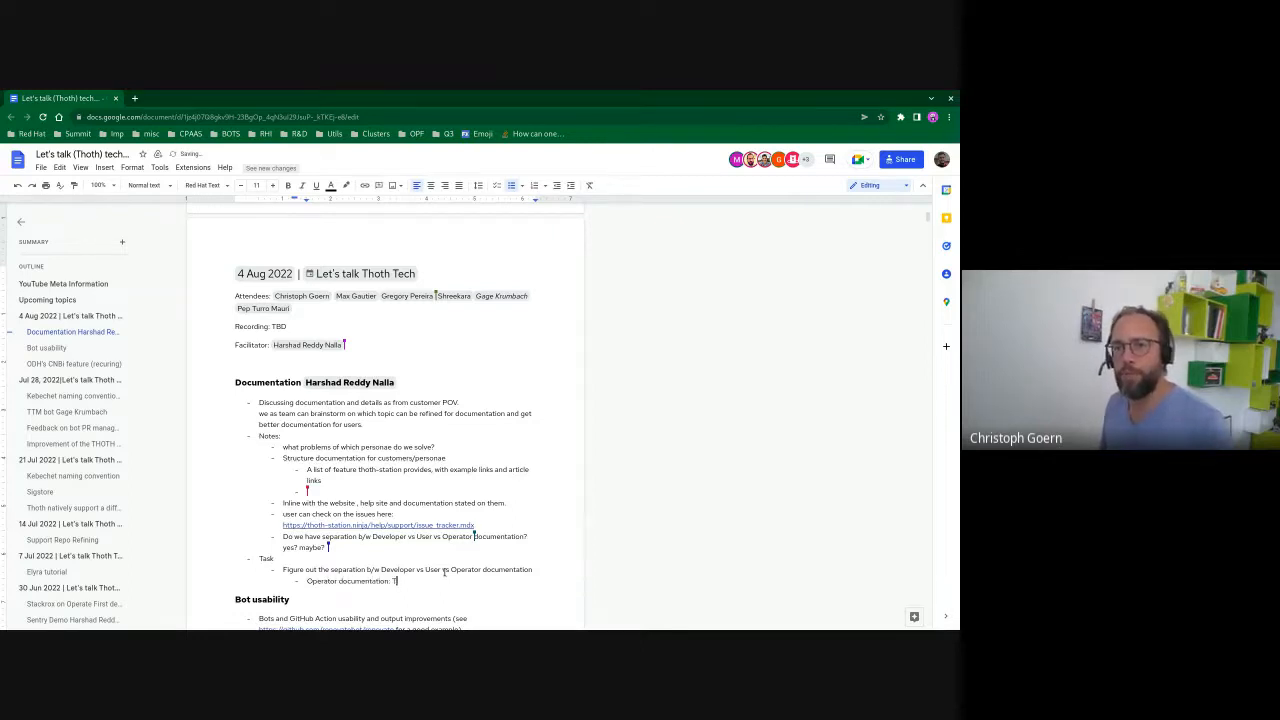
type("Thoth-application")
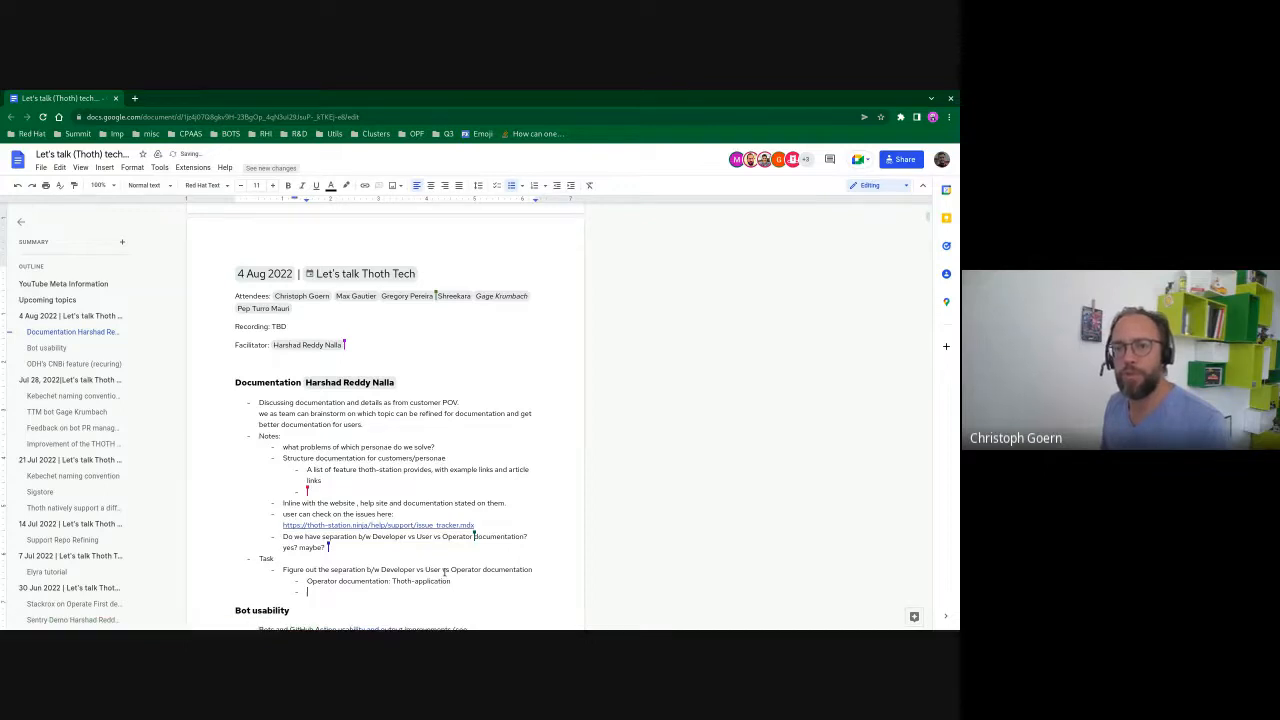
type("Developer")
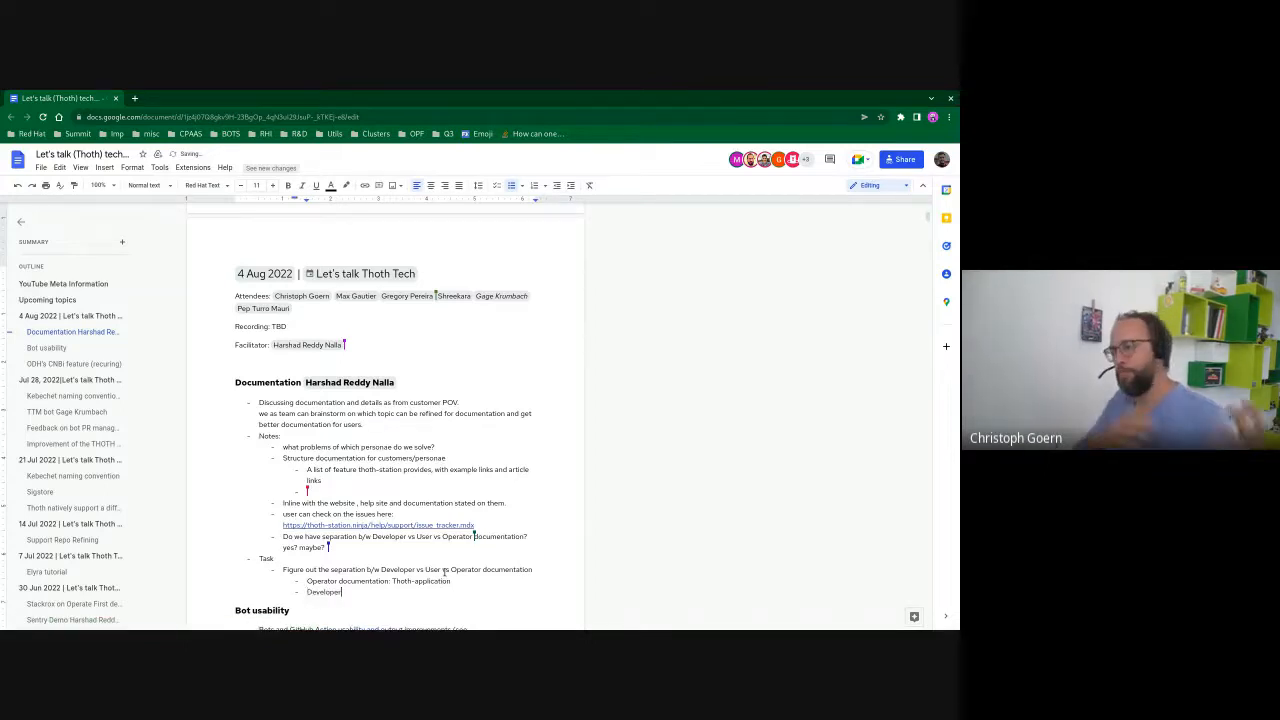
type("Gag")
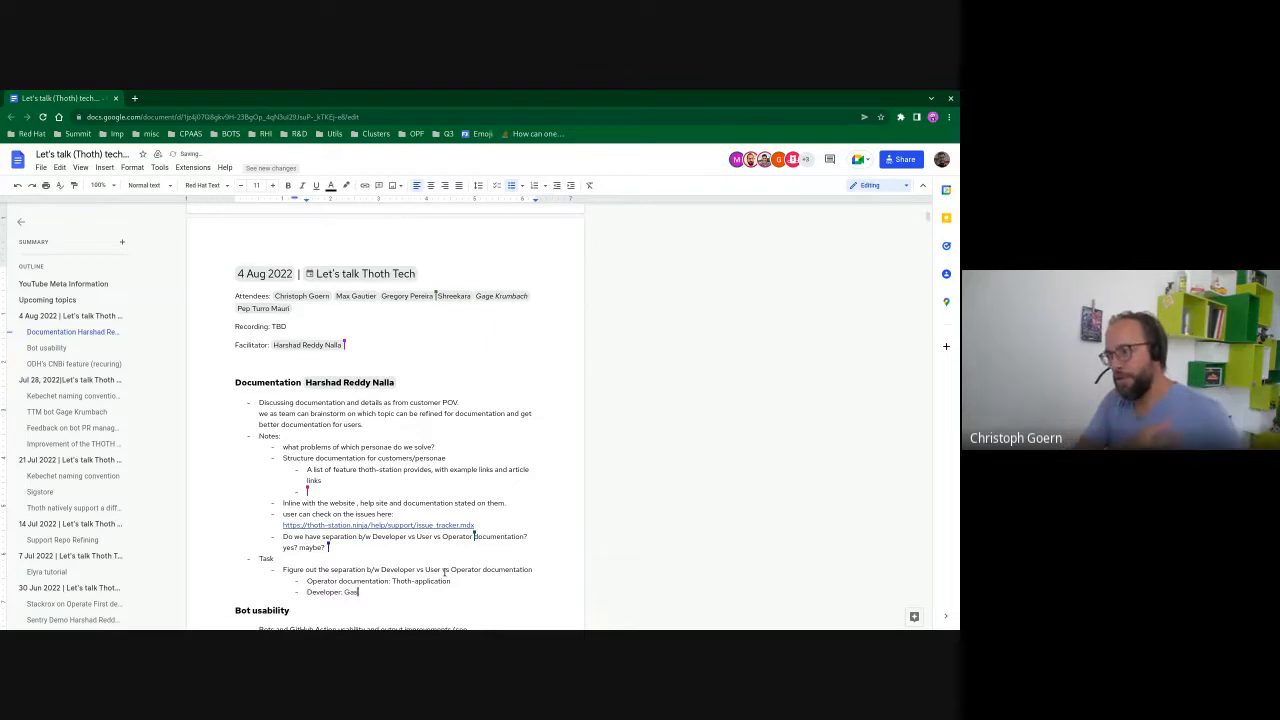
type("webb")
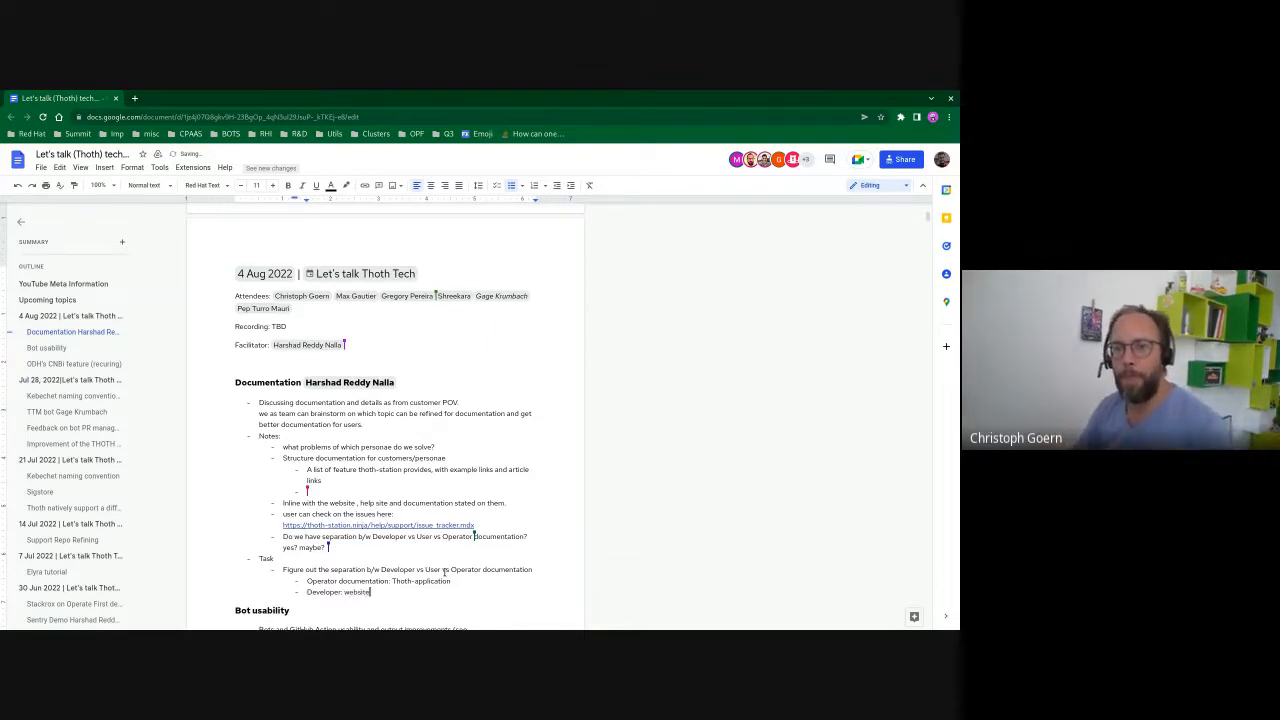
type("ation based on component +")
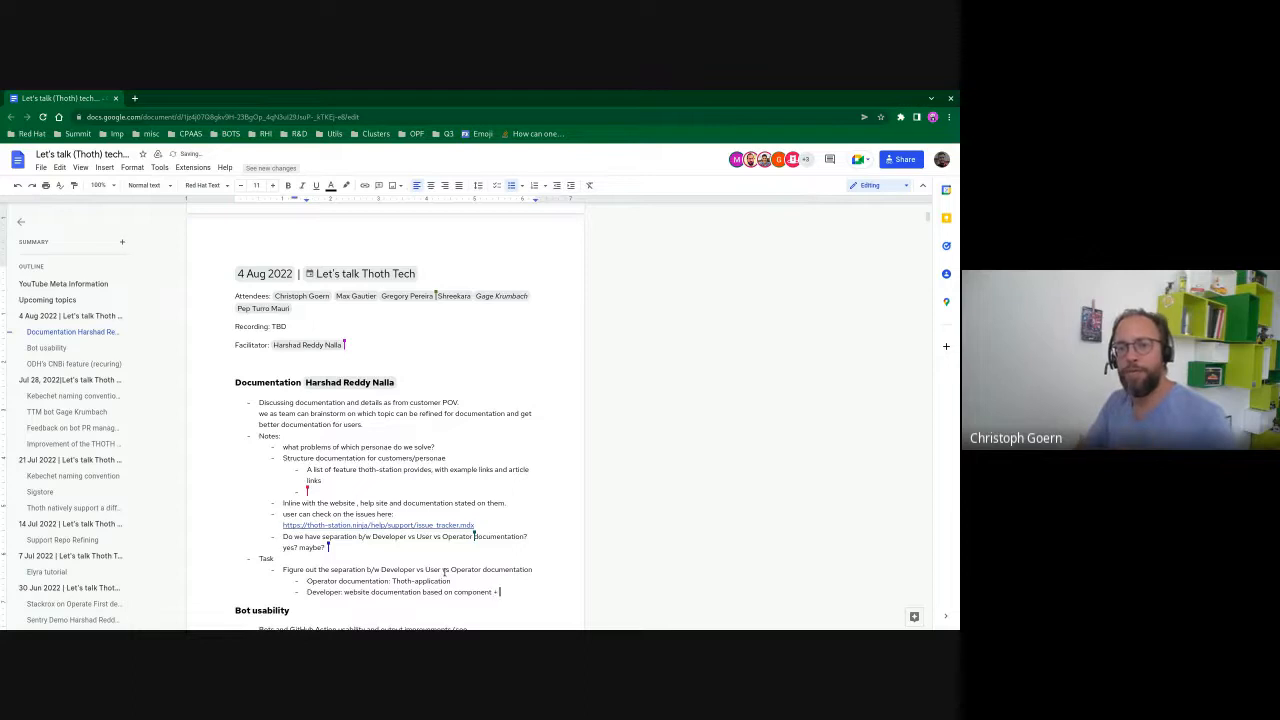
type("documentation on repos")
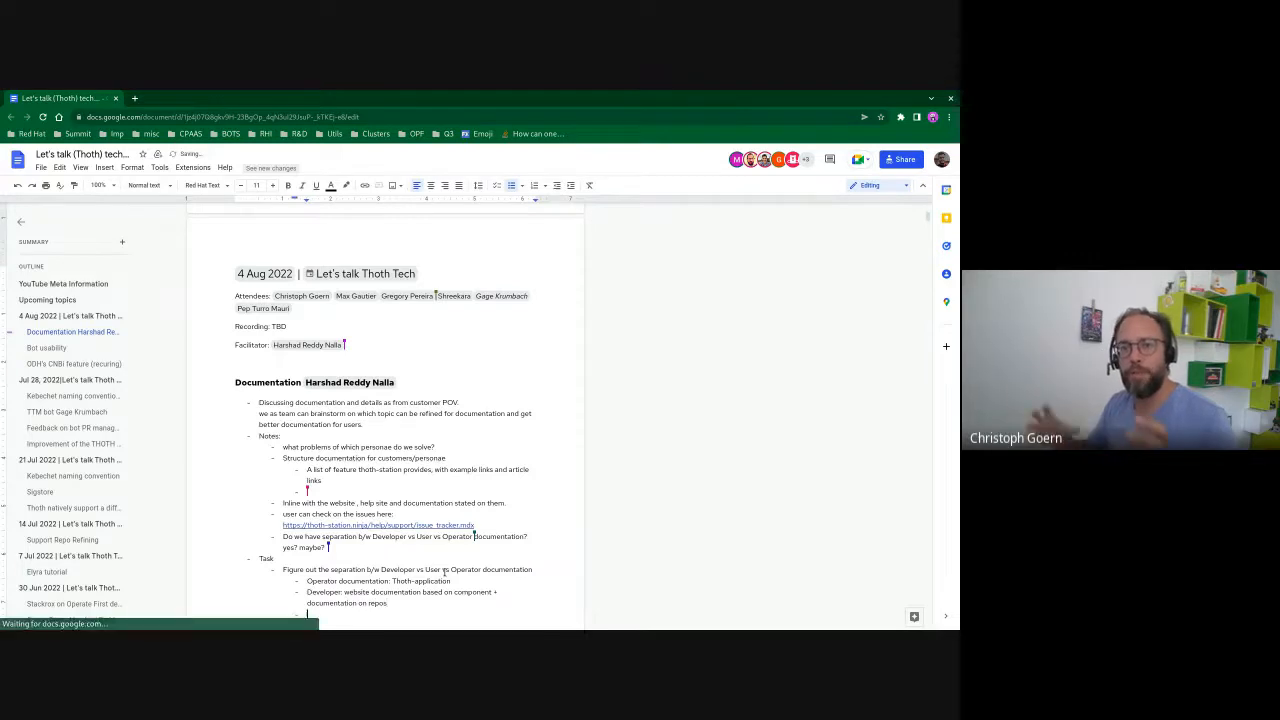
Add a 'User - Separate page on website and help site' sub-item under the separation task
scroll("down", 3)
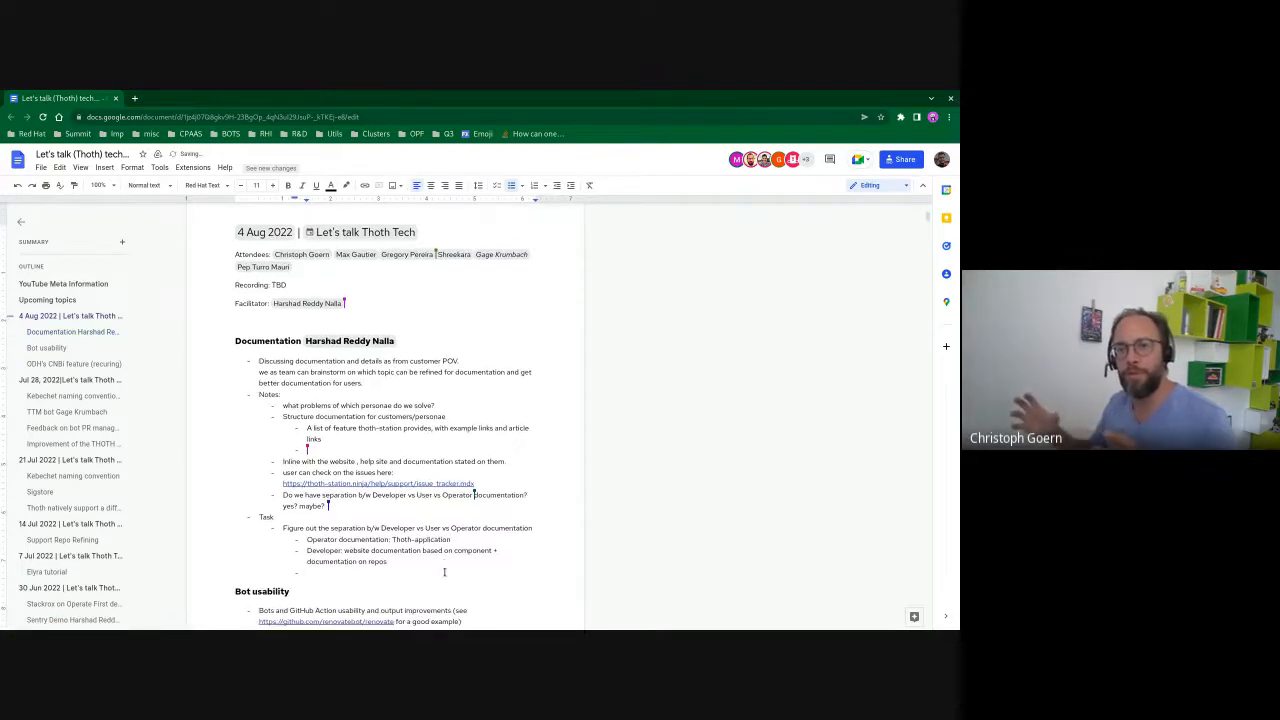
type("User :")
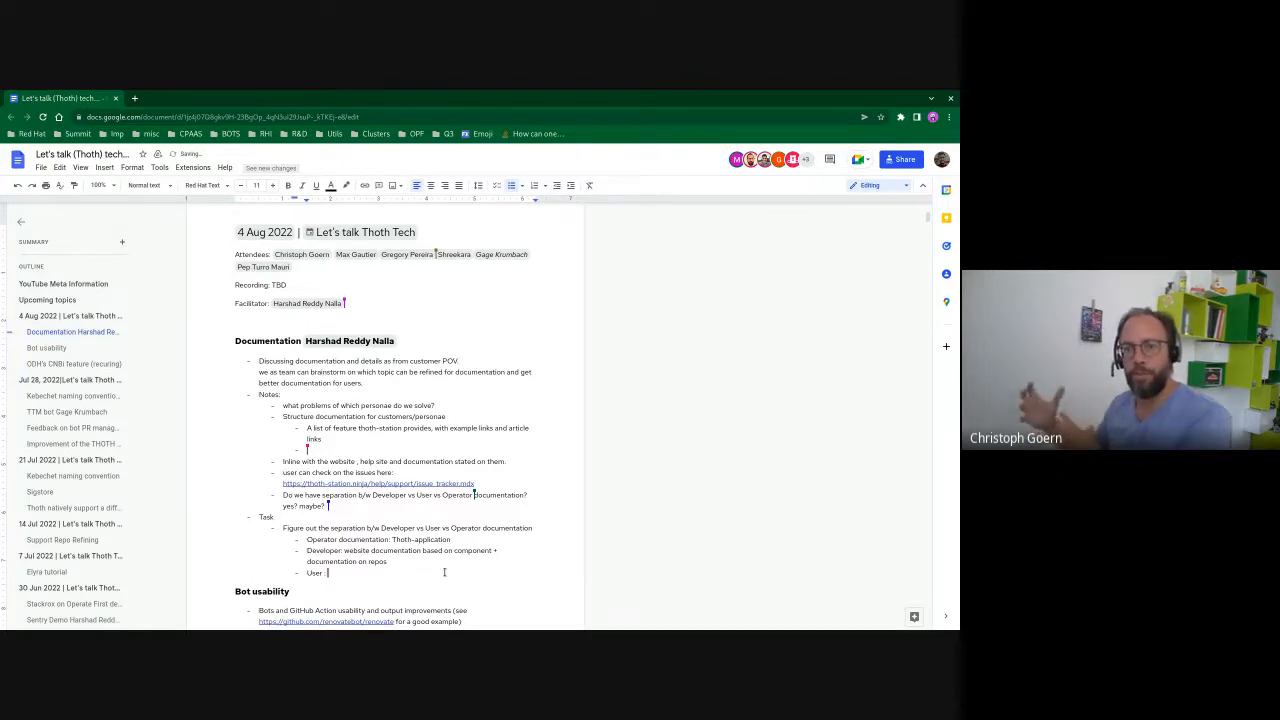
type("S")
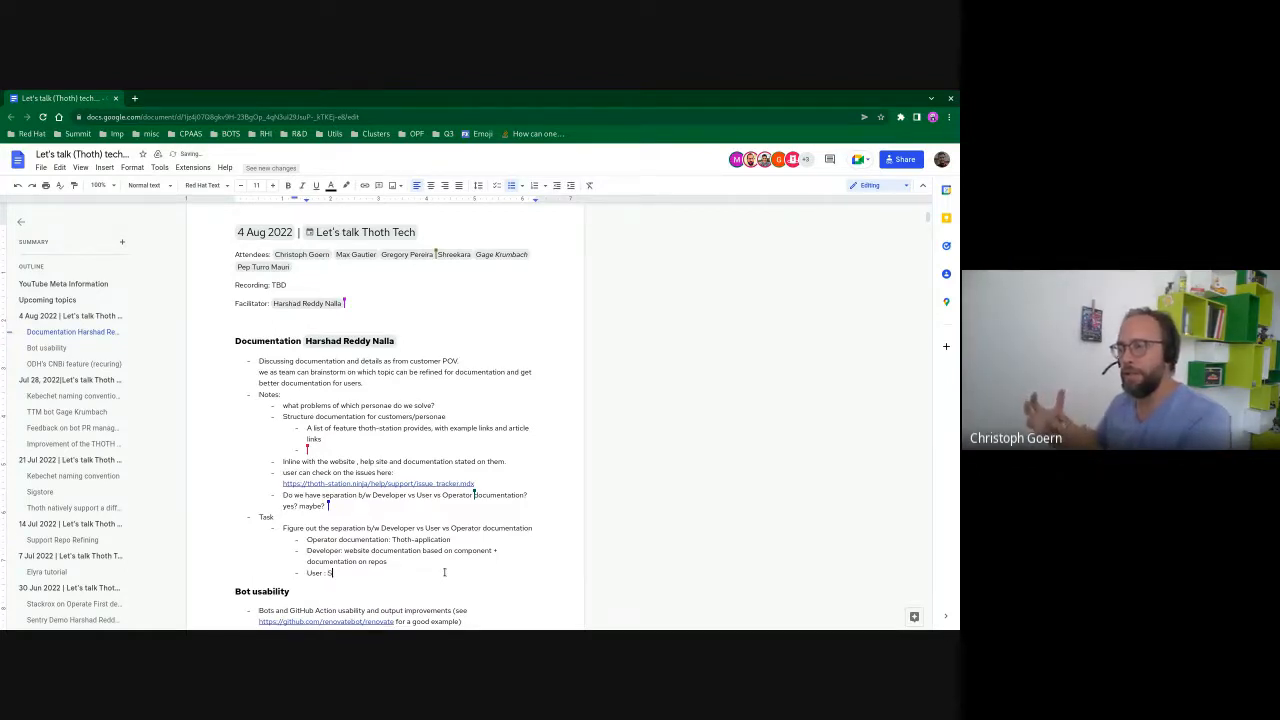
type("eparate page on")
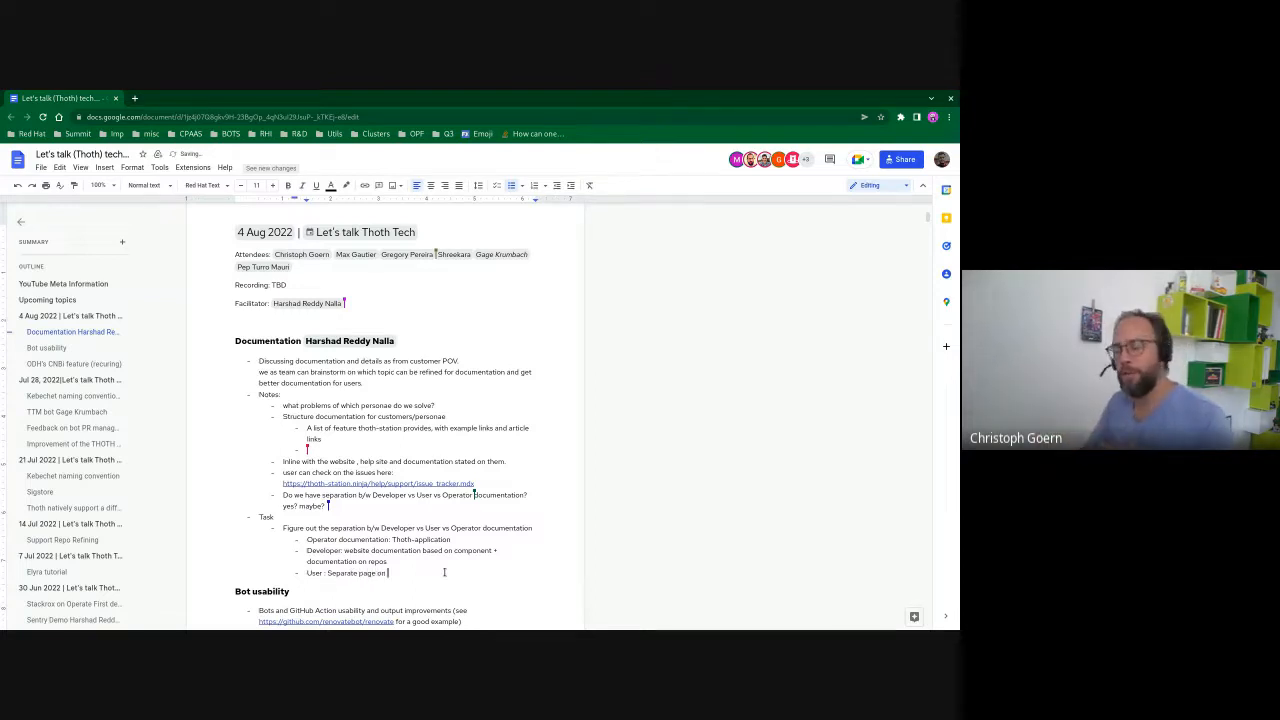
type("website and help site")
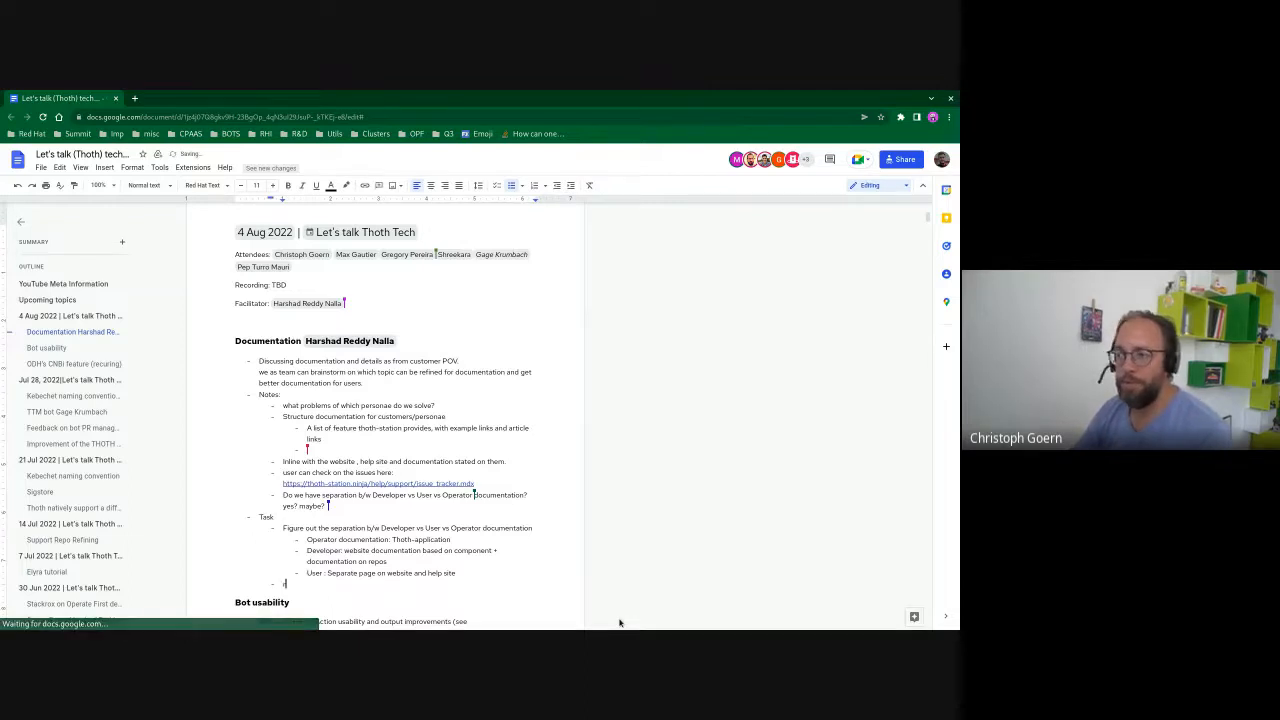
Add task 'Write documentation based on personas' with an example sub-bullet about documenting the flow
type("Write documentation based on personas")
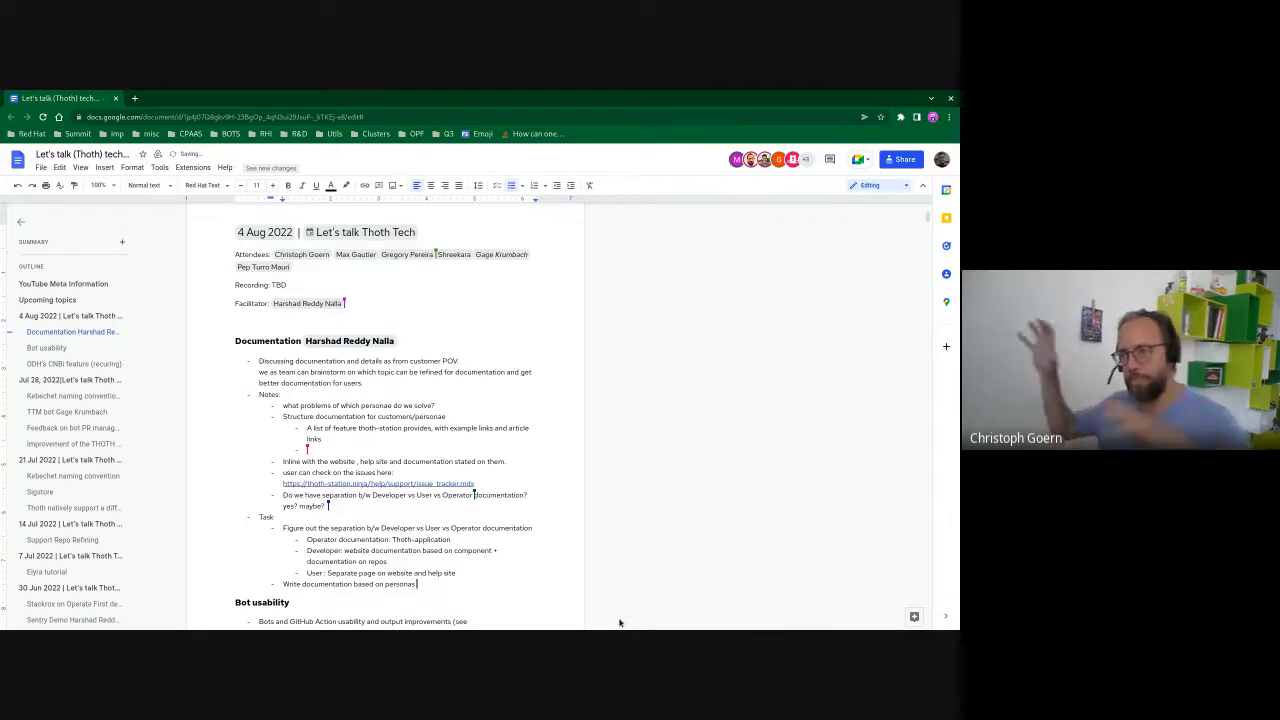
type("Example: cr")
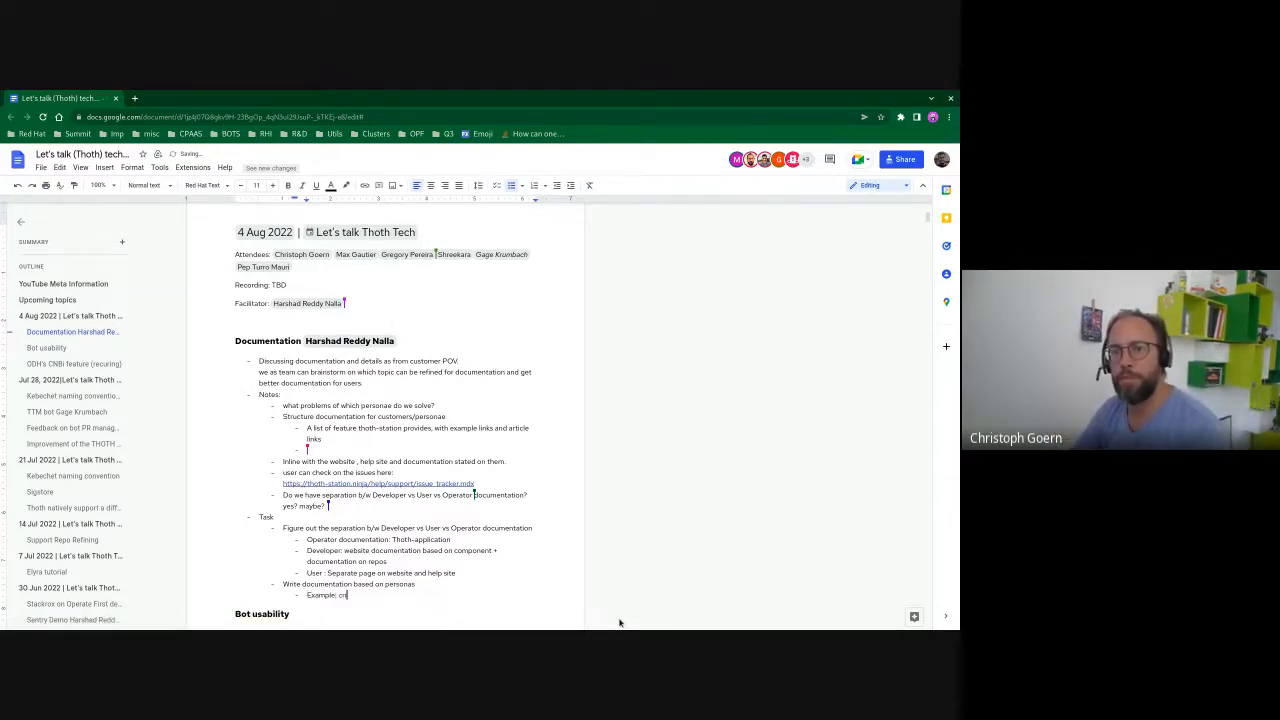
type("l")
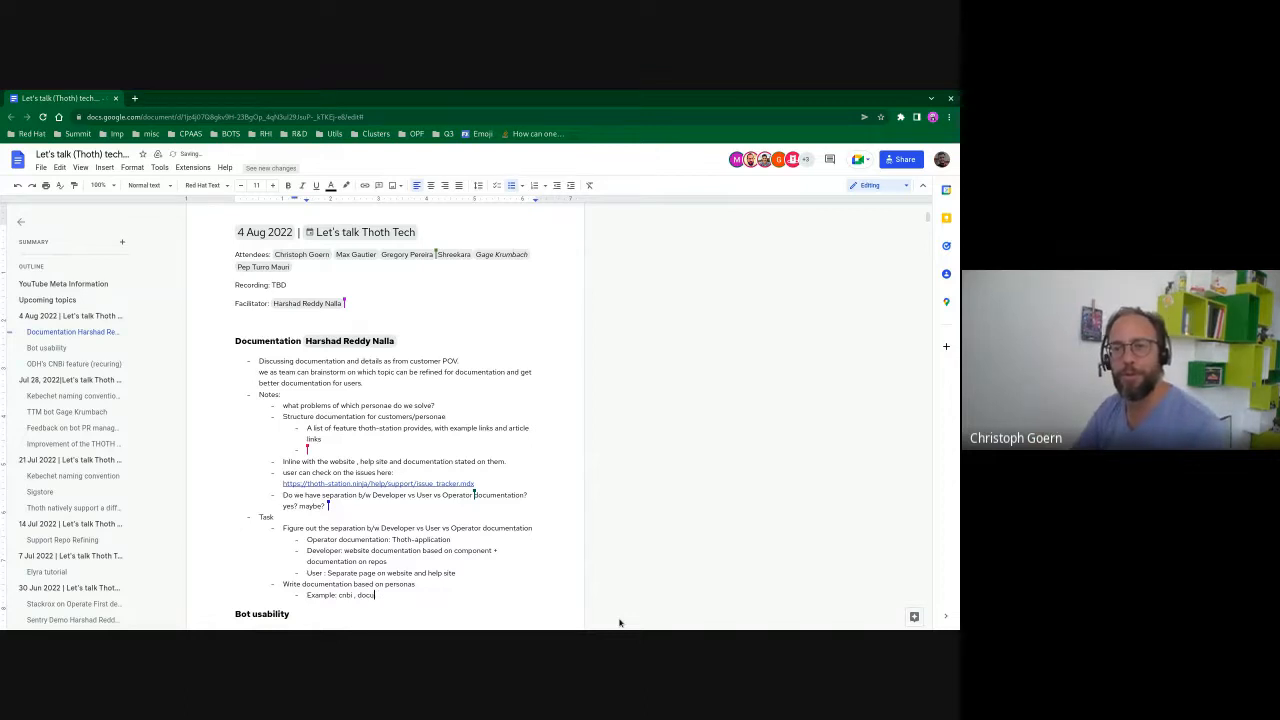
type("menting")
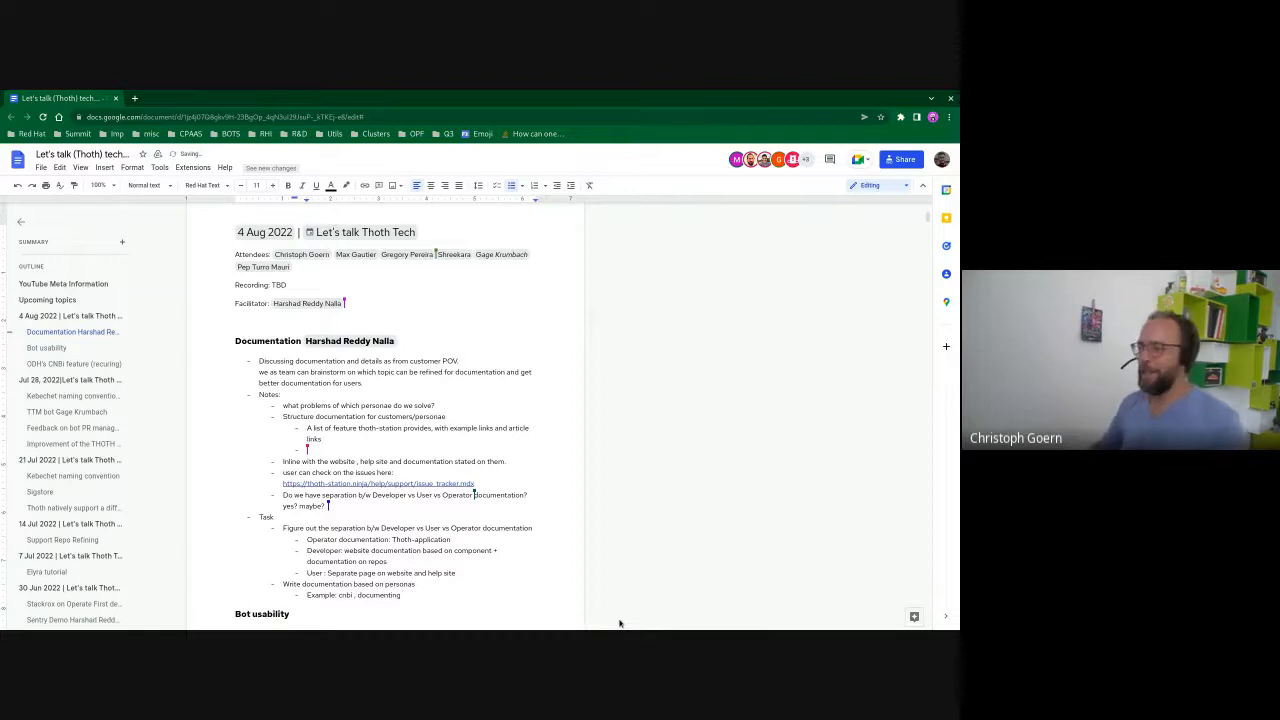
type("the flow,")
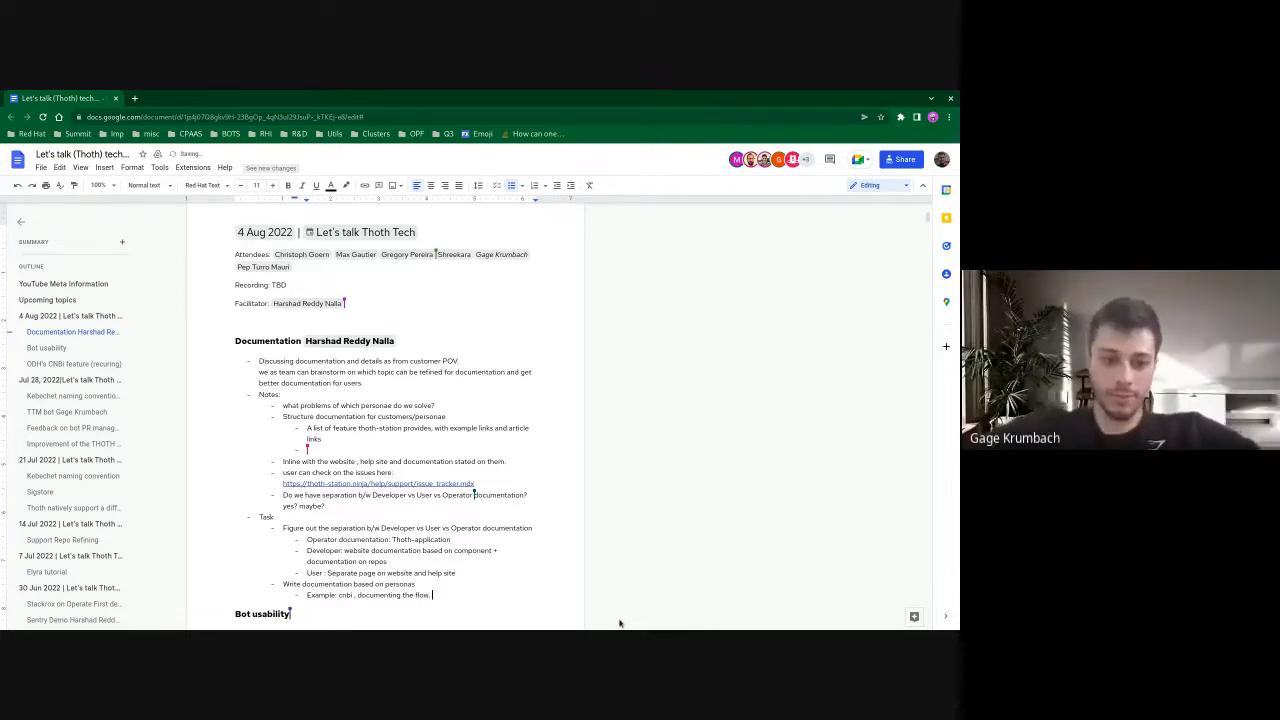
scroll("down", 3)
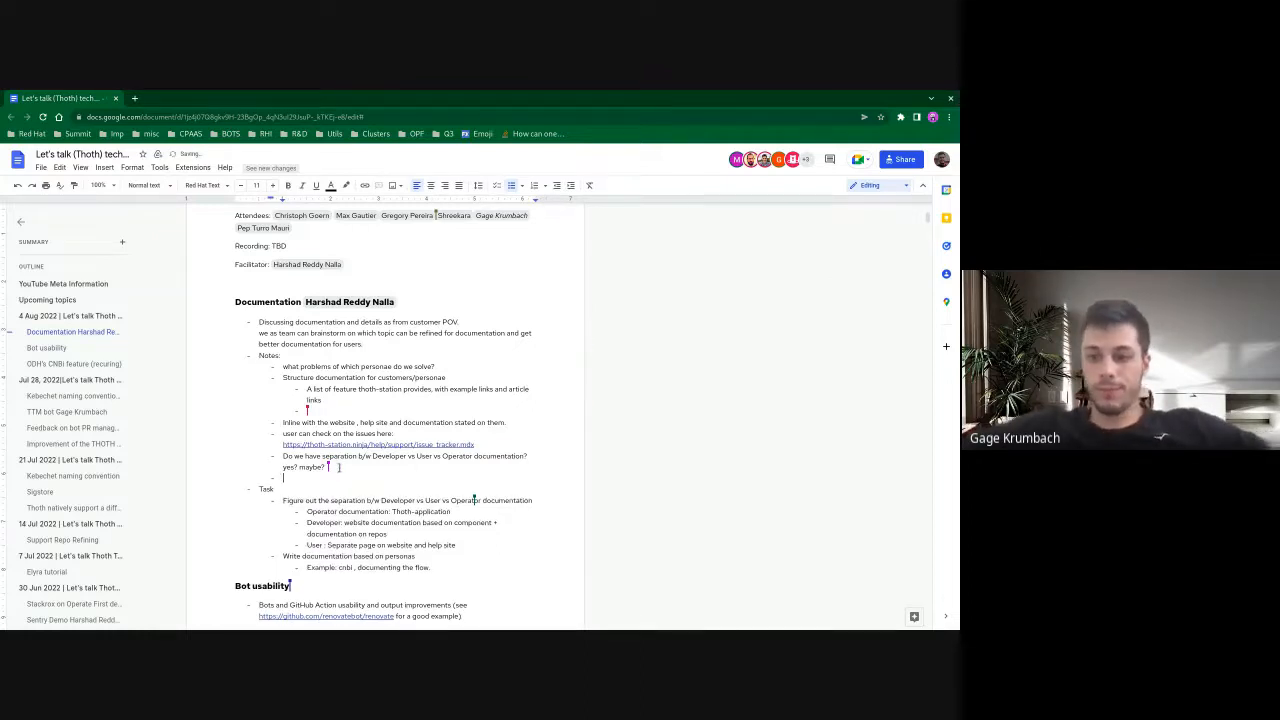
type("Service documentation")
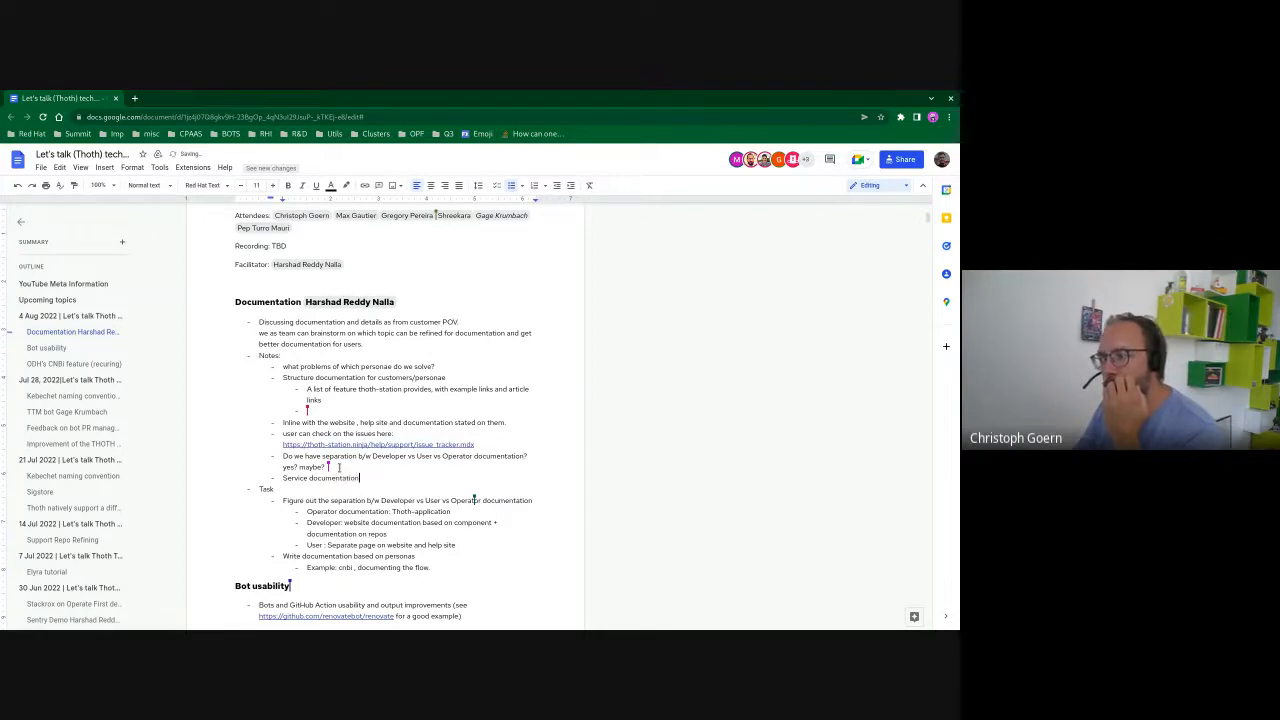
Extend the service-documentation line with 'for thoth, with link of user stories and personas?' and start the UX sig task
type("for thoth,")
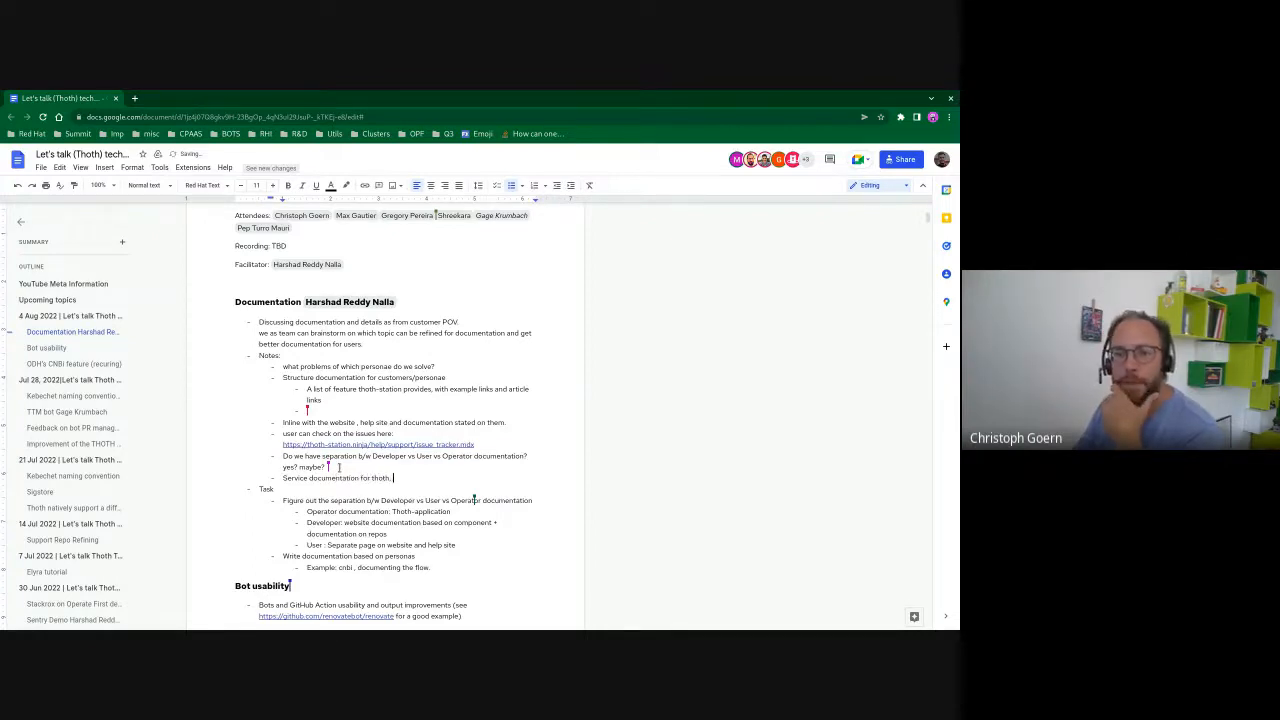
type("with link of user stories and persons?")
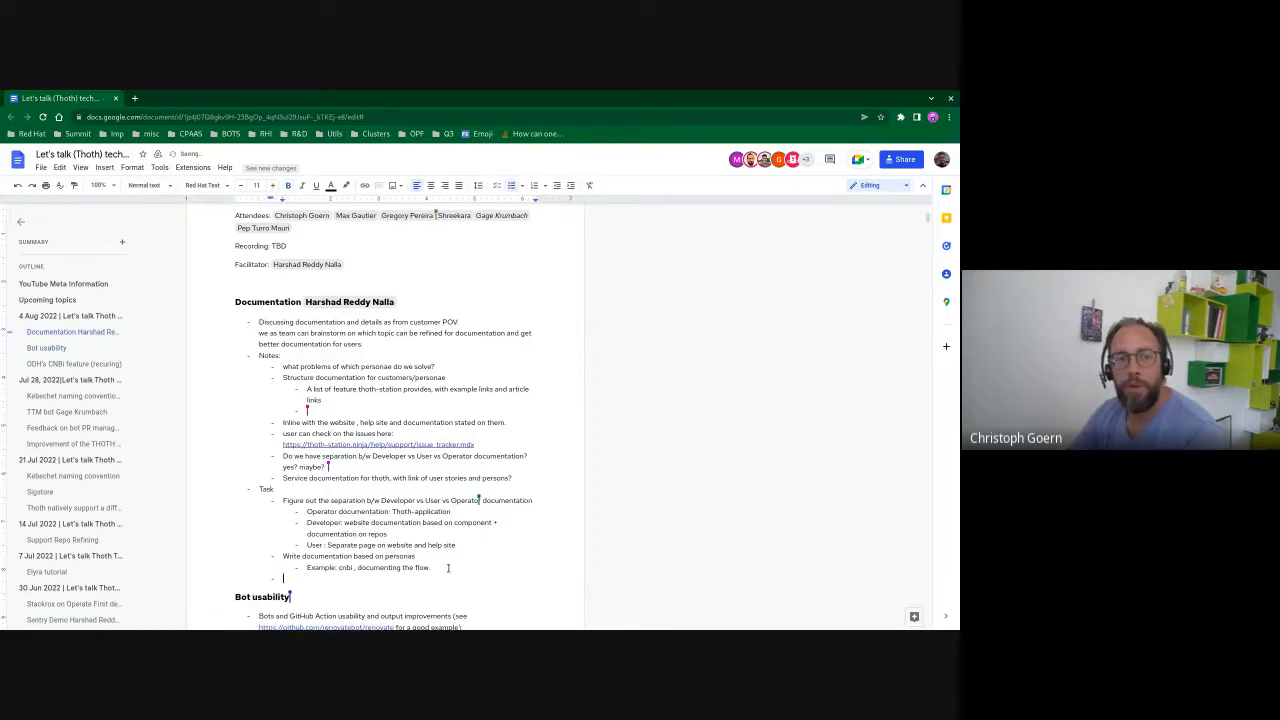
type("Plu")
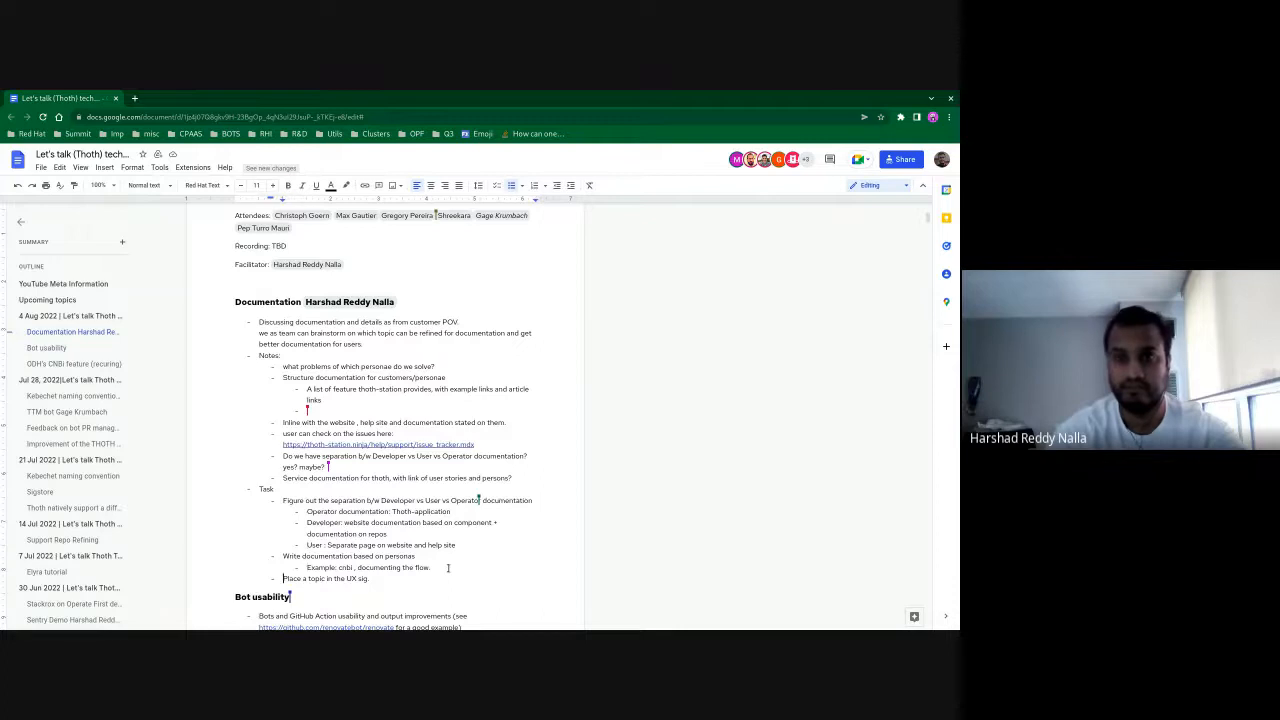
scroll("down", 3)
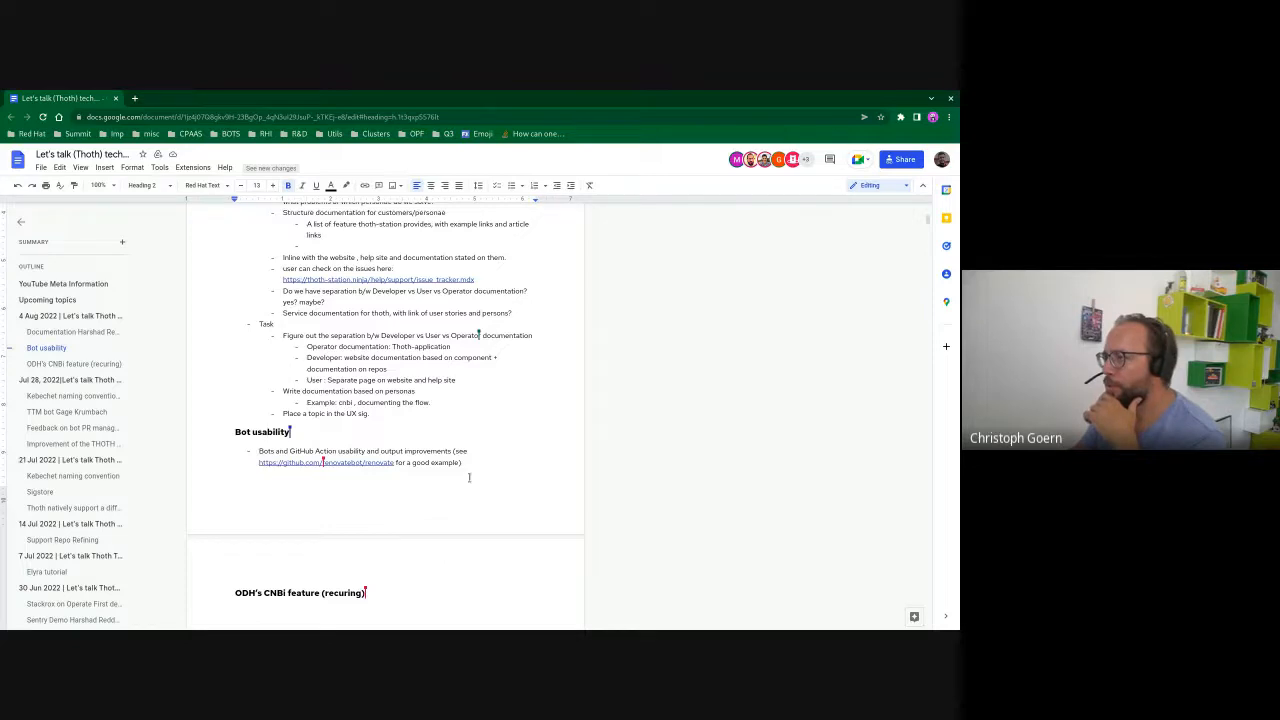
Add Notes and Task lines, noting the topic is output being easy to read
key("enter")
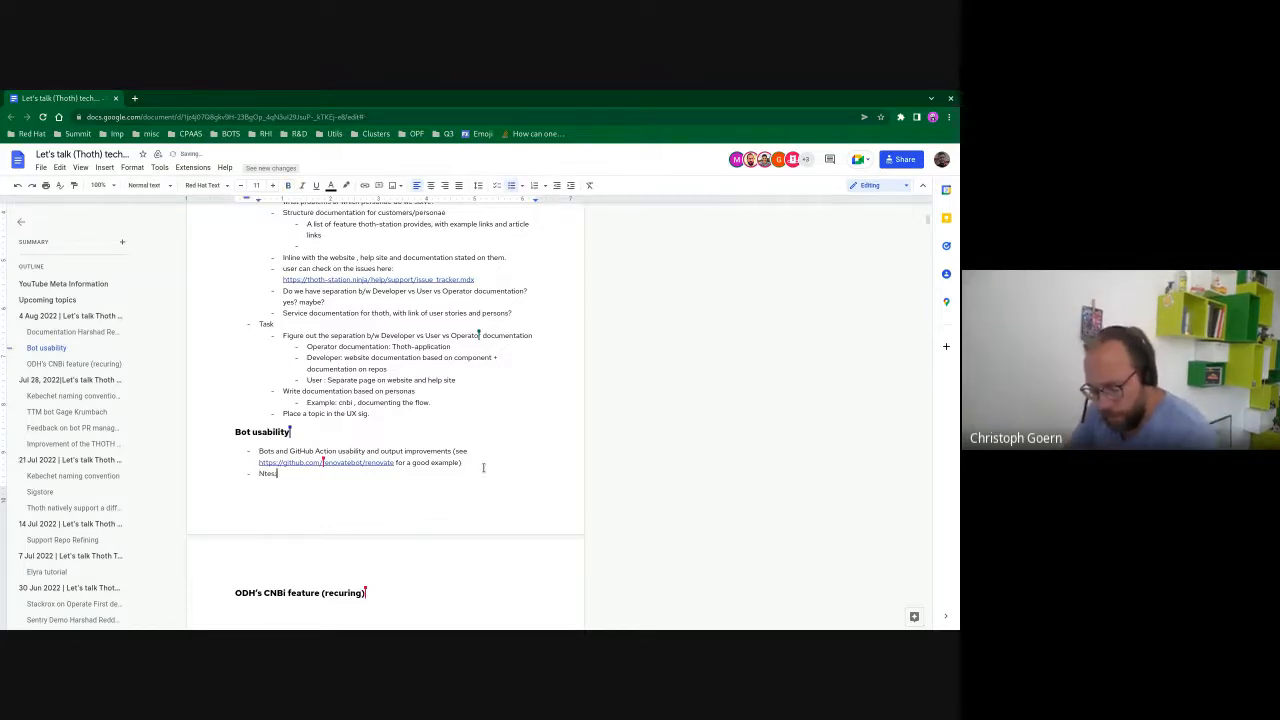
type("Notes")
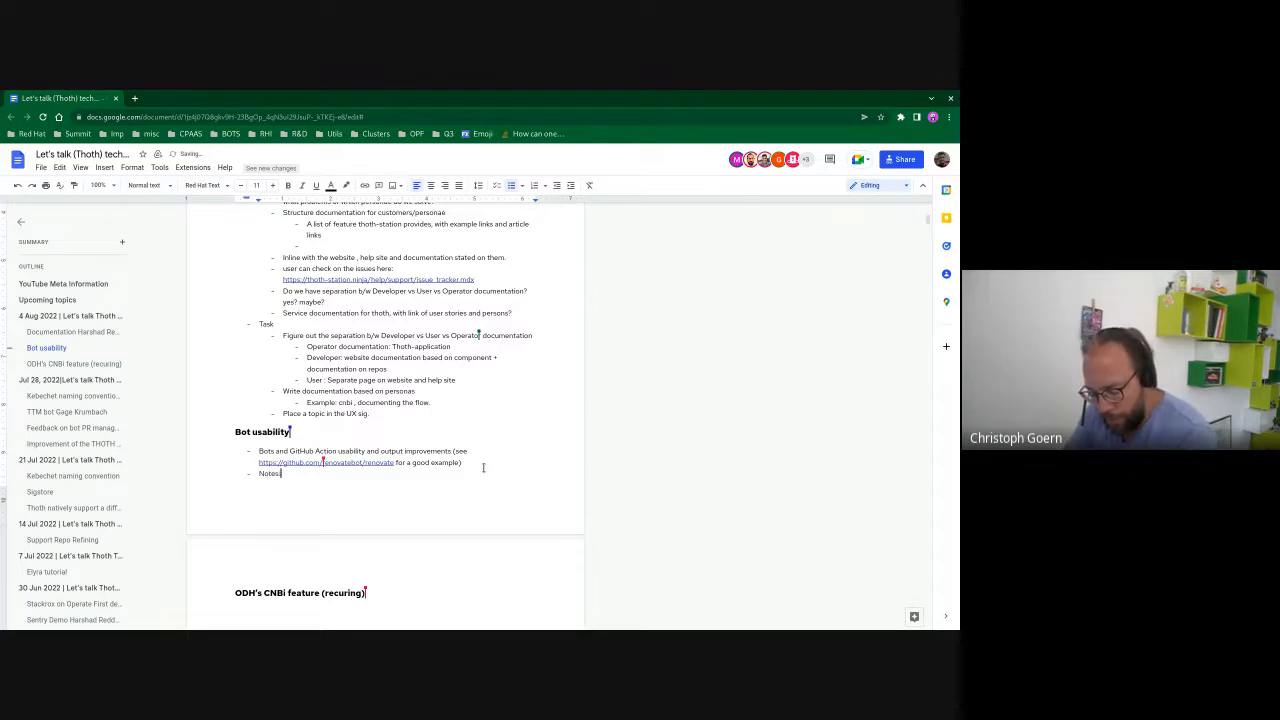
type("task")
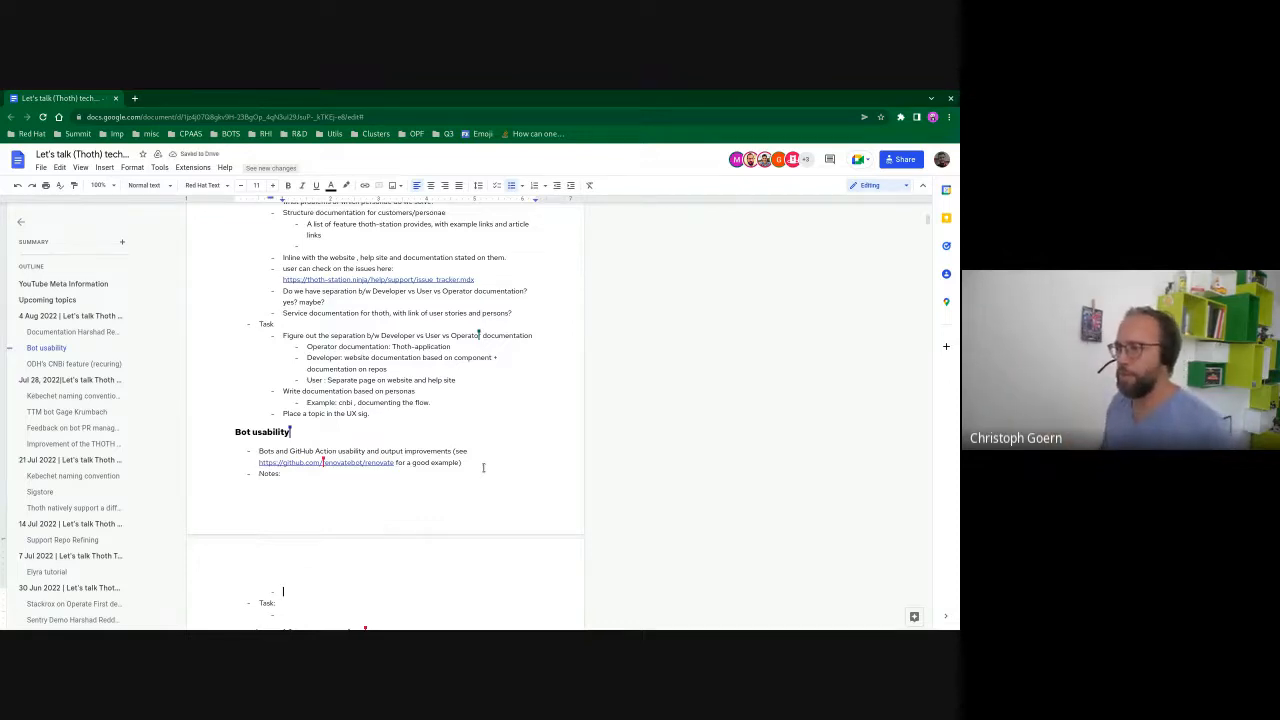
type("The topic is")
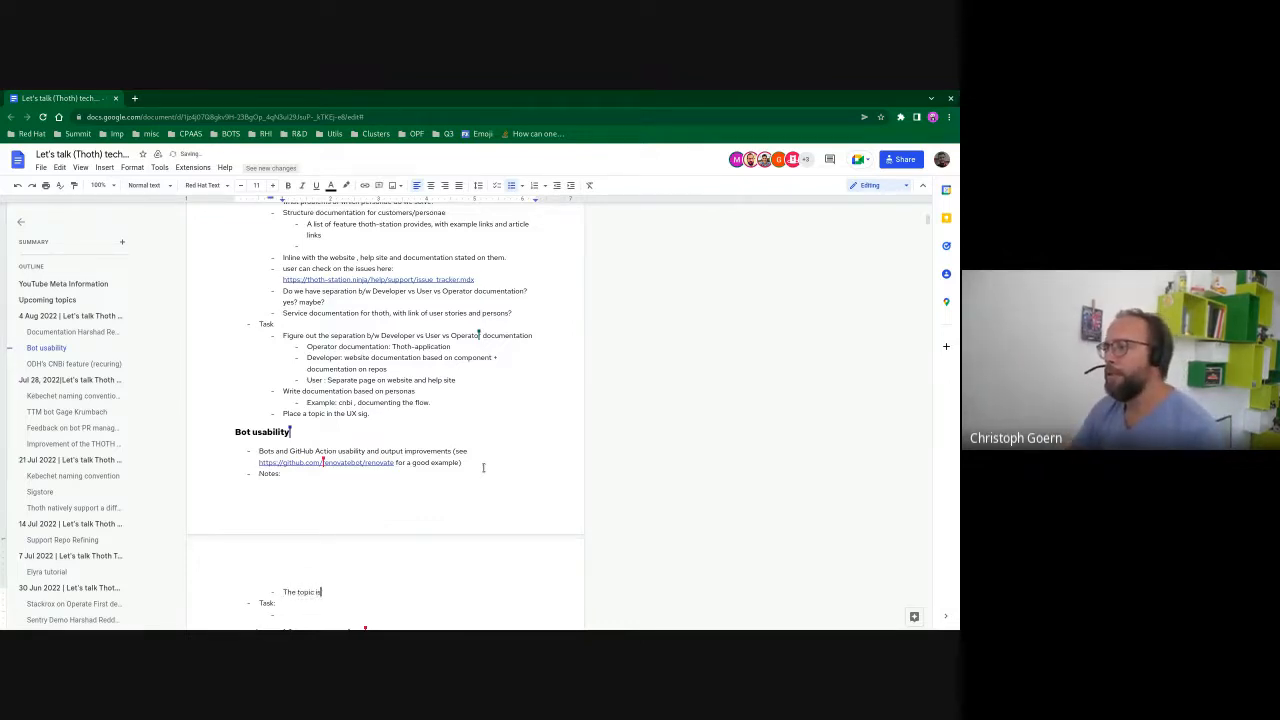
type("regi")
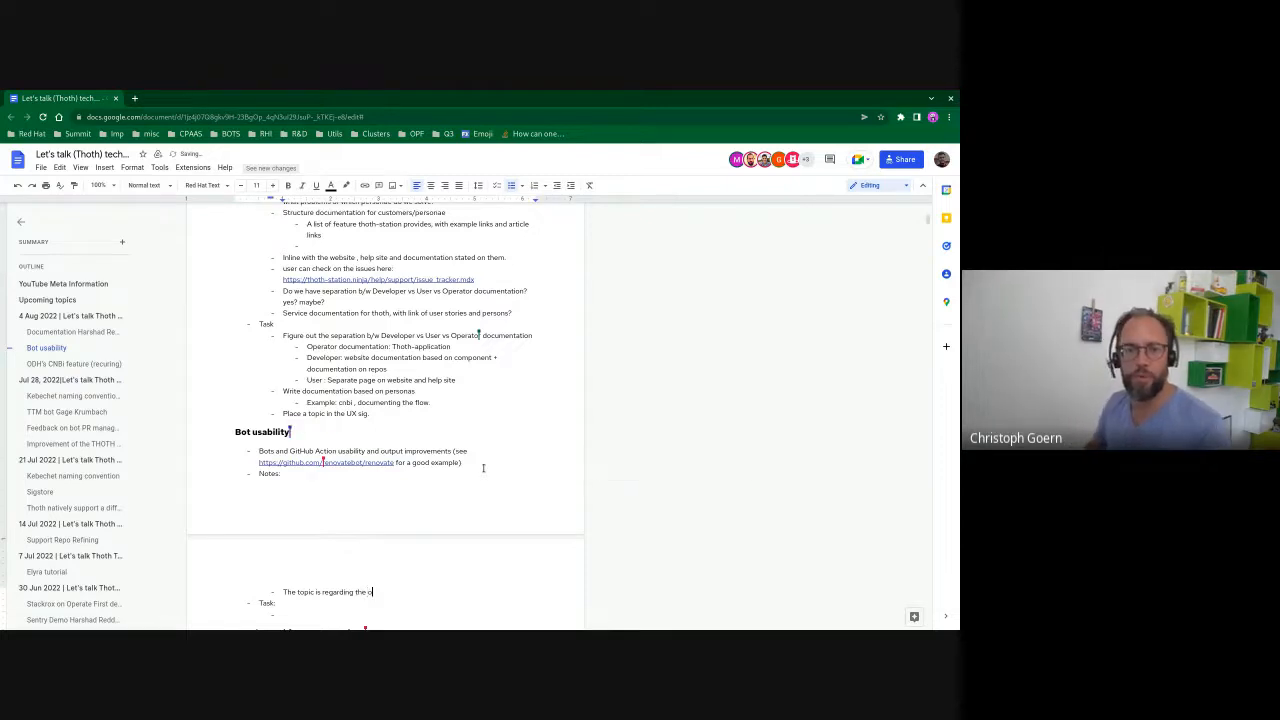
type("output")
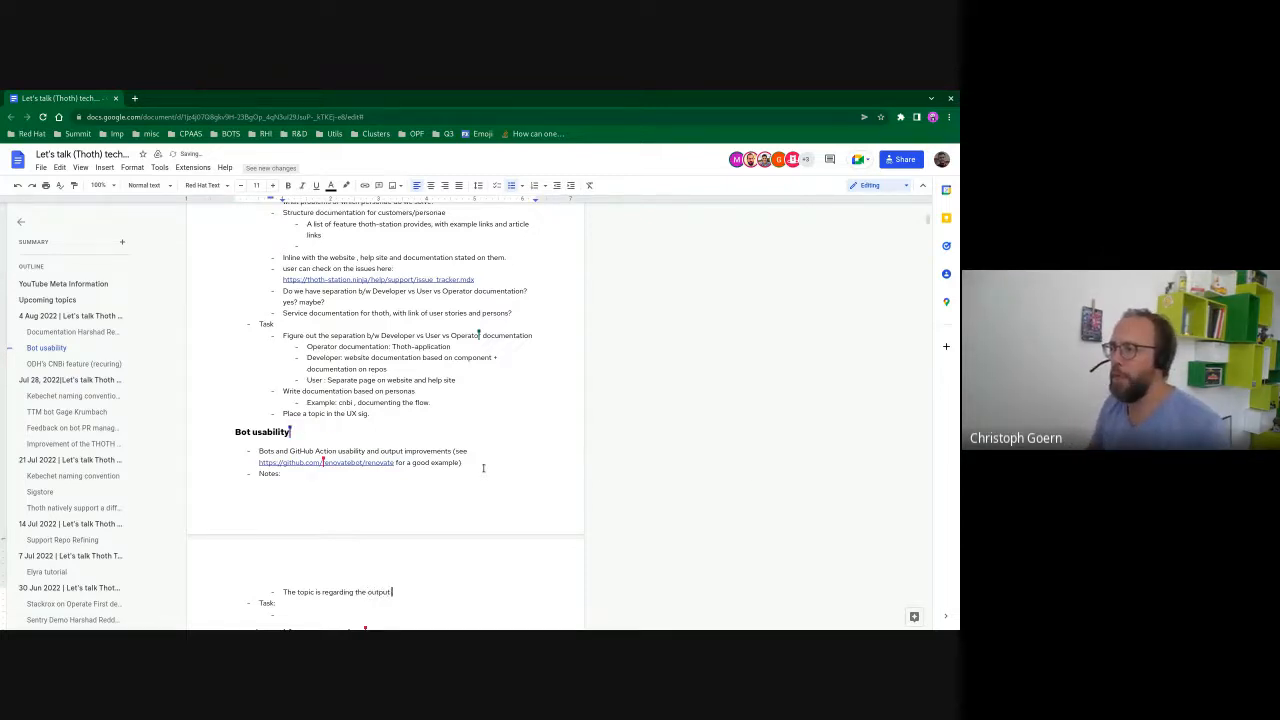
type("being easy to ready, can we tr")
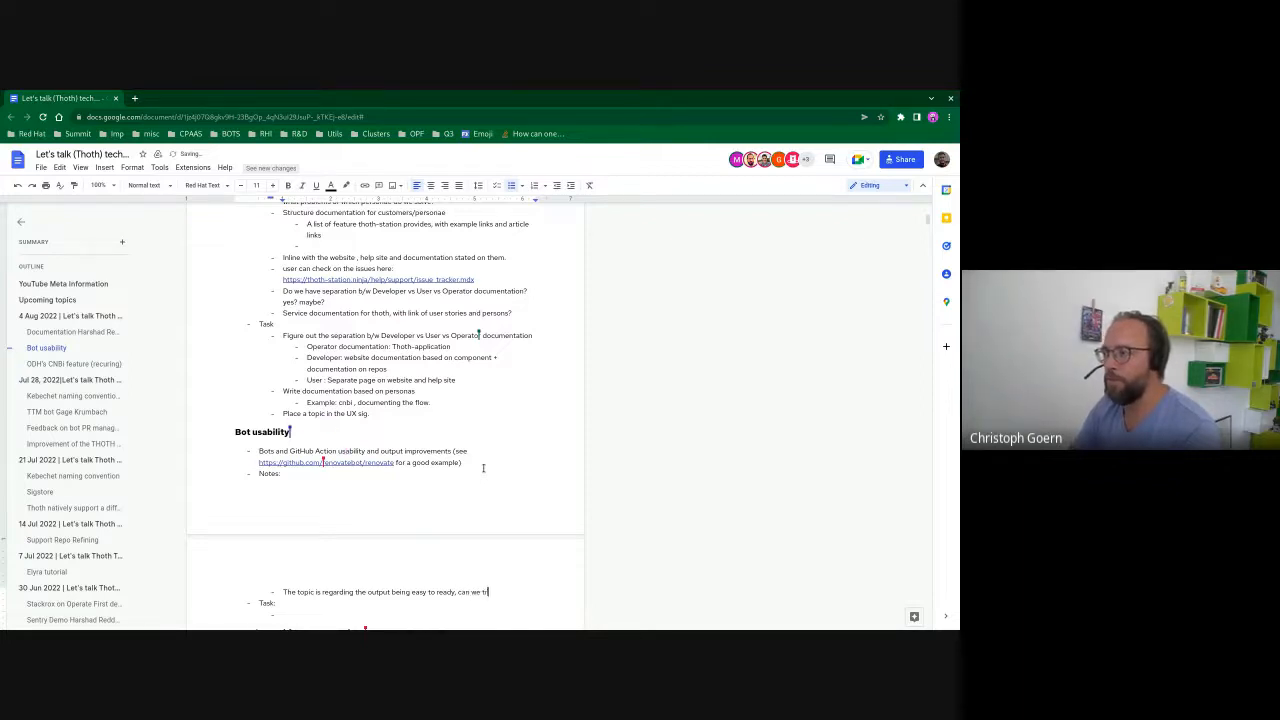
Rename the item to 'Bot usability improvements' with its owner tagged and a recommendations note
type("something")
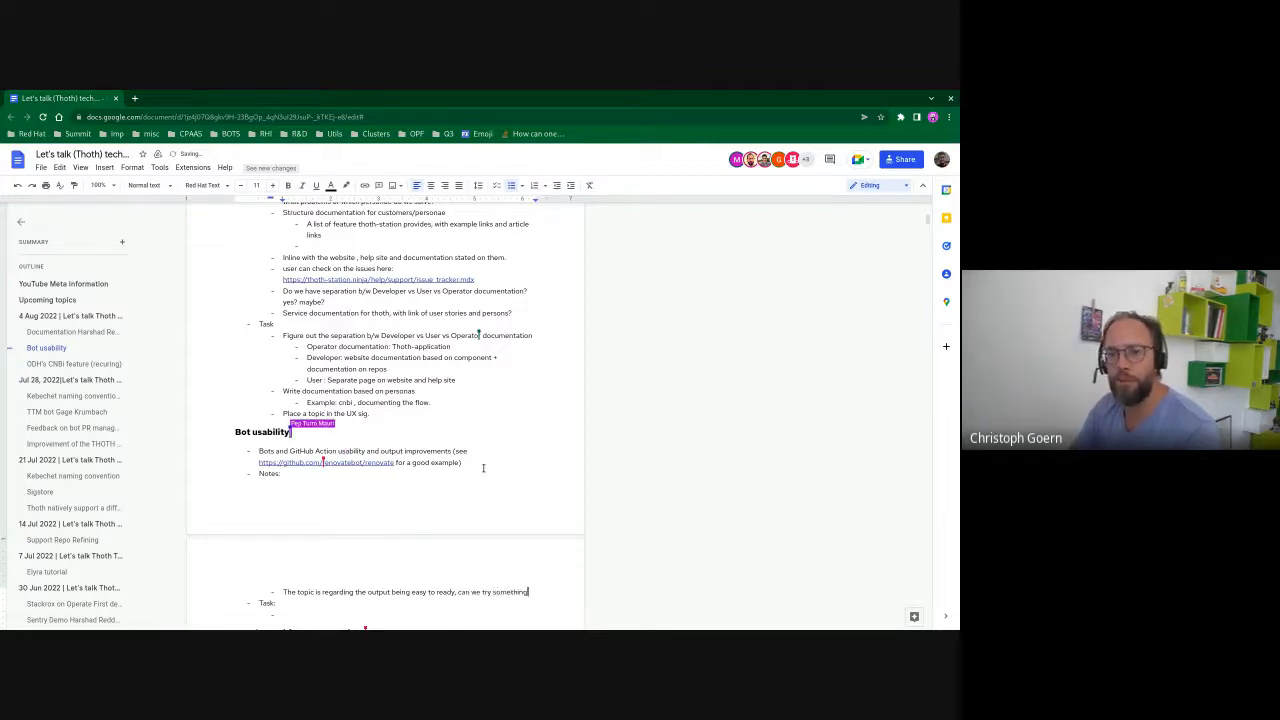
type("improvements @")
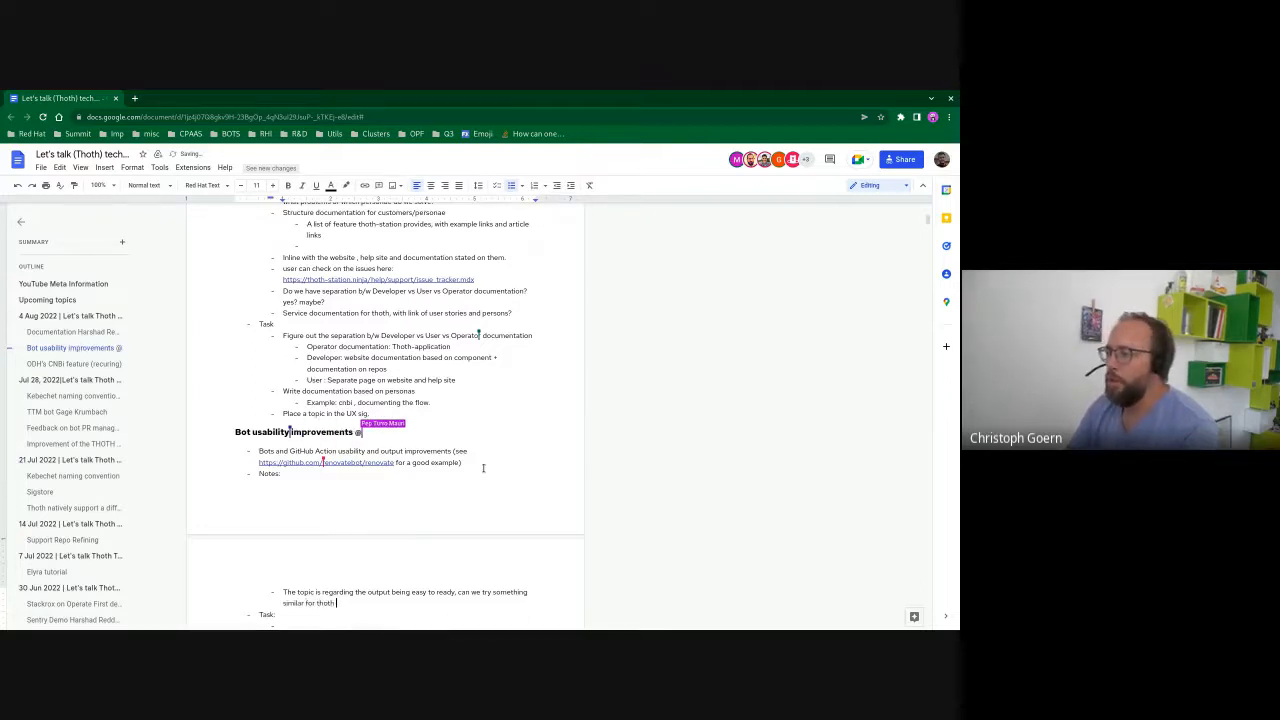
type("go")
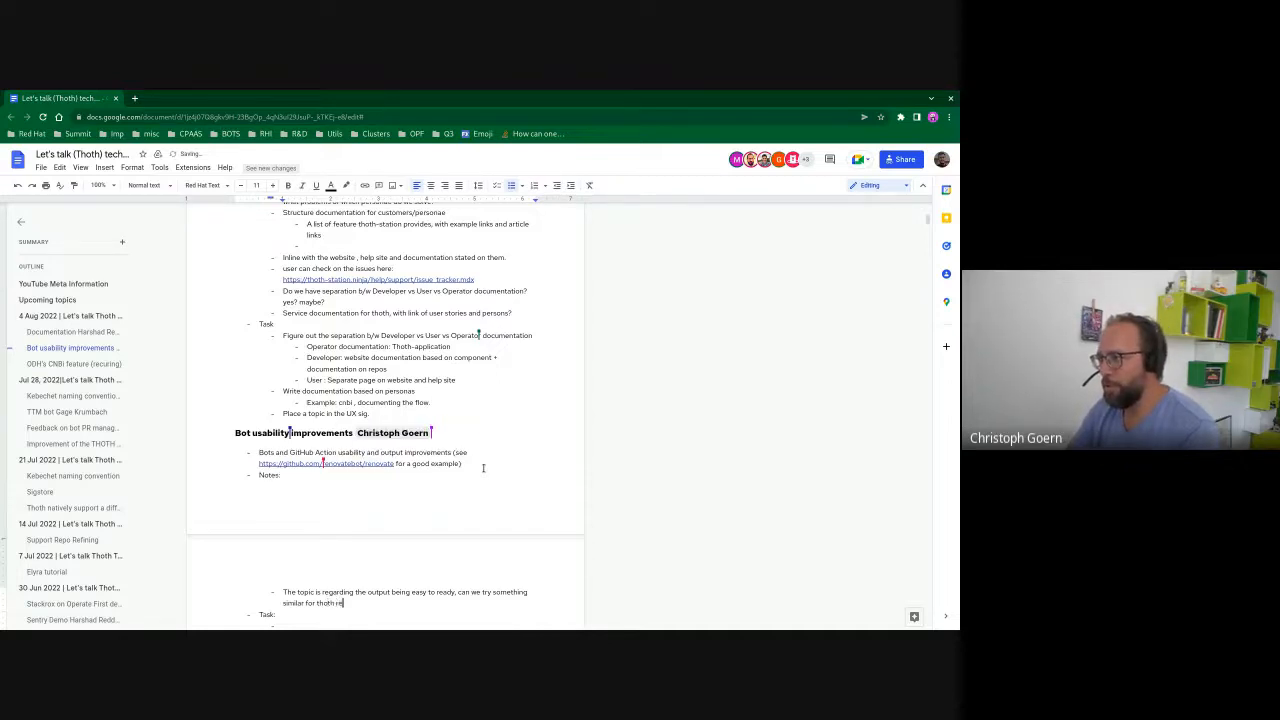
type("recommendations results ?")
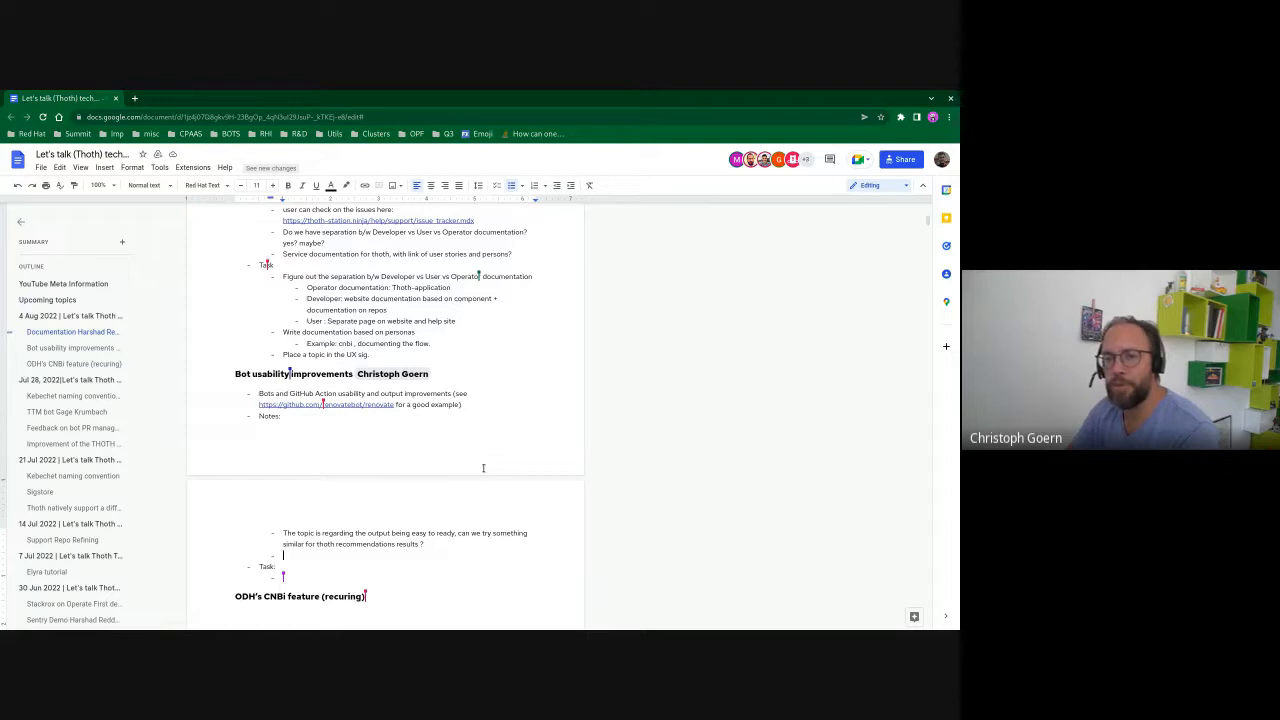
Add a Task sub-item reading 'Create an issue (epic)' under Bot usability improvements
type("Create an issue")
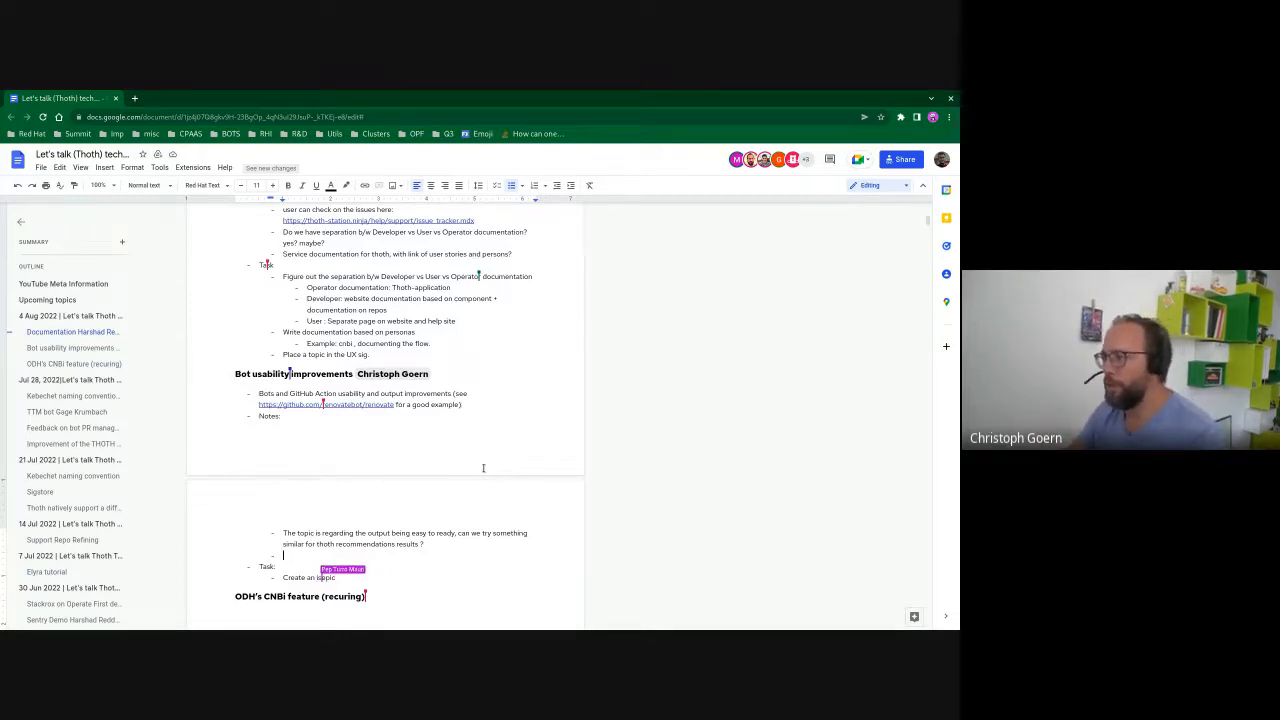
type("(epic)")
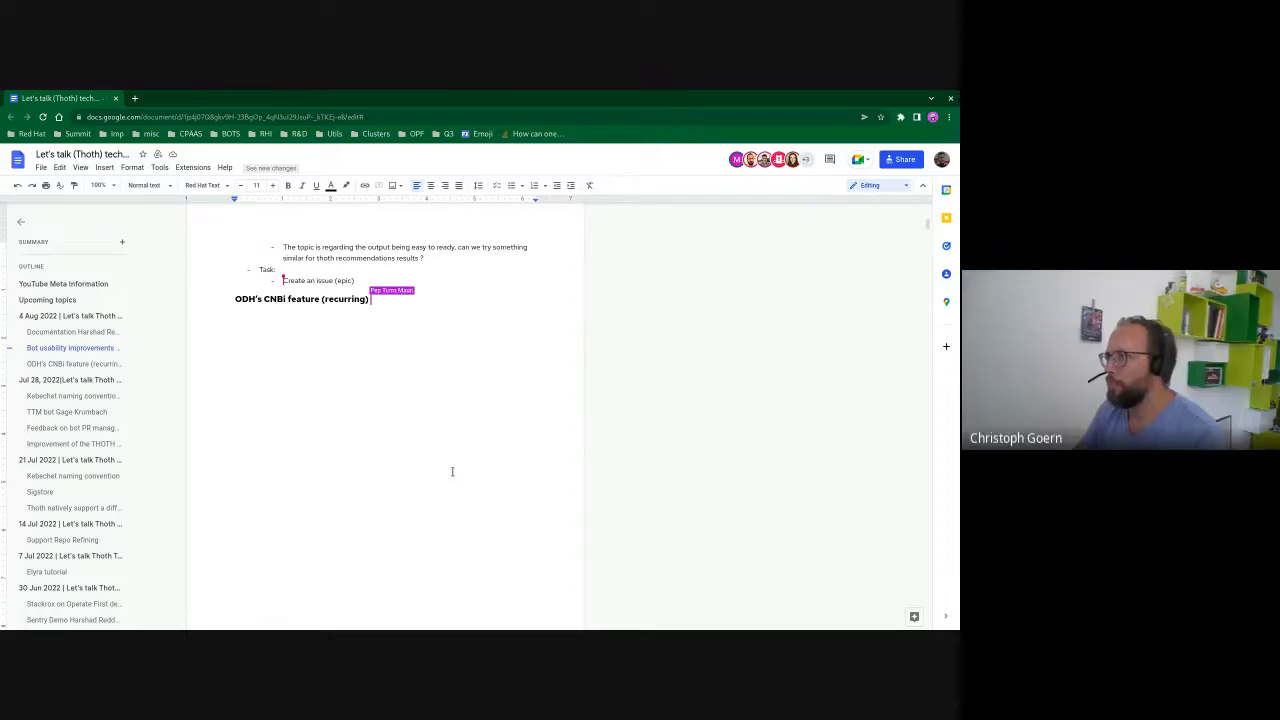
Add 'Notes:' and 'Tasks:' lines with bullets under ODH's CNBi feature and @-mention its owner
type("Notes:")
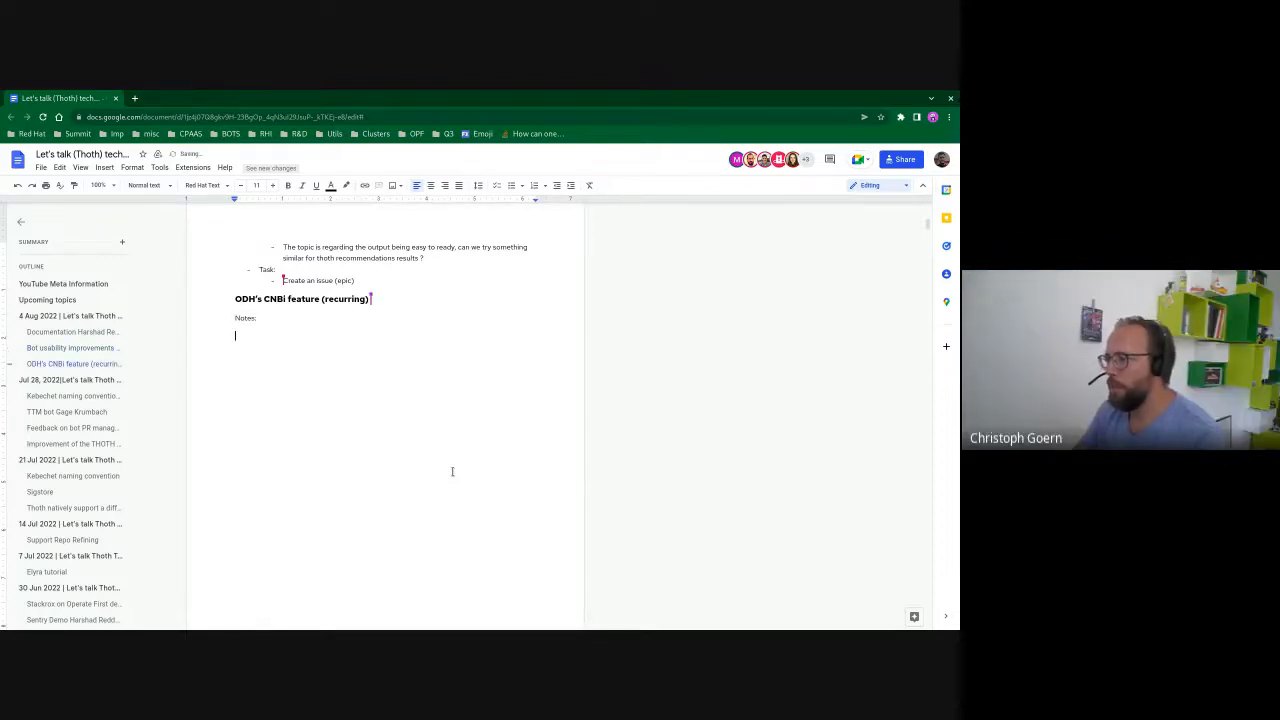
type("Tasks:")
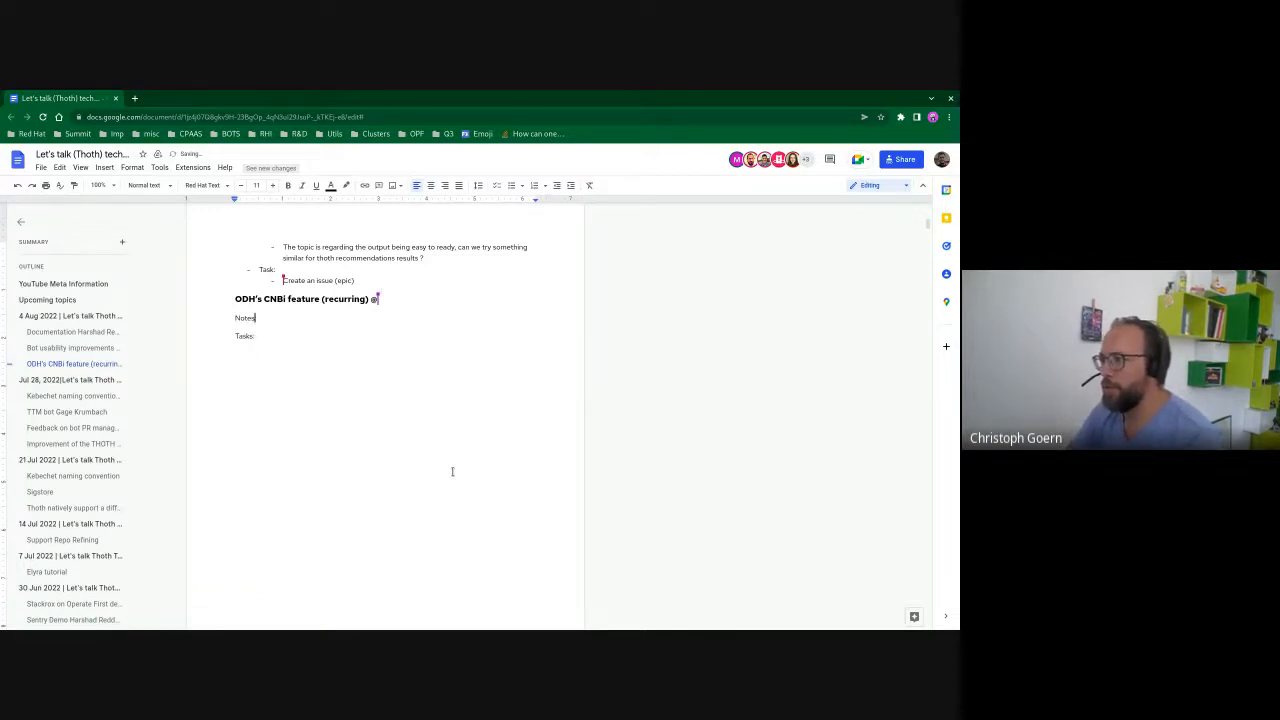
key("enter")
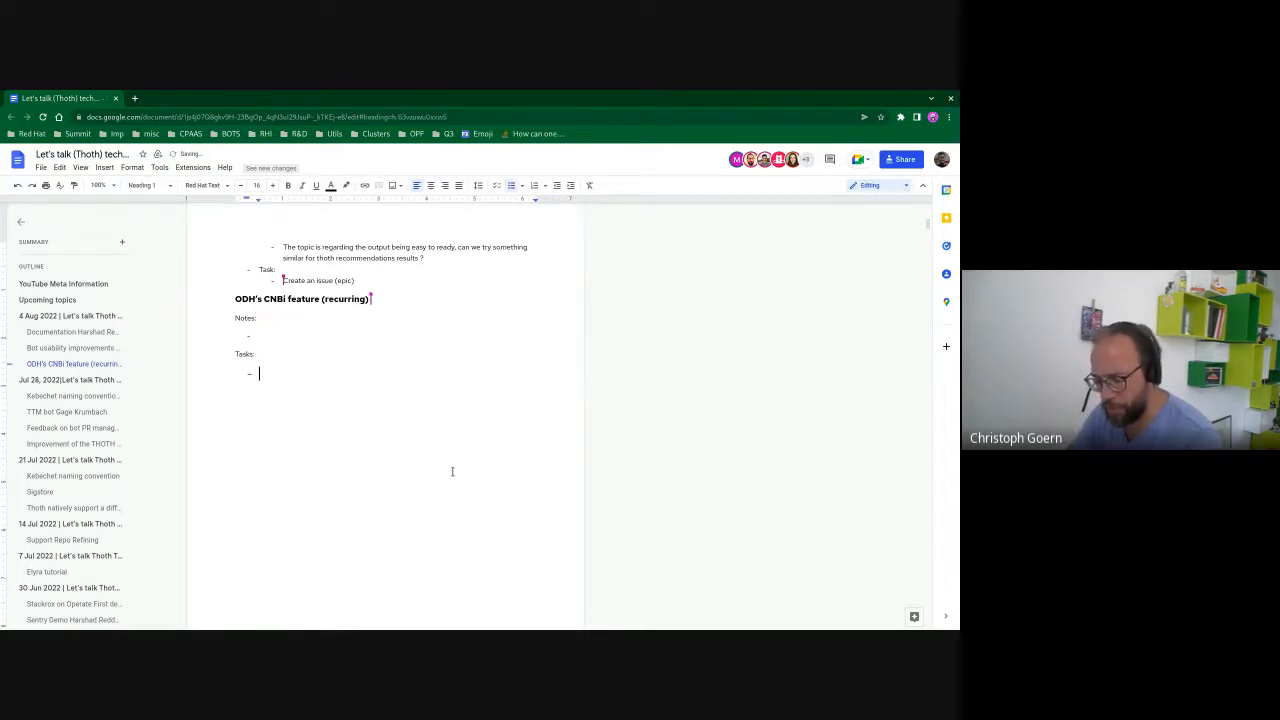
type("@goe")
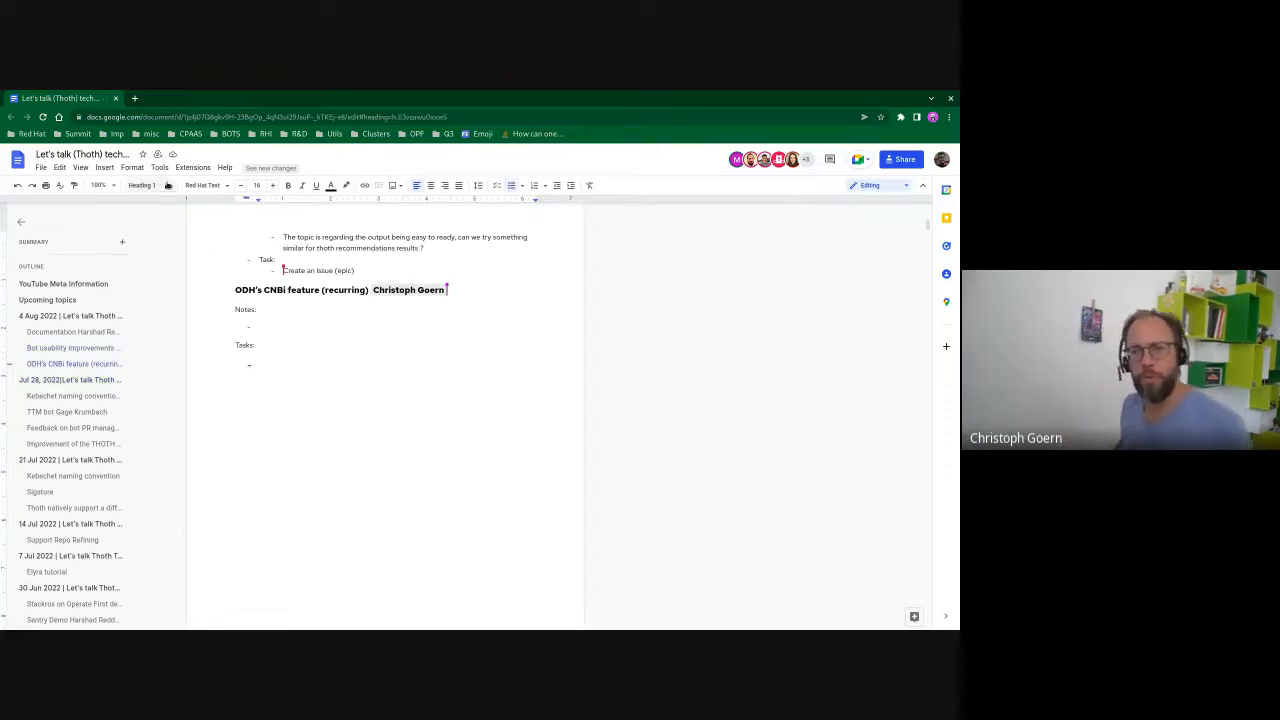
left_click(148, 184)
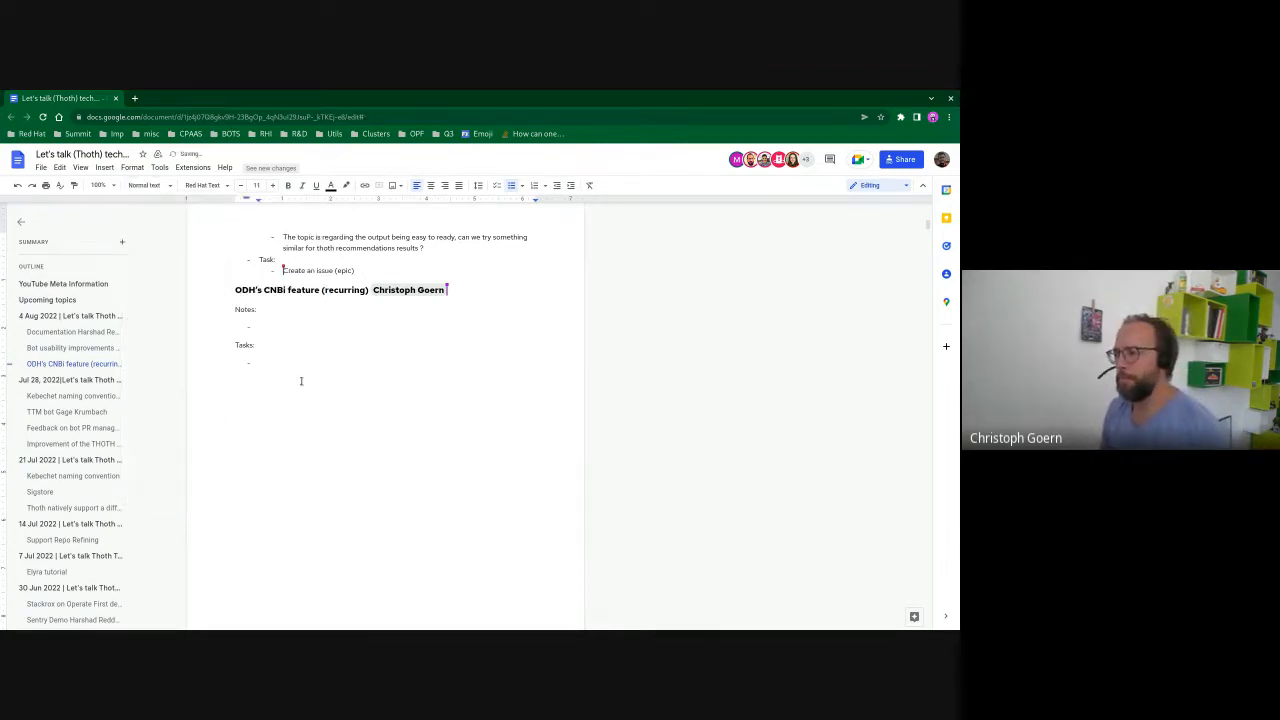
Write the CNBi note that all SIGs would work on it, starting in the tech call
scroll("down", 3)
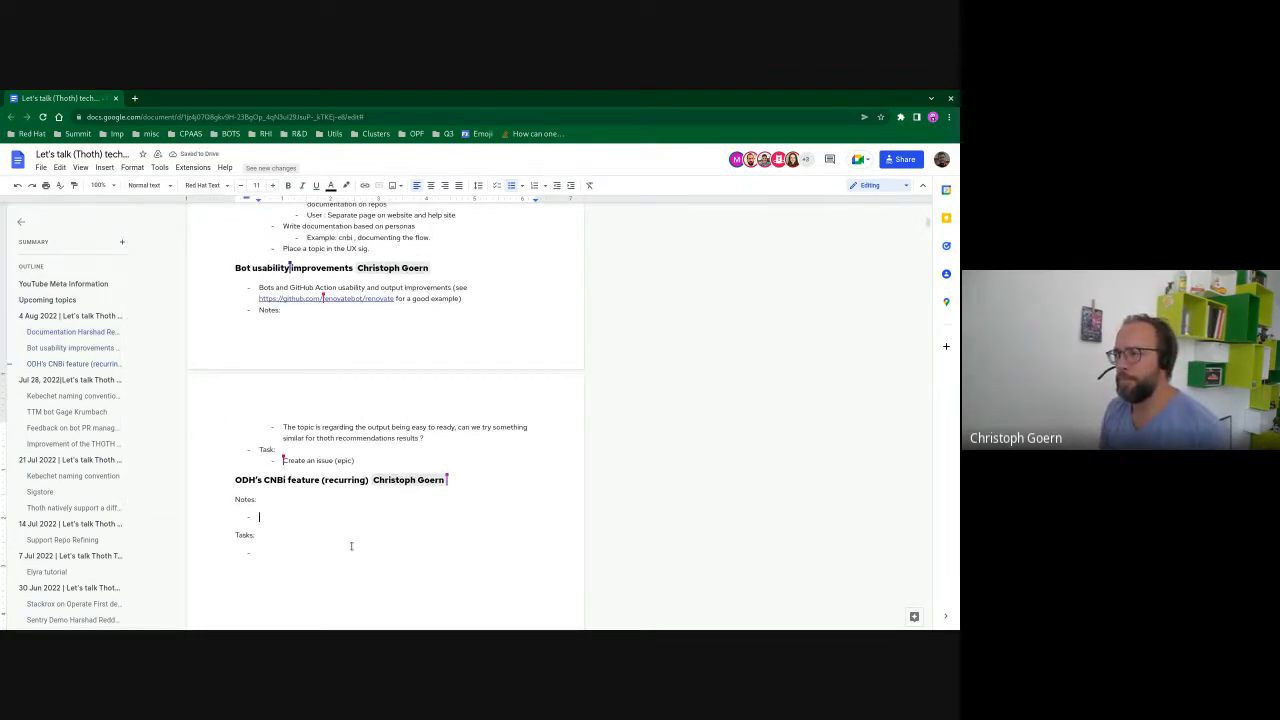
type("All sig")
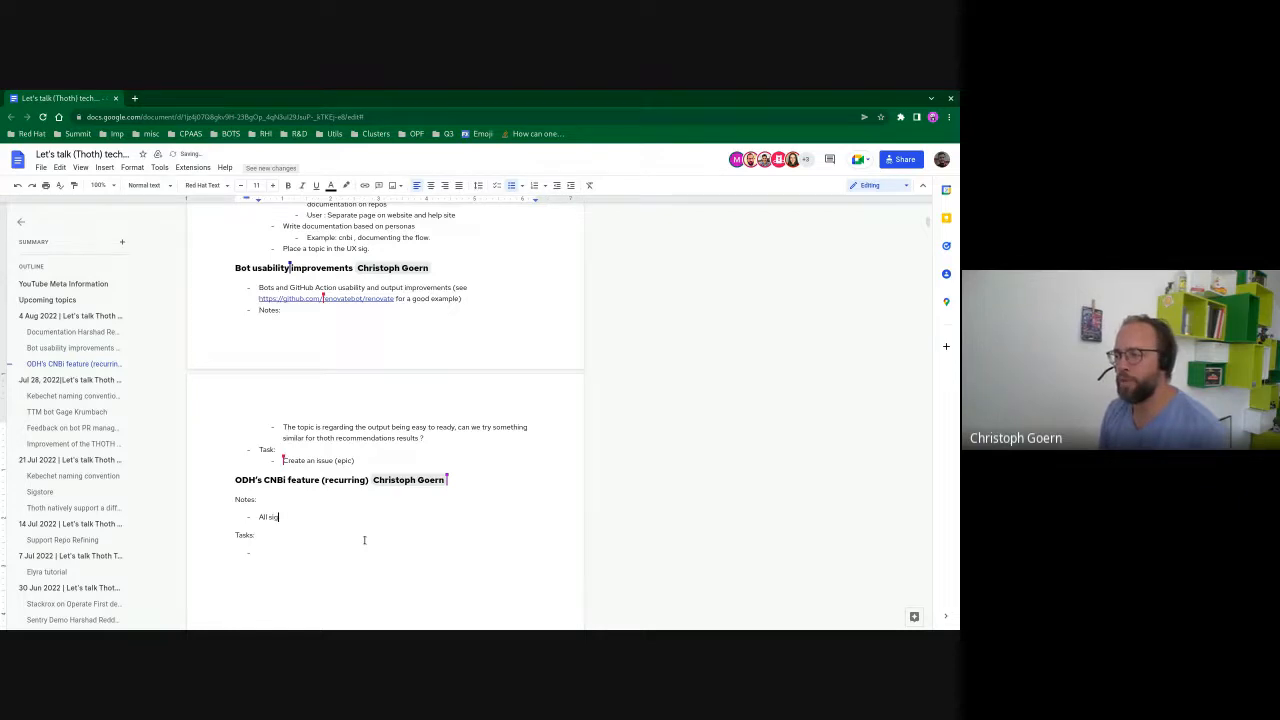
type("would work on this, the discuss")
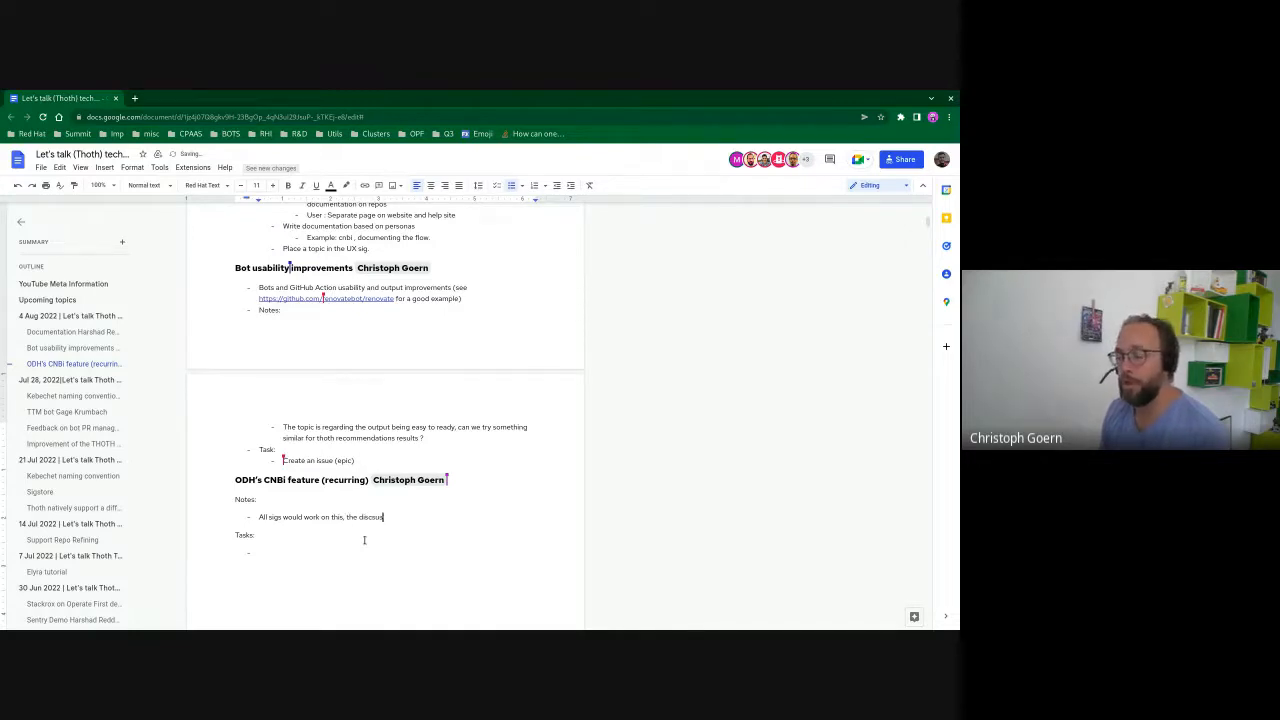
type("initial")
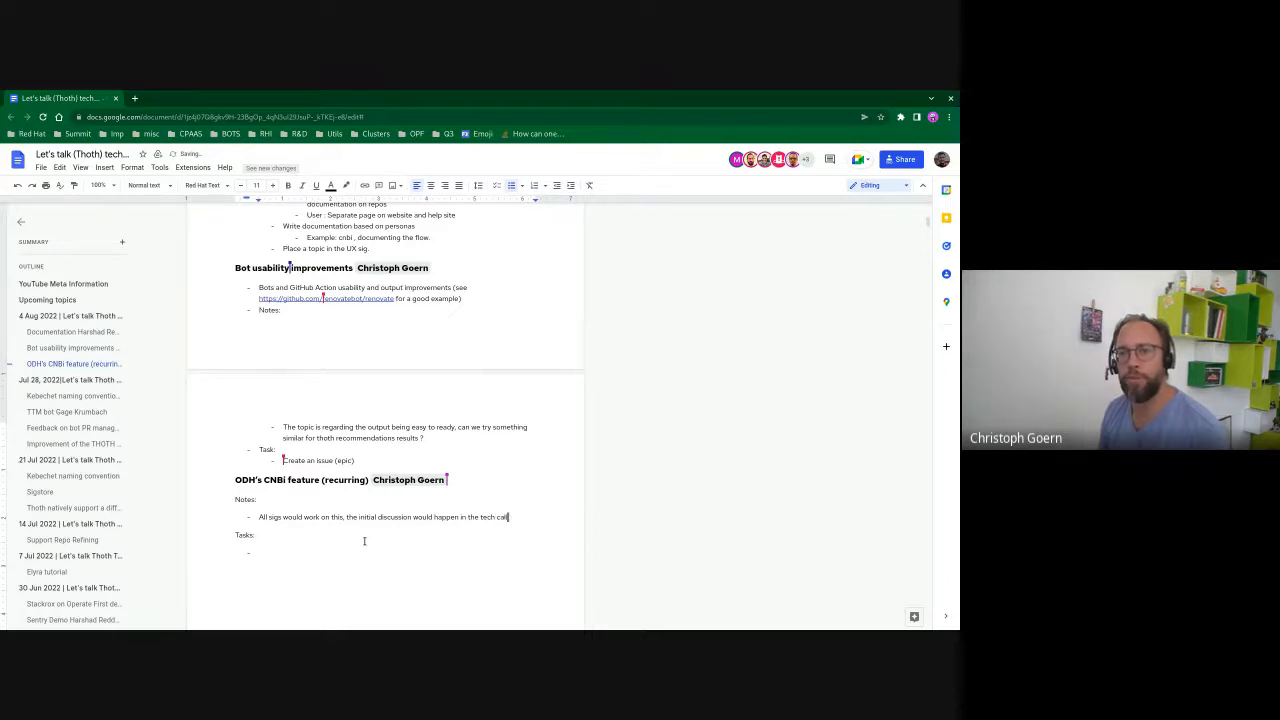
type("till we")
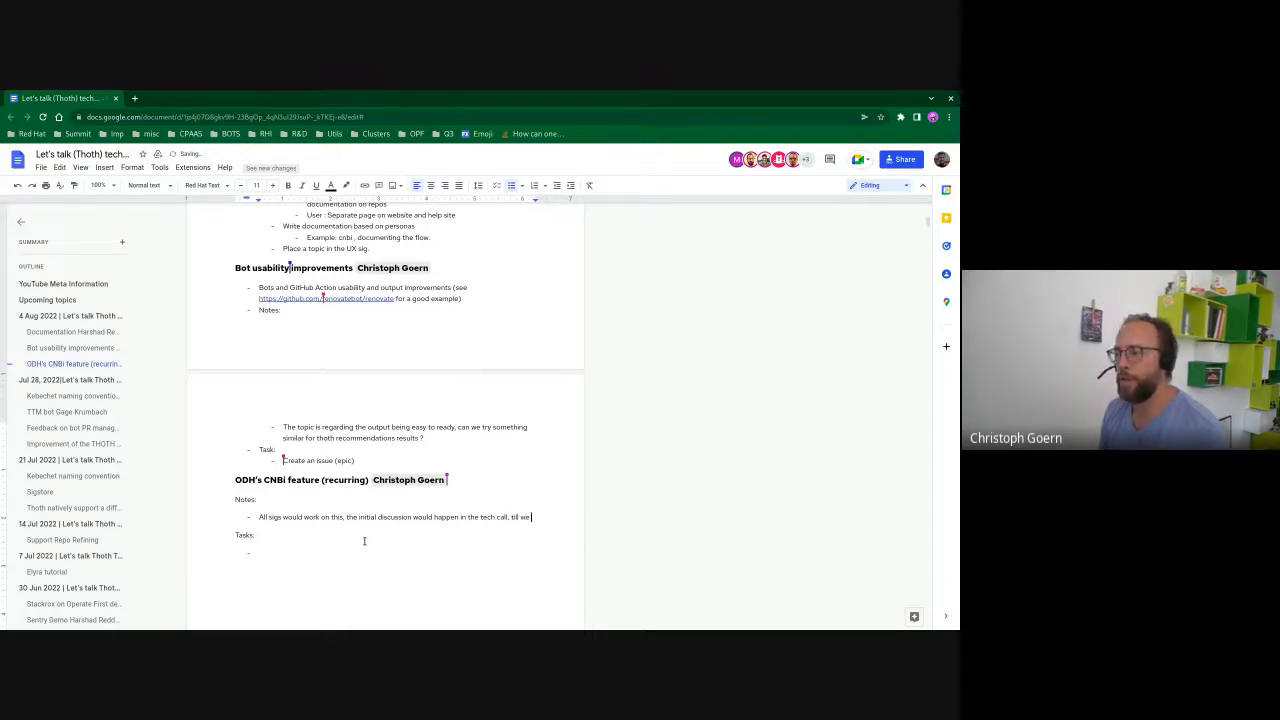
type("get")
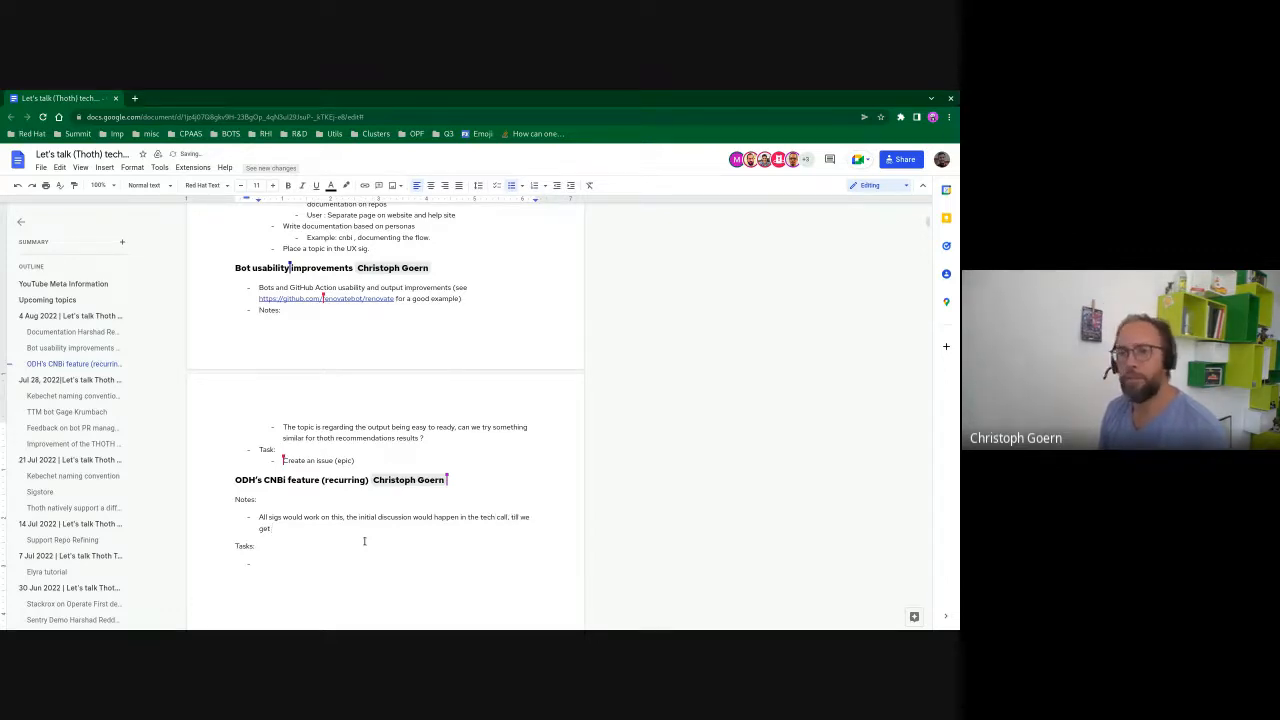
type("short issue per sigs and the")
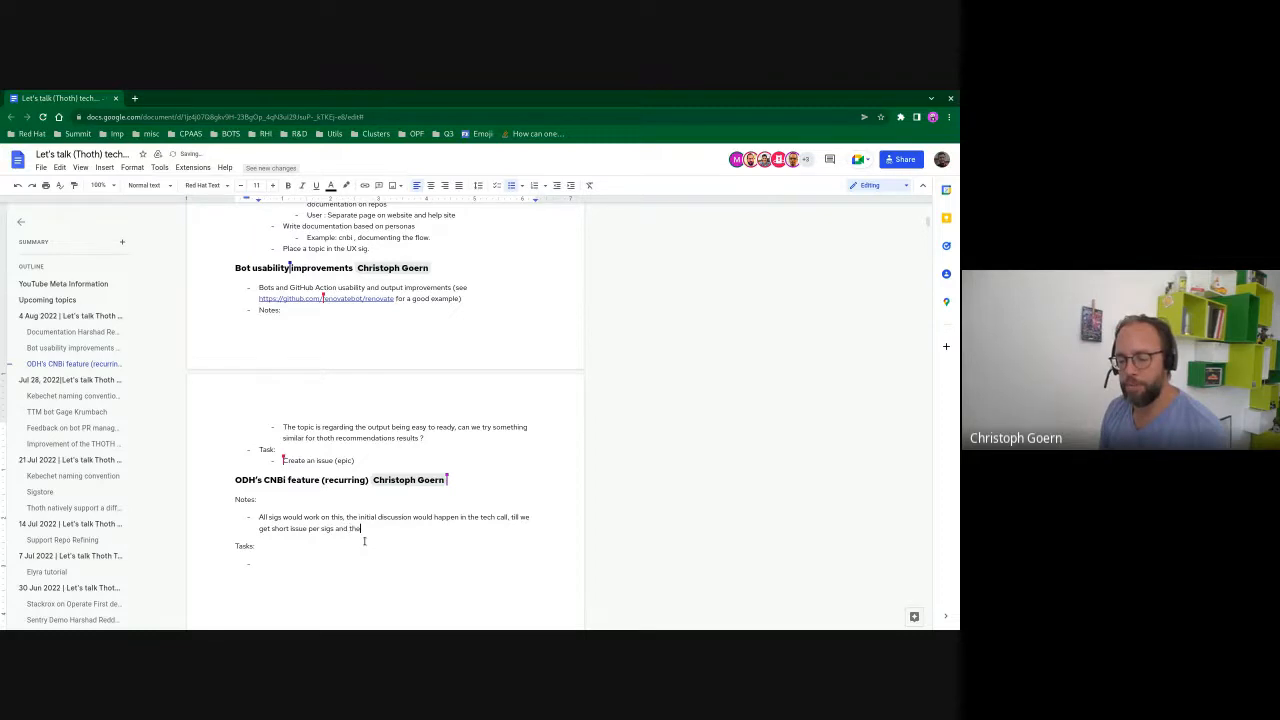
type("work th")
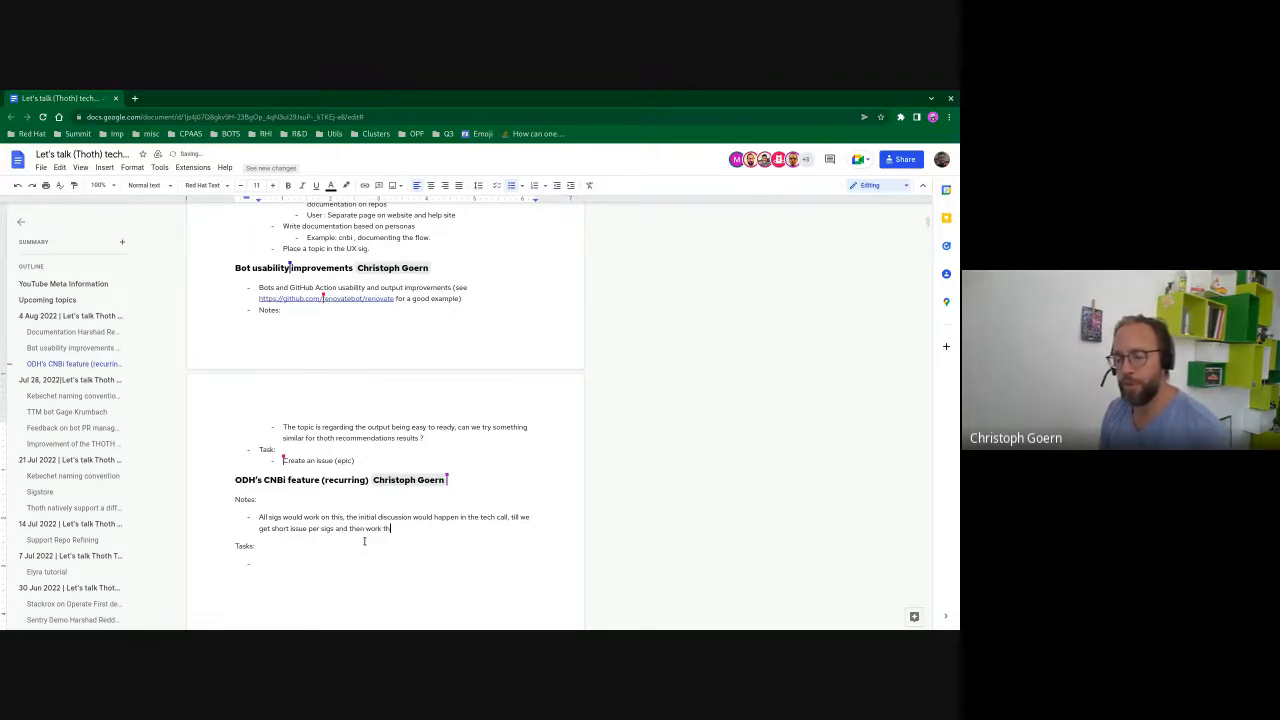
type("rough them in sigs")
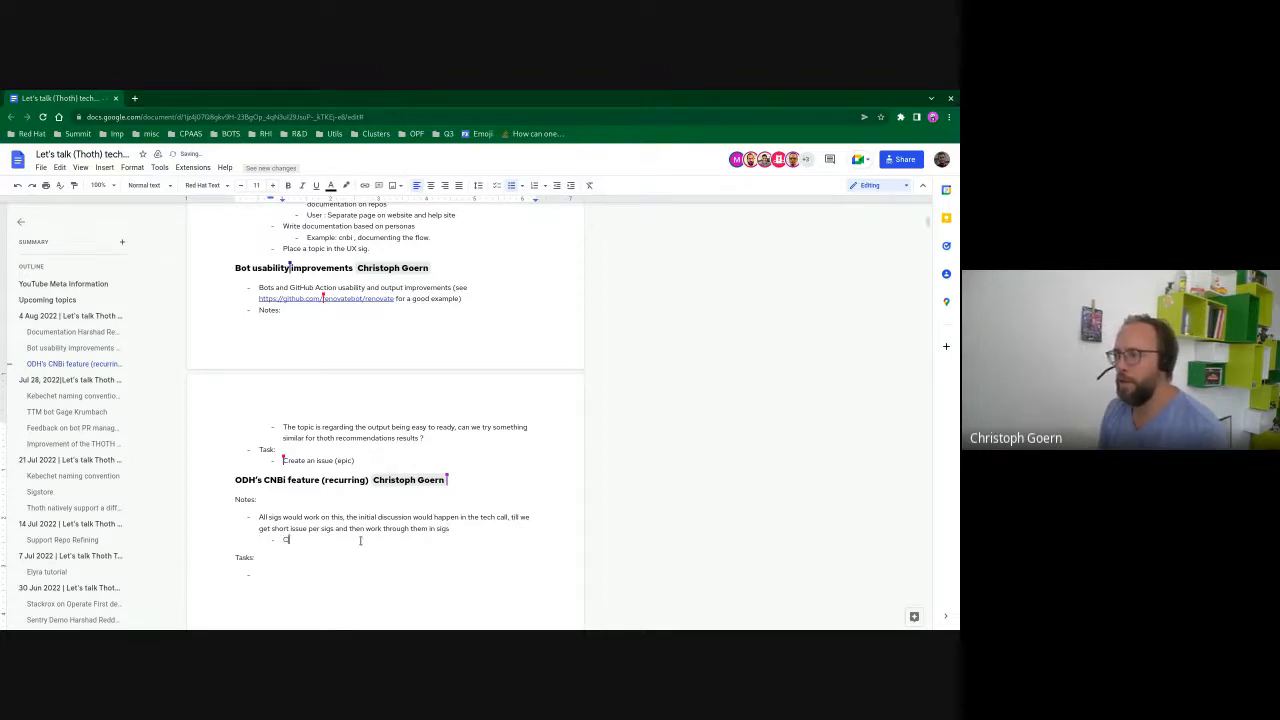
List sub-bullets 'Continuous deployment: devsecops' and 'Advise runs: stack guidance'
type("ontinuous")
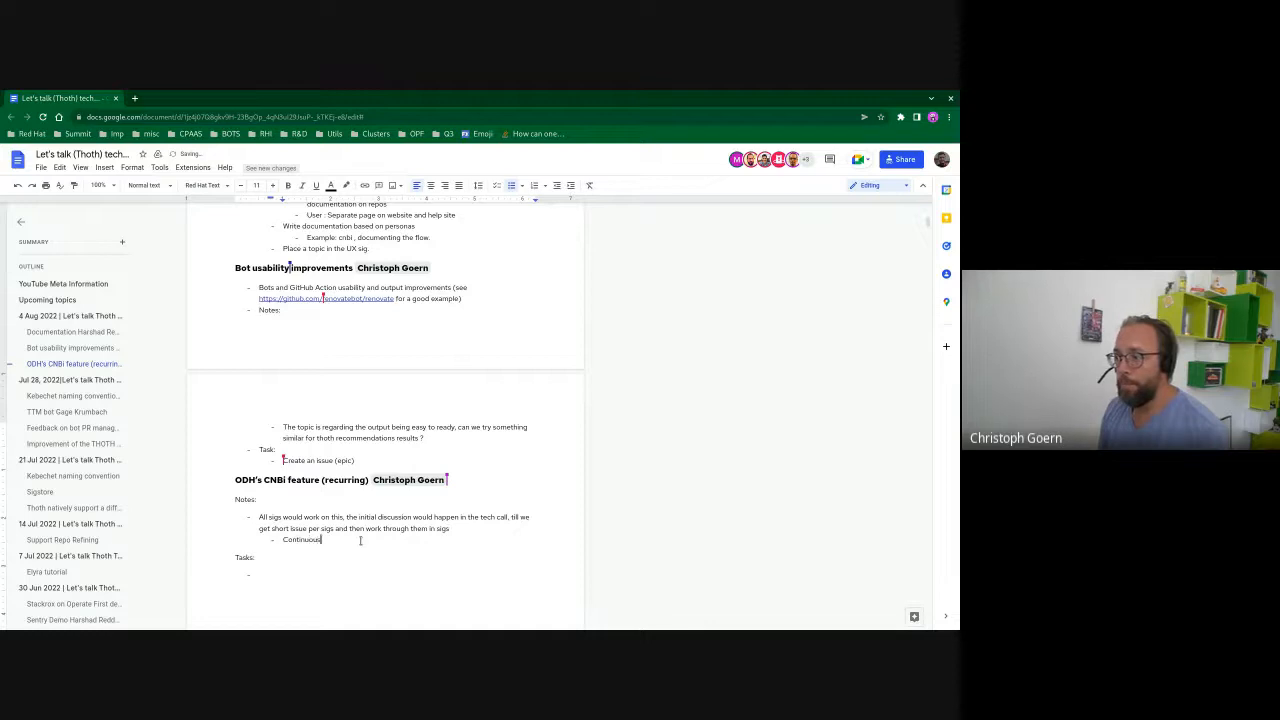
type("deployment")
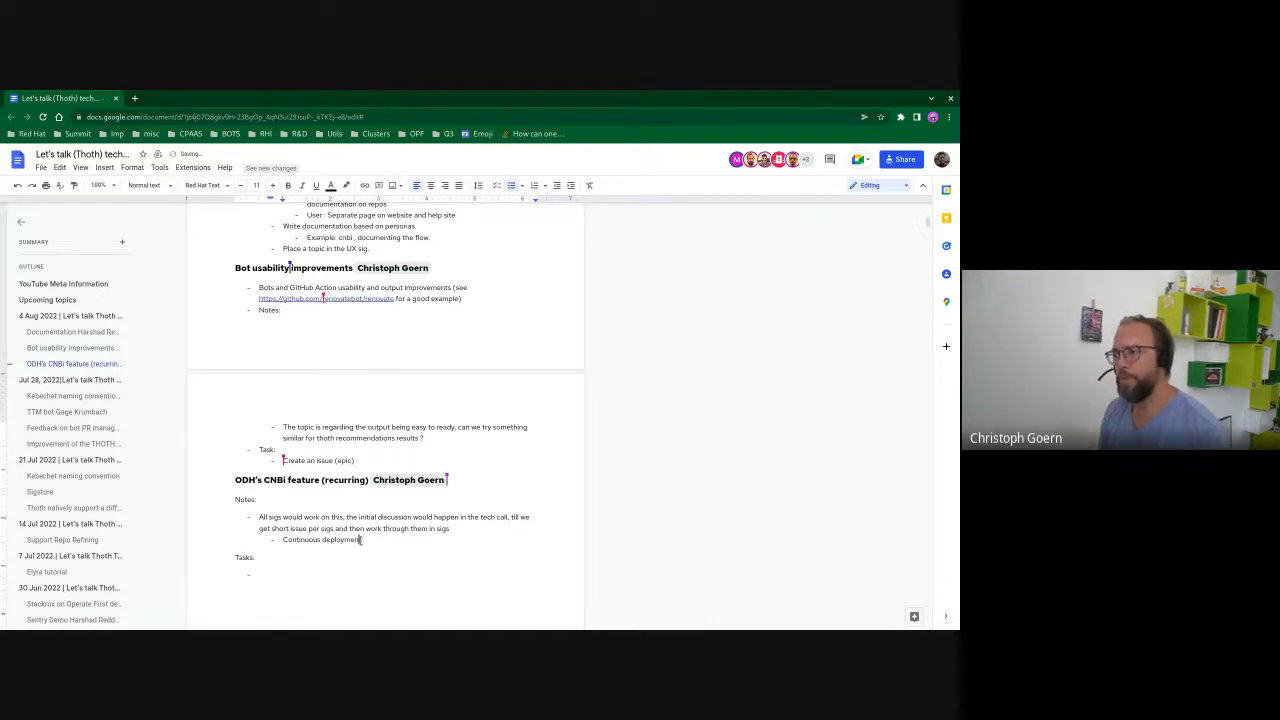
type("devsecops")
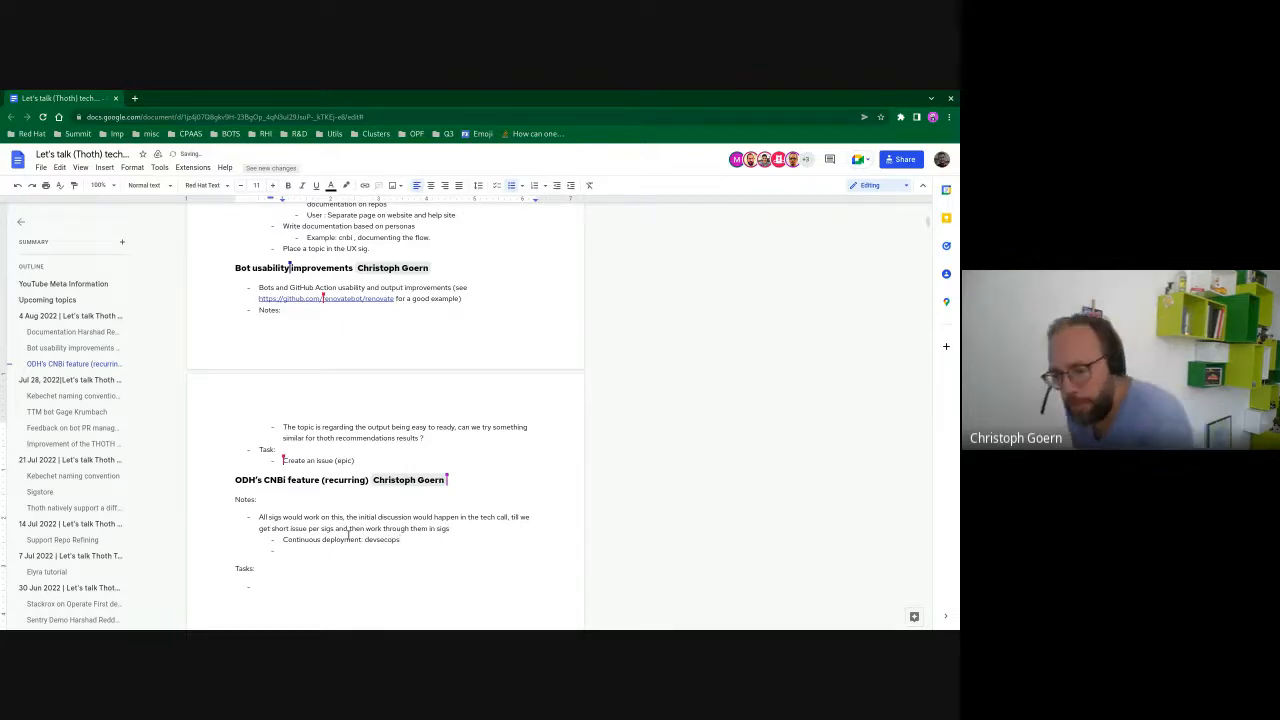
type("Adviser ru")
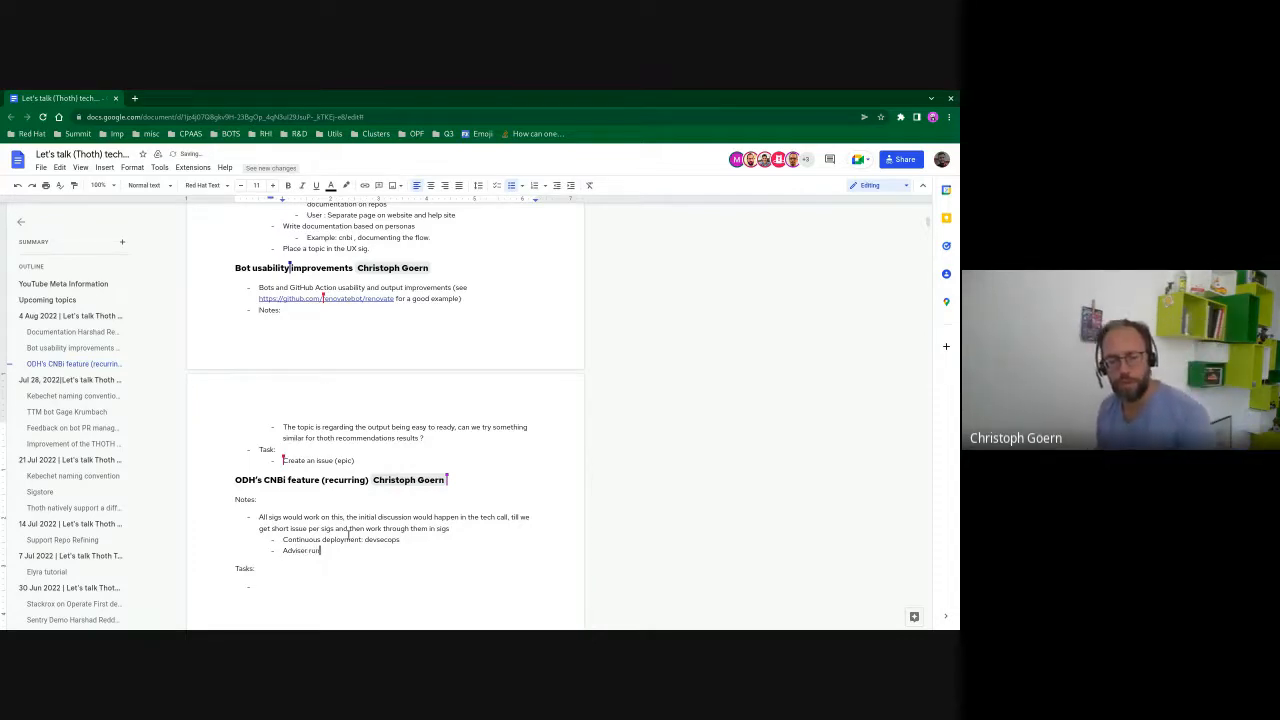
type("ns")
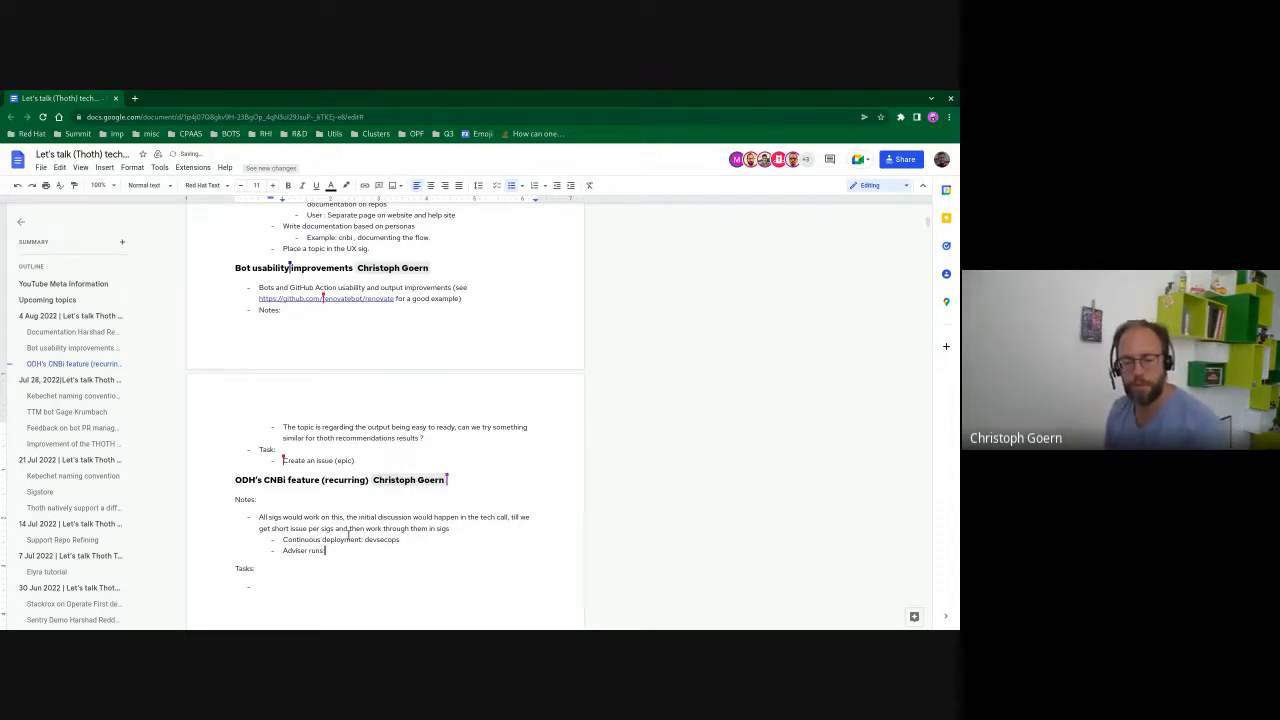
type("stag")
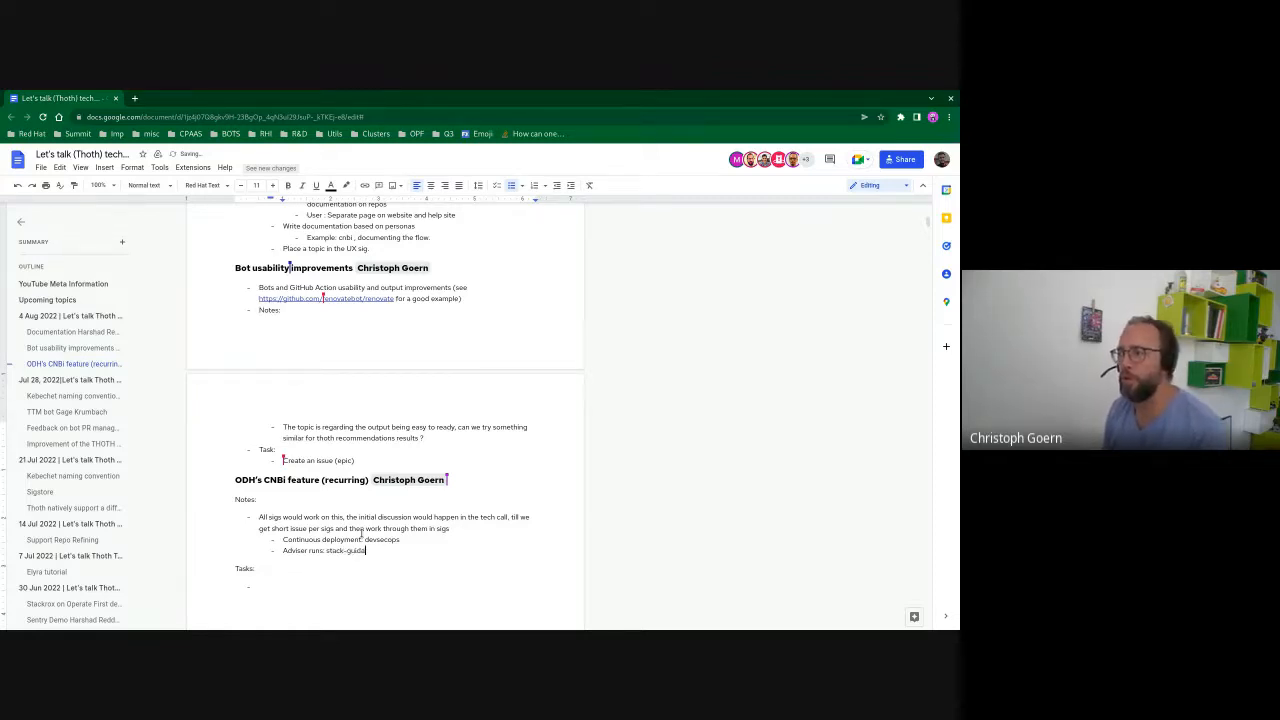
type("nce")
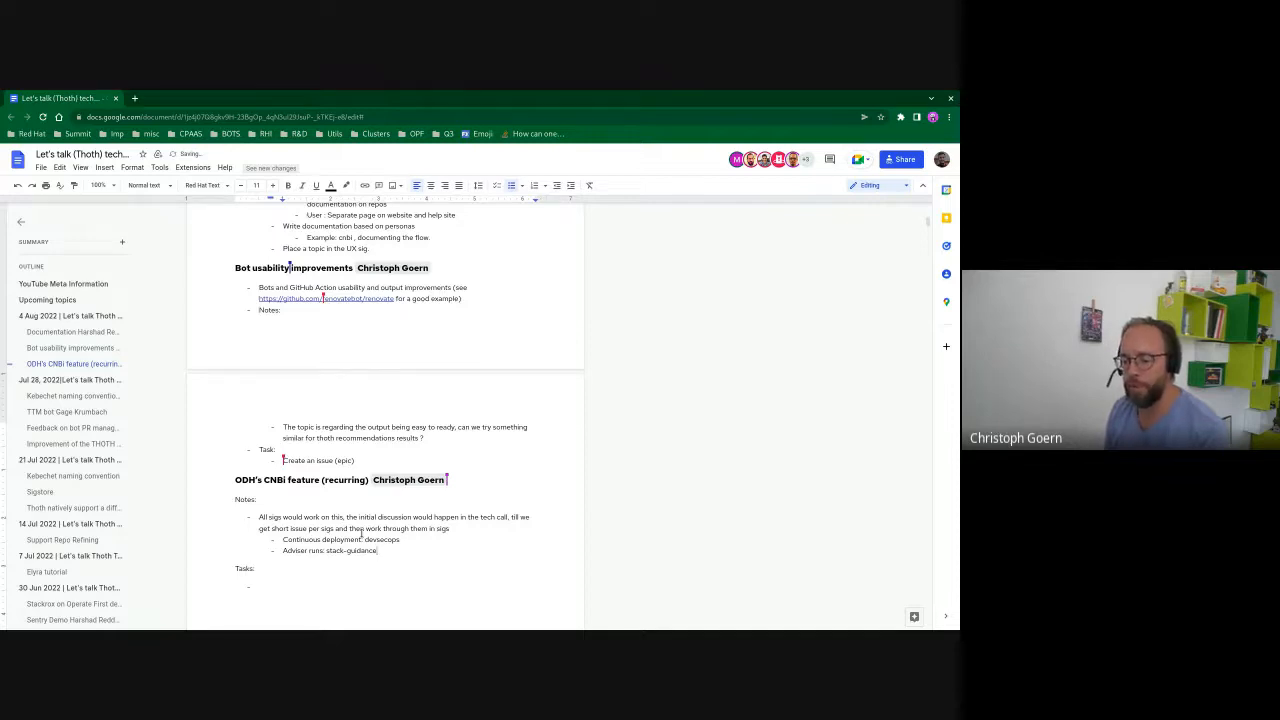
Add 'UX: guidance on the structure for user experience' and start a 'Set up' sub-bullet
type("U")
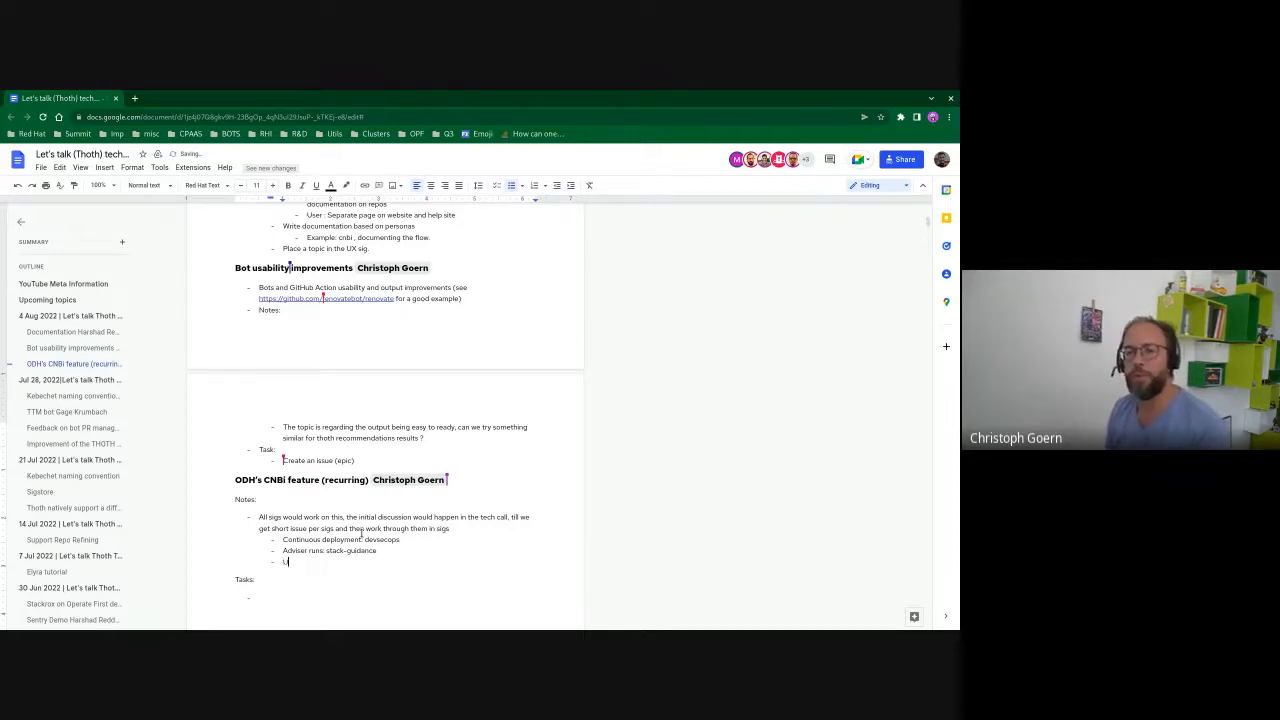
type("UX:")
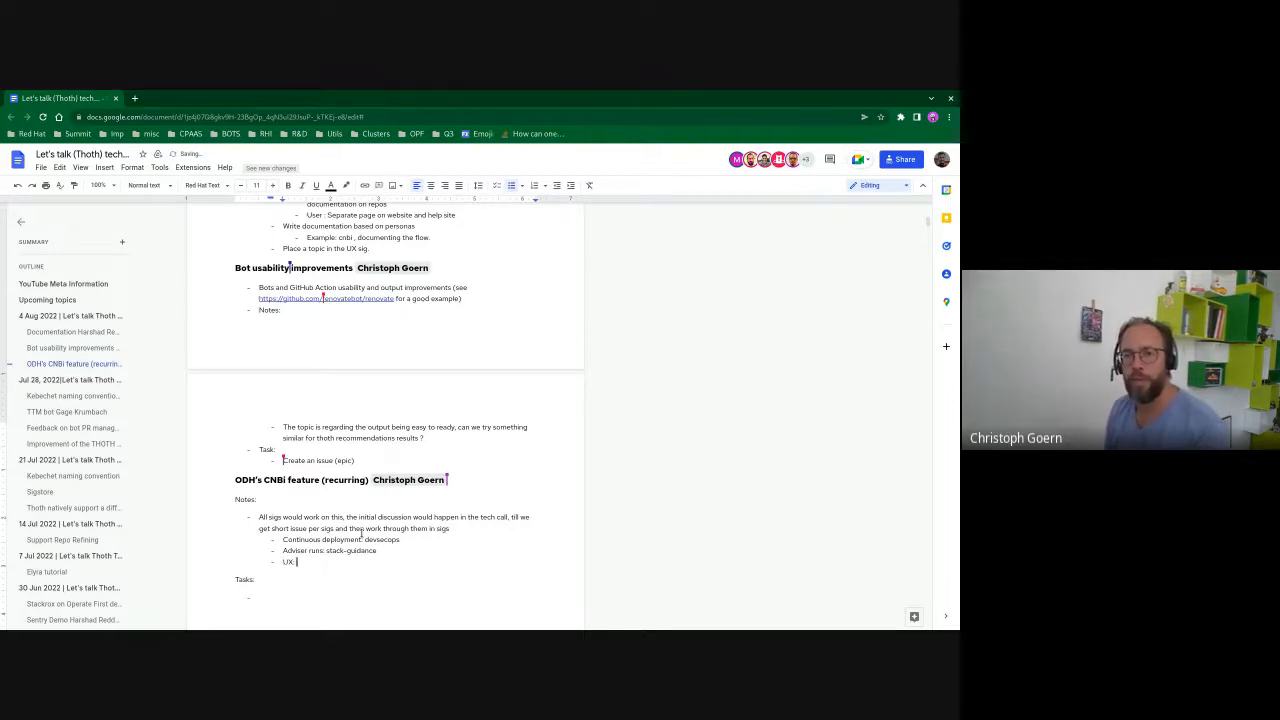
type("guidance on the structure for user")
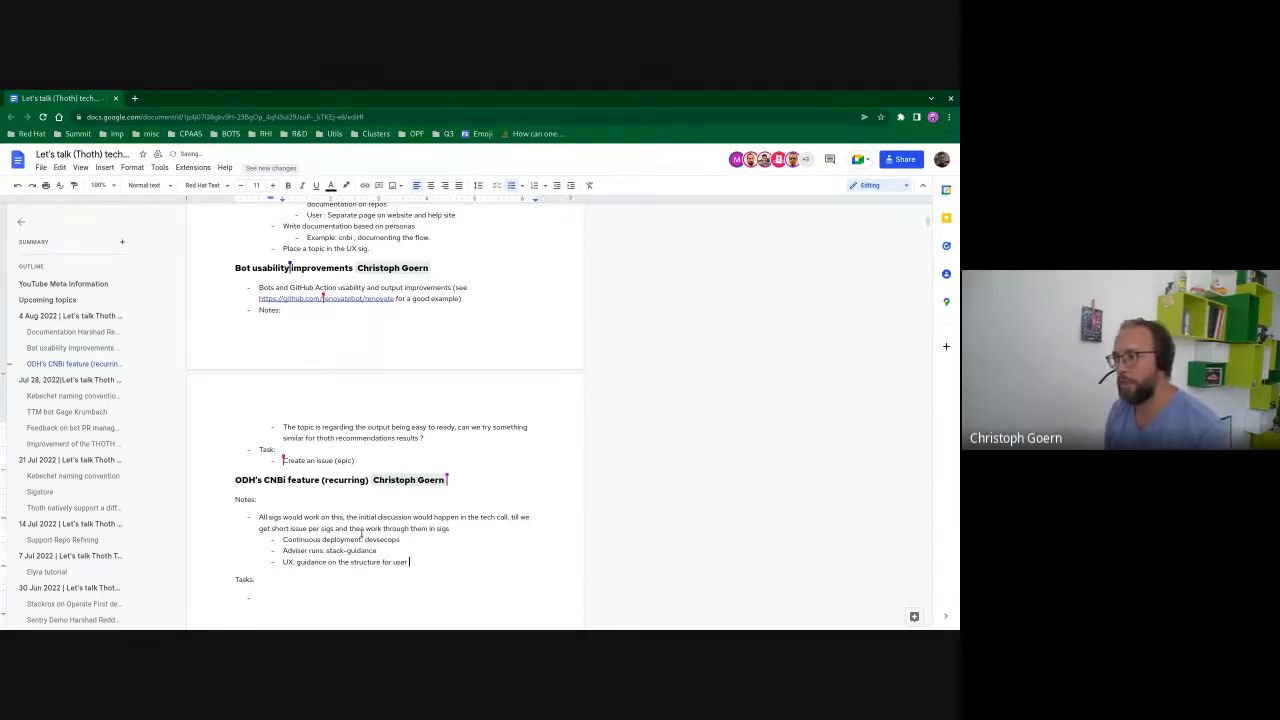
type("experience")
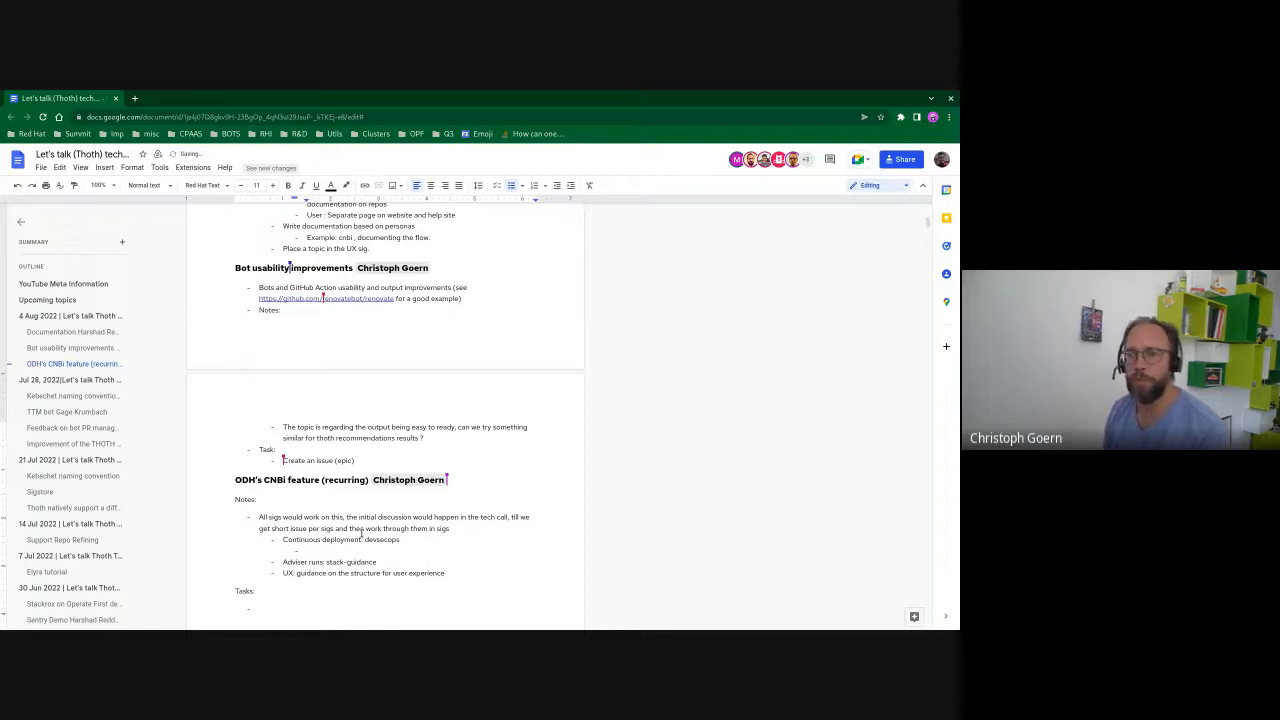
type("Set up o")
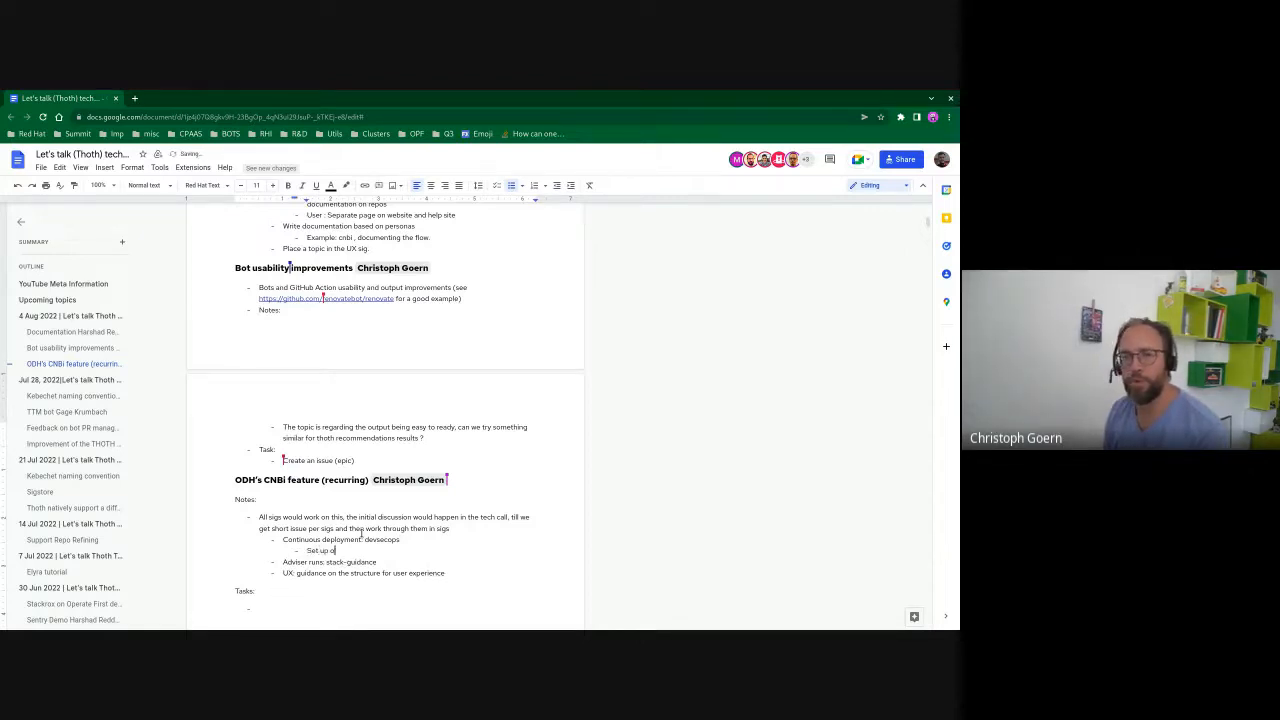
Add nested details: deployment setup, Meteor metrics bits, and CVE based info
type("deployment")
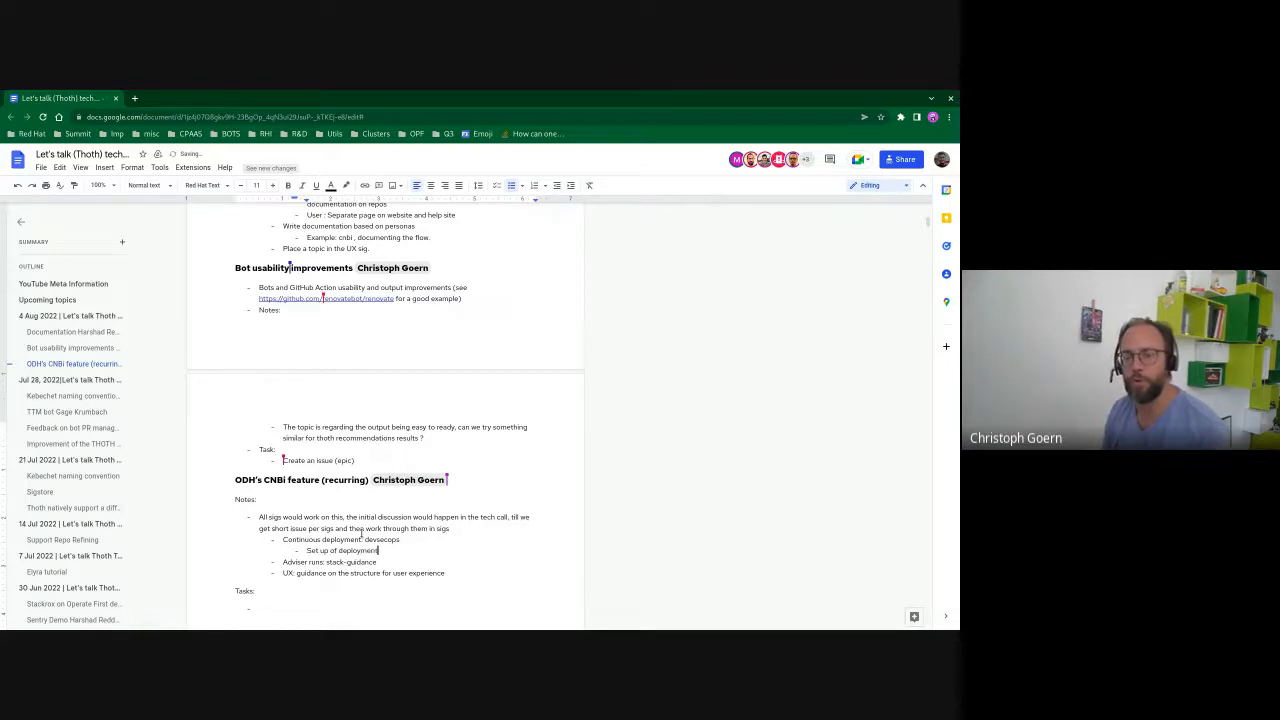
type("Meteor")
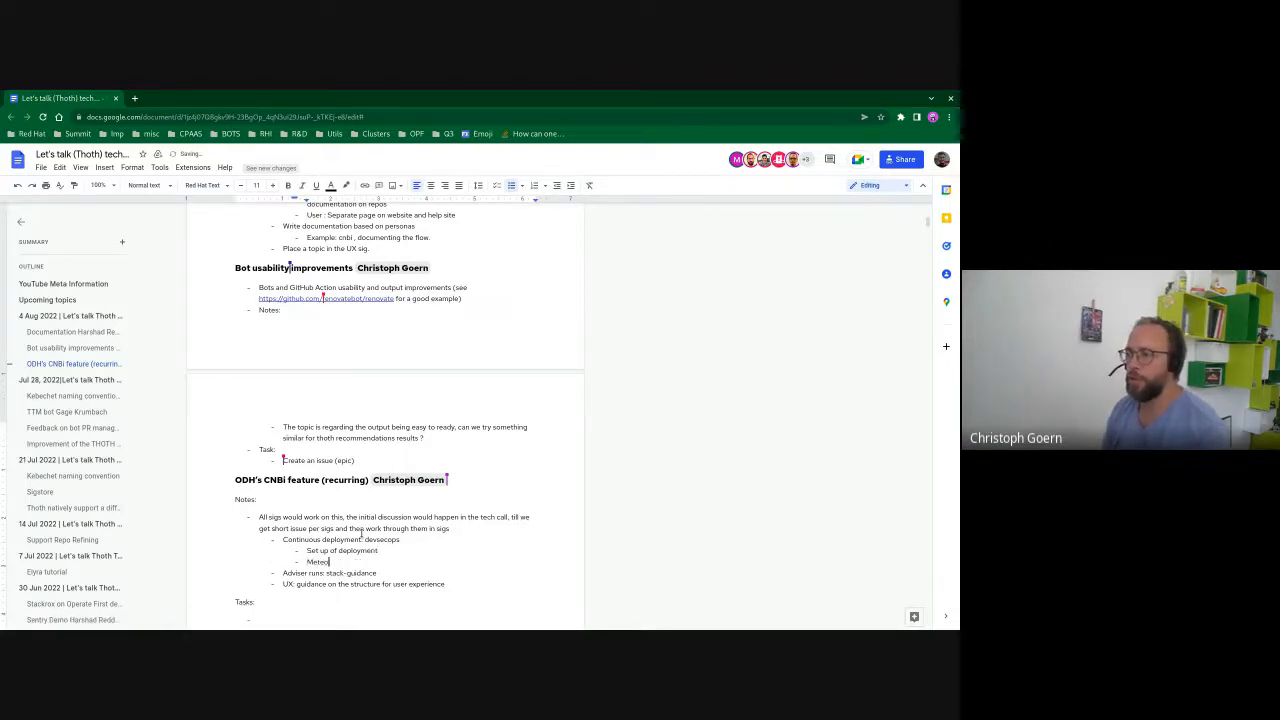
type("bits reuse")
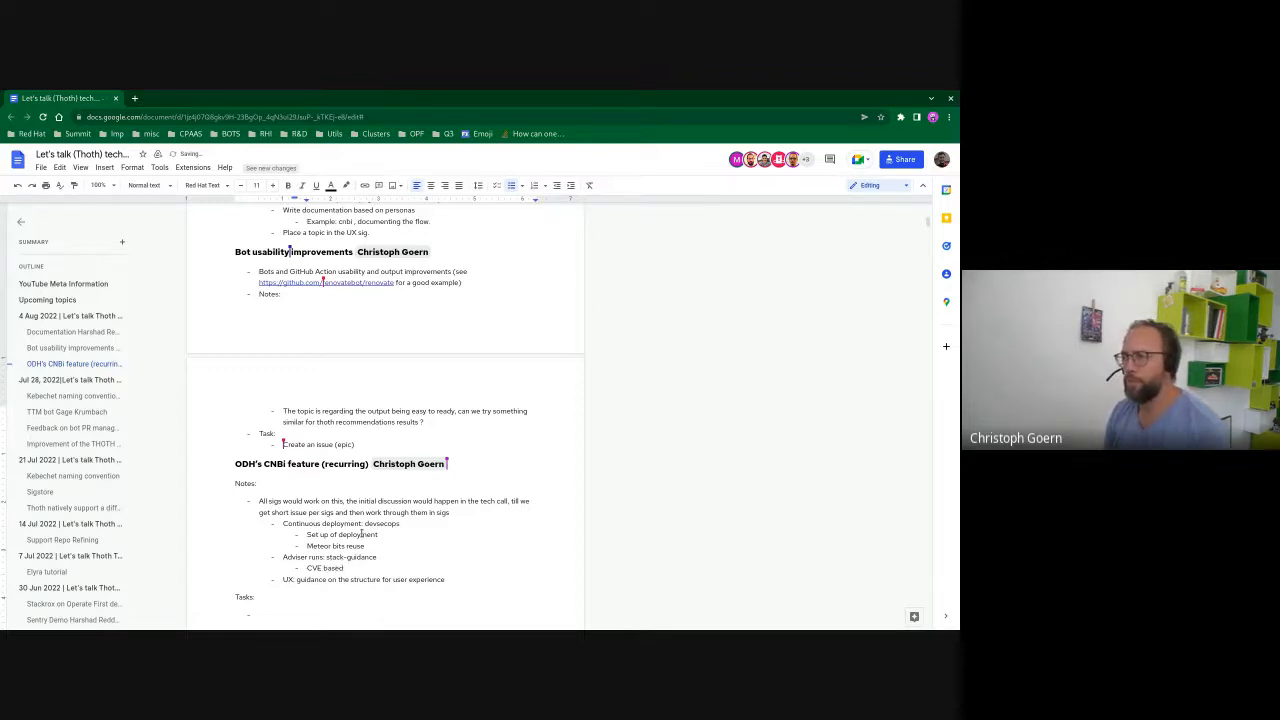
type("inf")
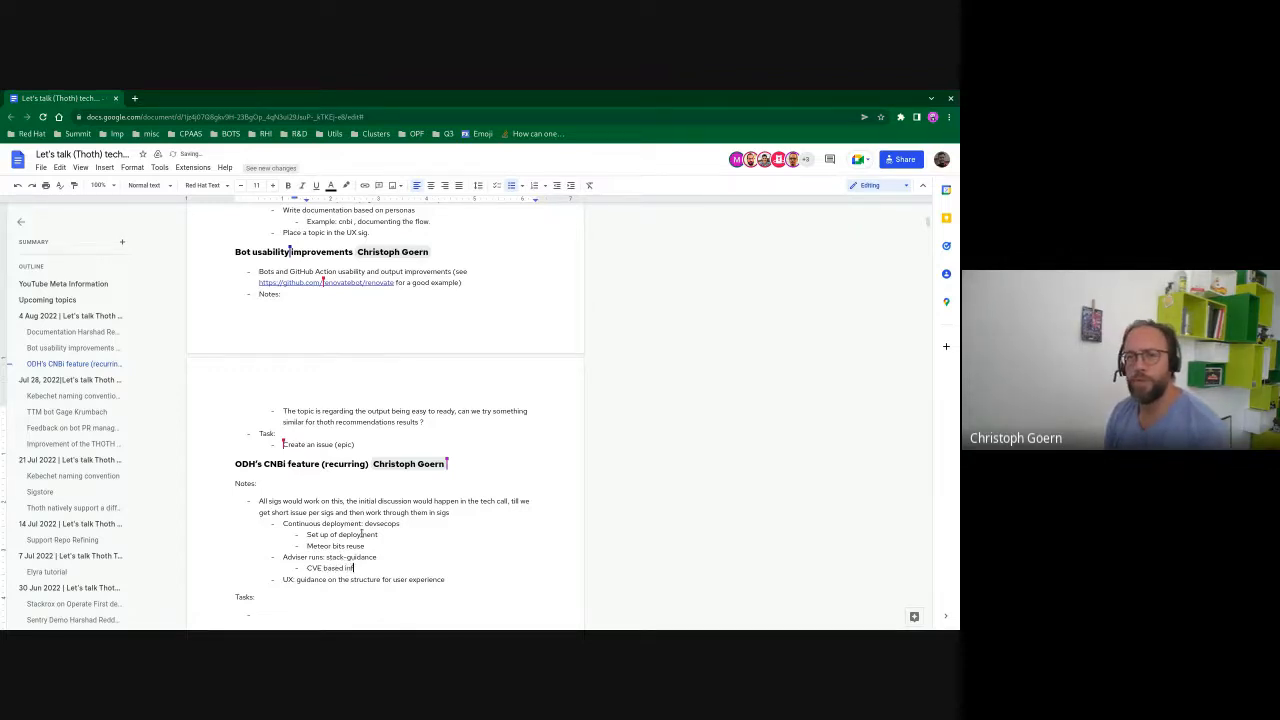
type("RE")
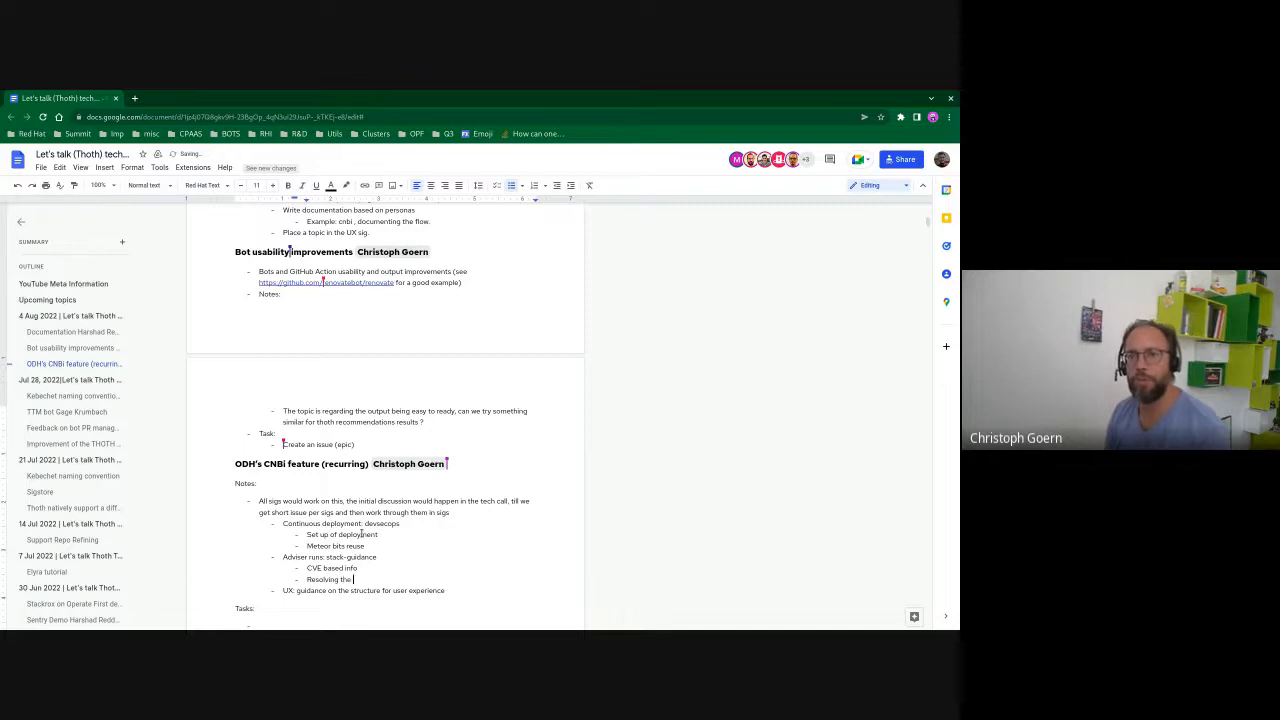
Add nested details: resolving the stack based on requirements, data requirements, and data ingestion
type("stack")
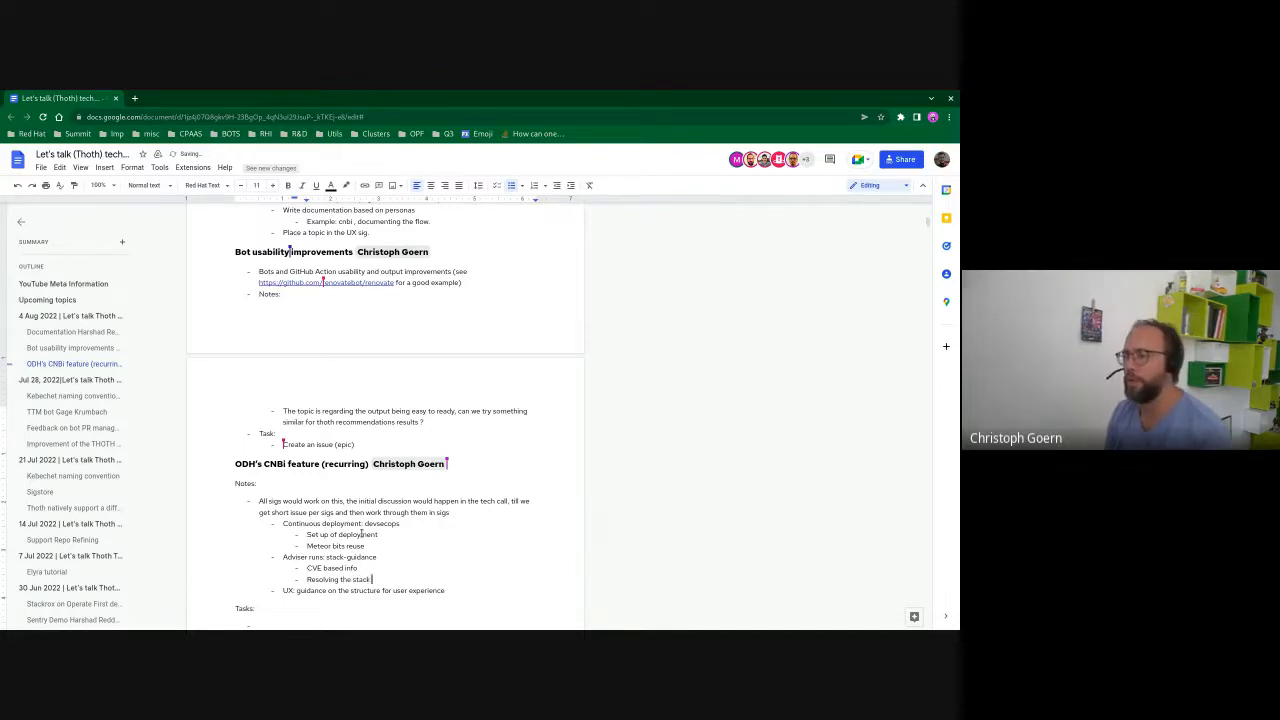
type("based on requirement.txt")
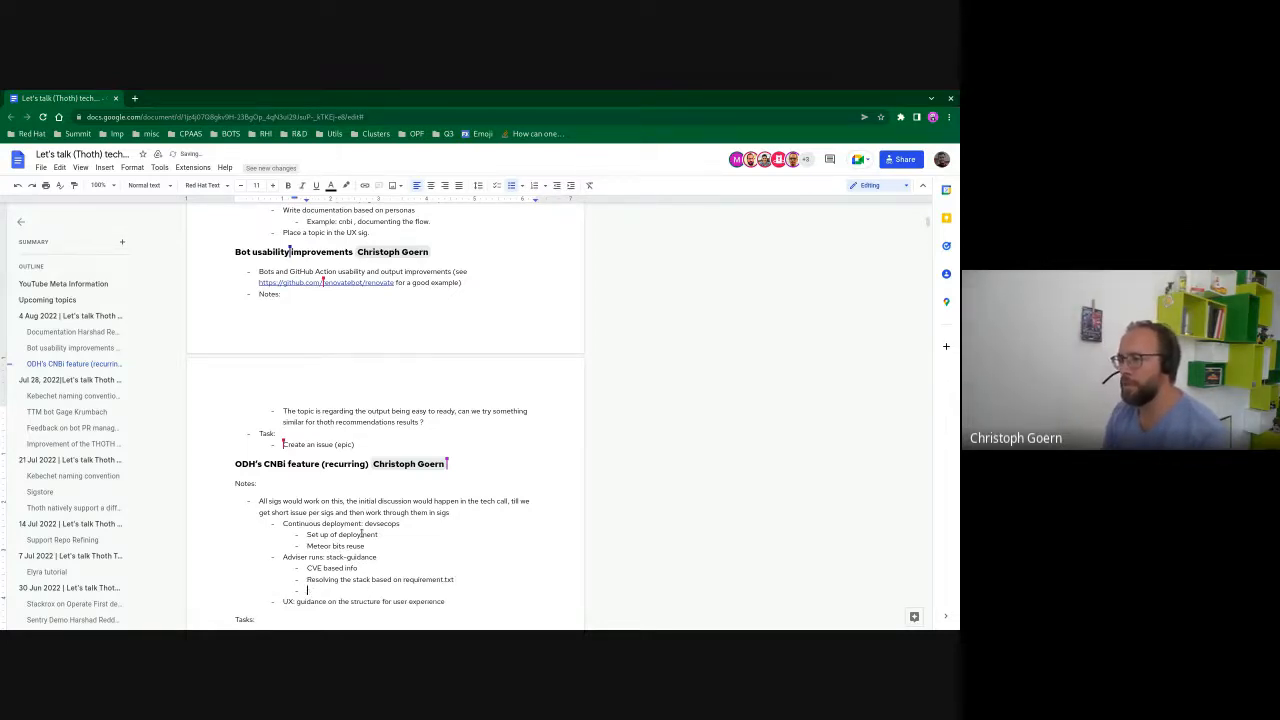
type("Data")
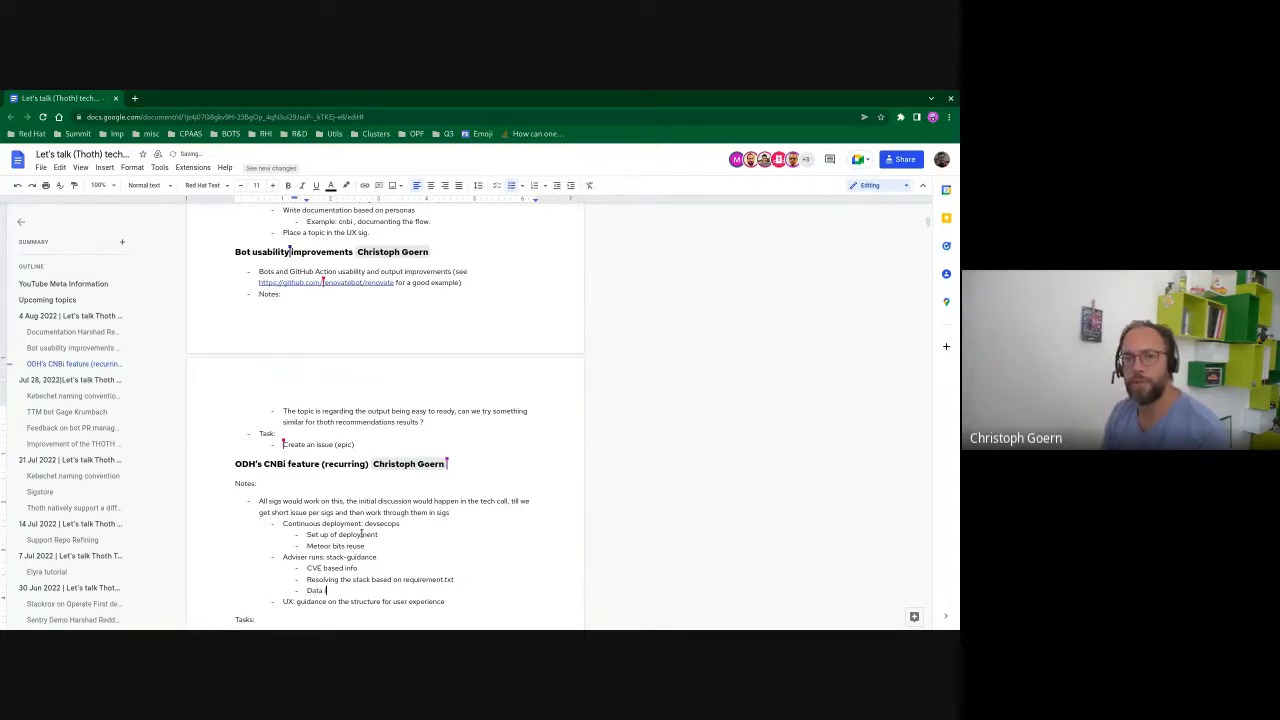
type("requirements")
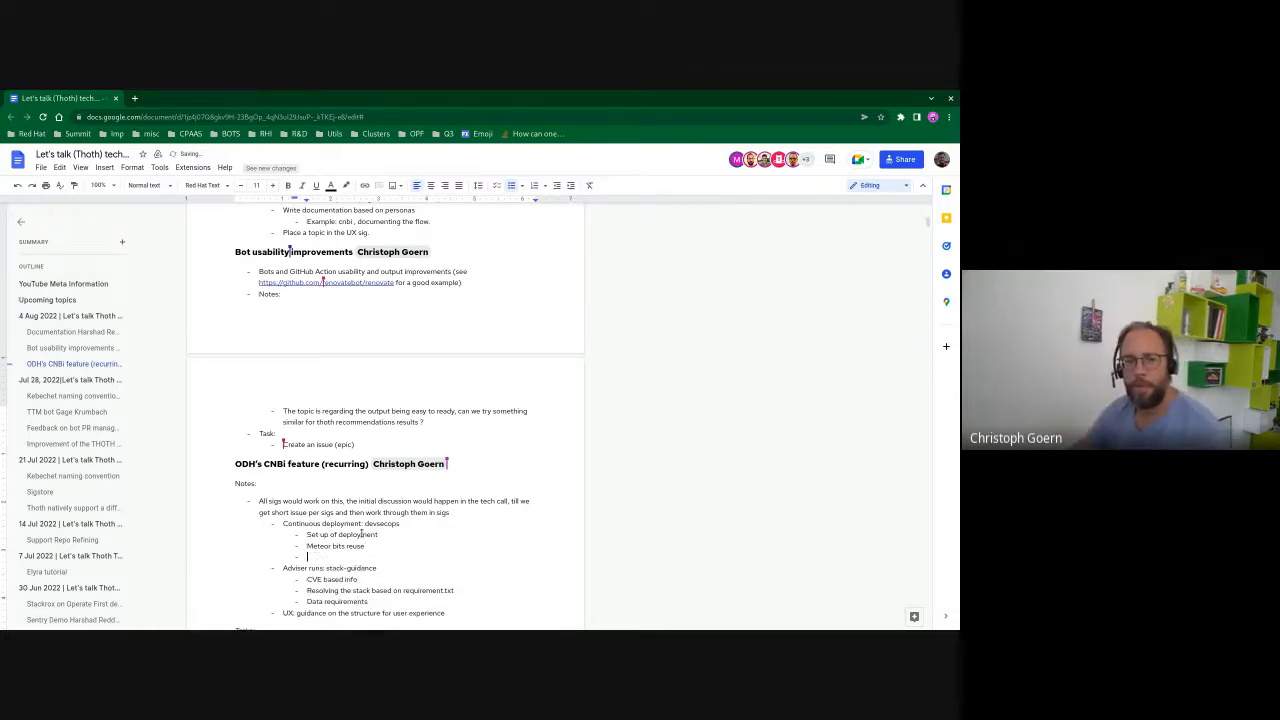
type("Data")
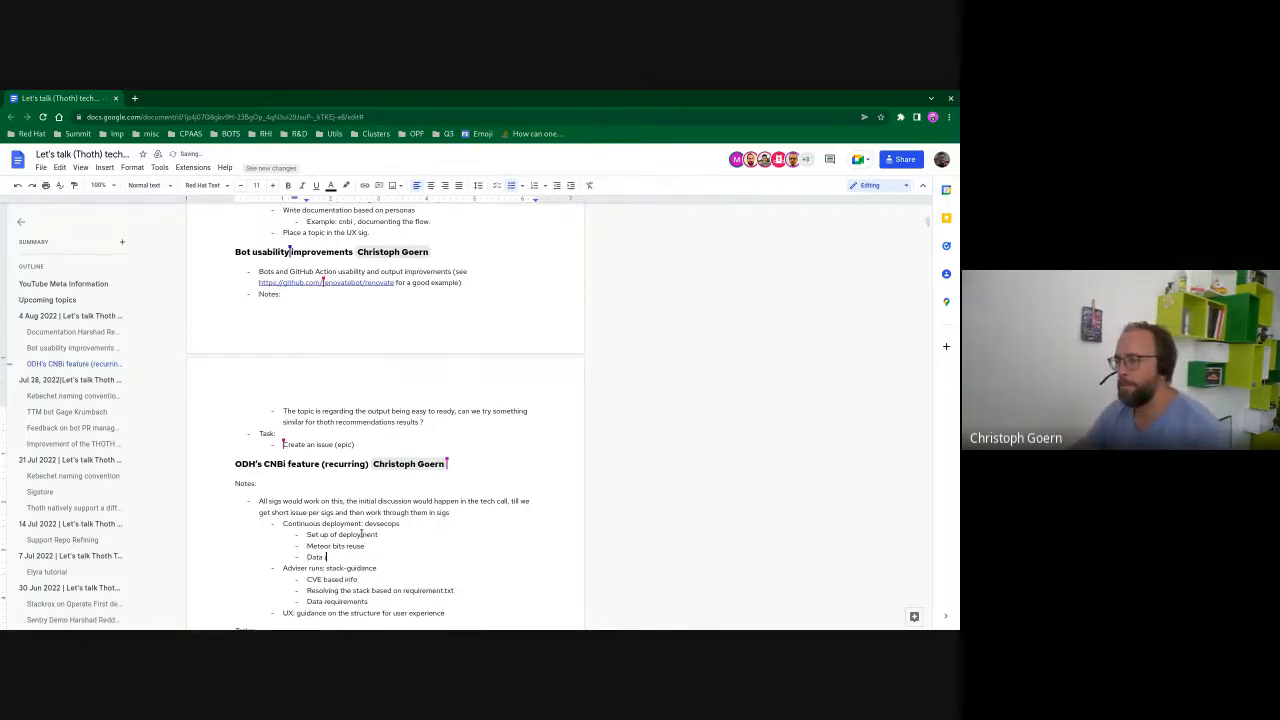
type("ingestion")
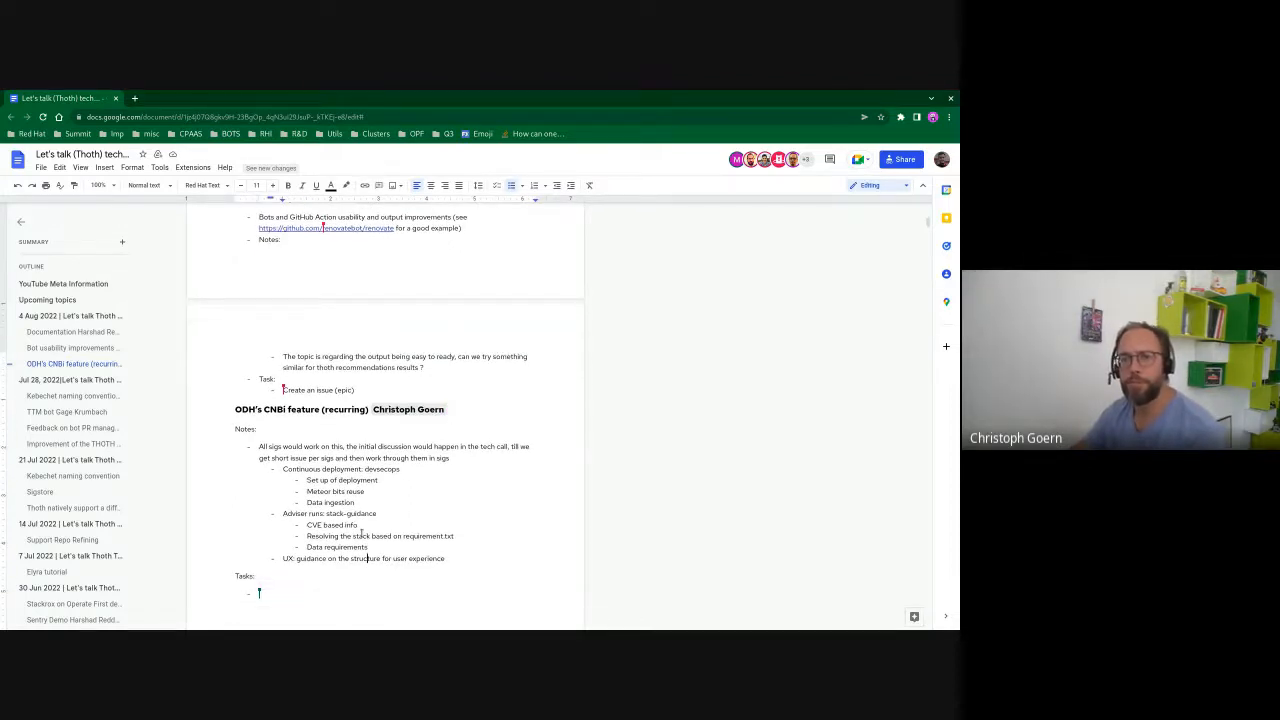
Tag the owner in the Tasks bullet and note a 'meteor like experience' under UX guidance
type("Pep")
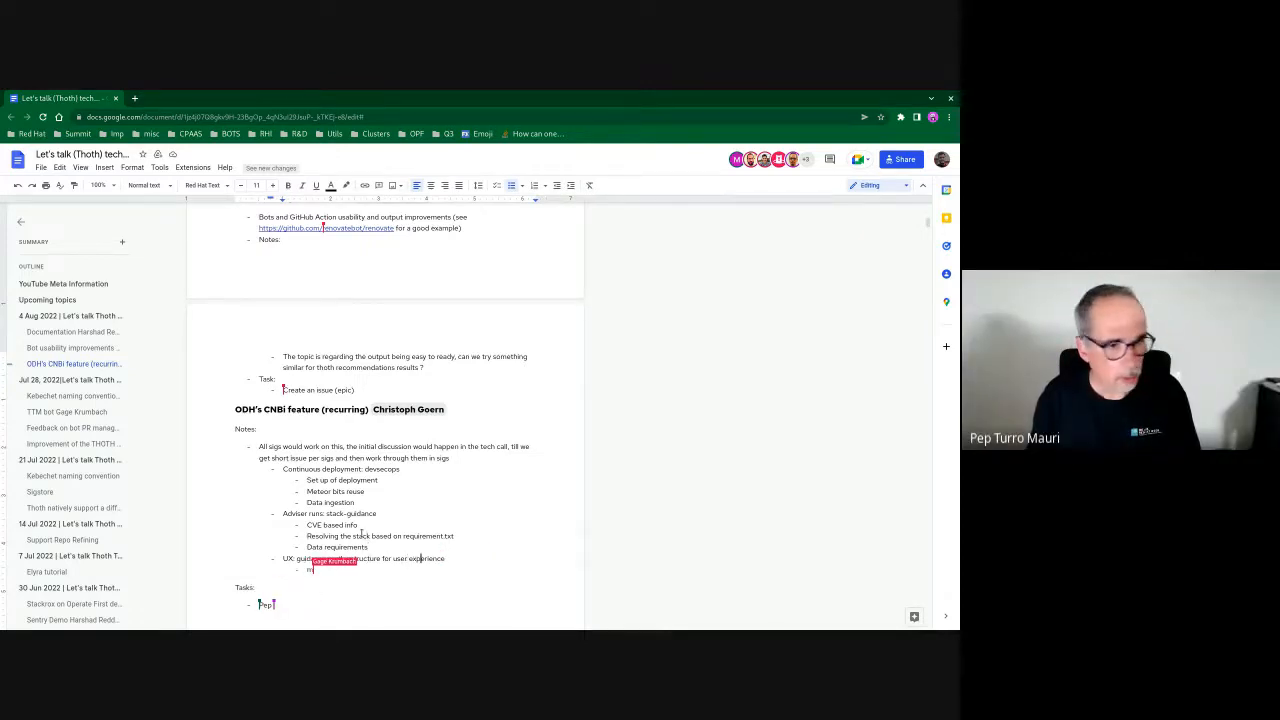
type("meteor like o")
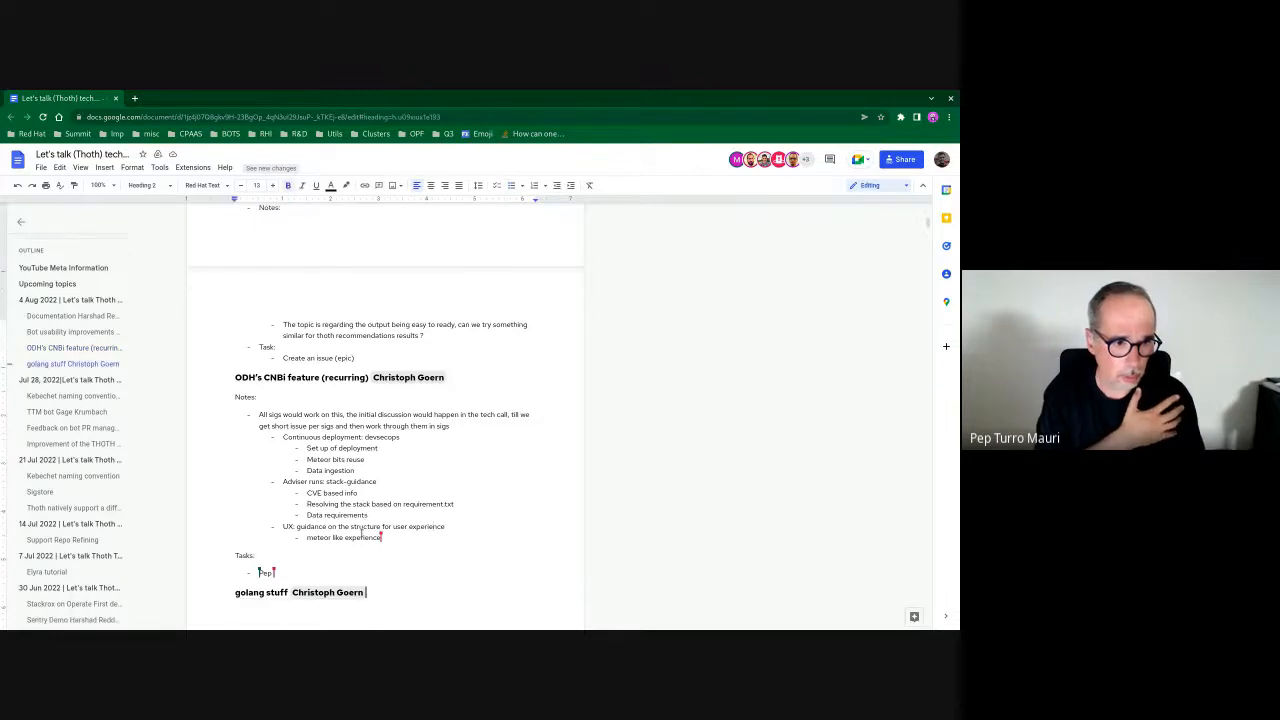
Scroll down to the CNBi Tasks bullet to extend it with the design-doc item
scroll("down", 3)
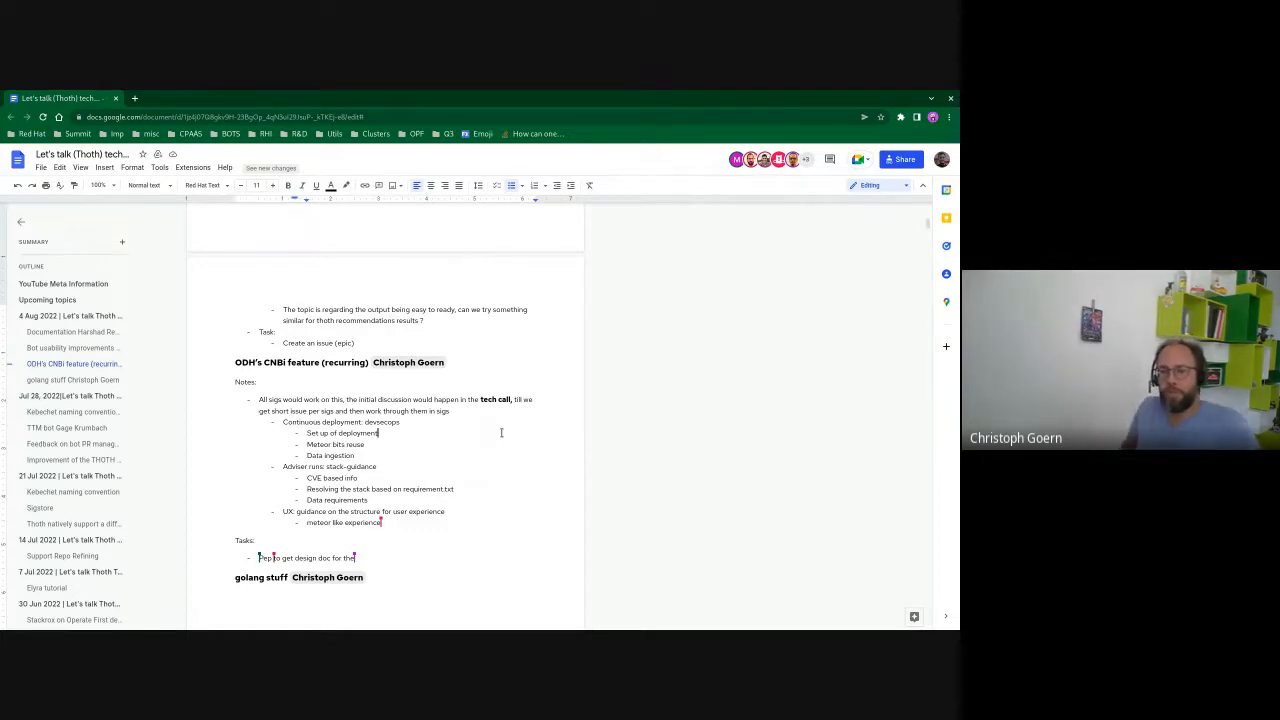
Finish the design-doc task on curated/trusted content and add 'Refine the epic and issues'
type("fund")
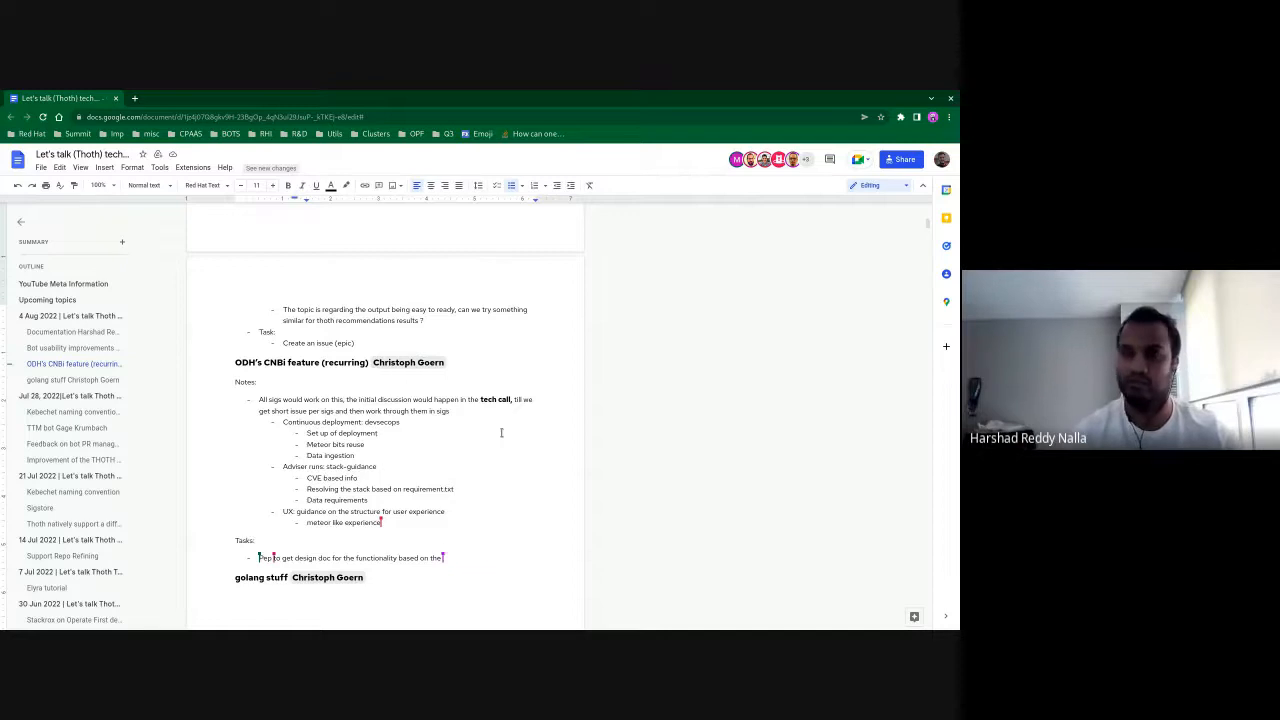
type("curated con")
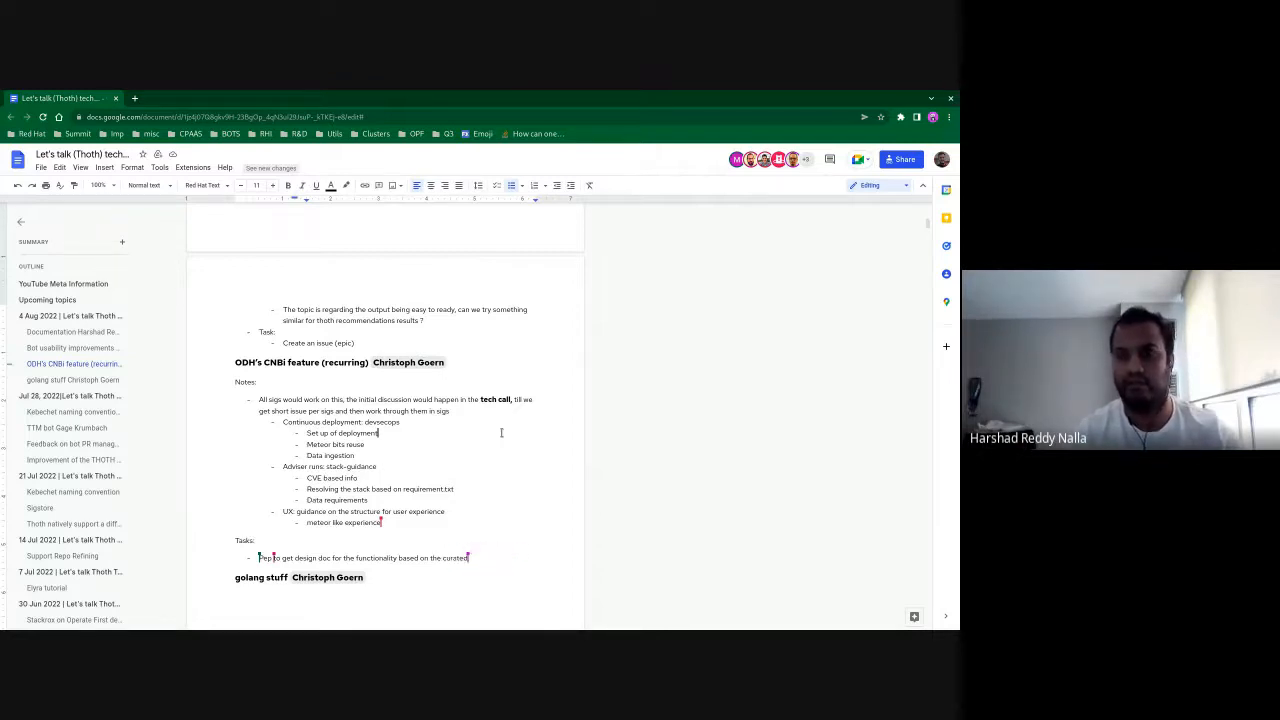
type("/trusted content")
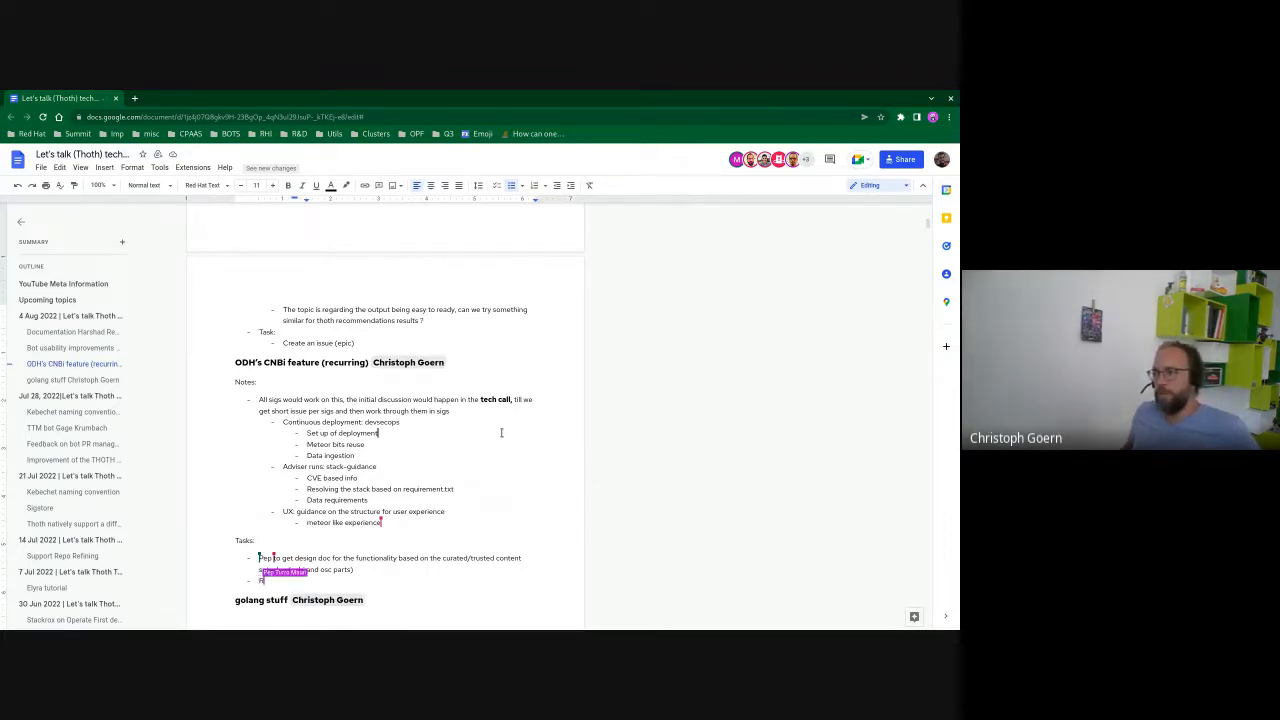
type("Refine the epic and issues")
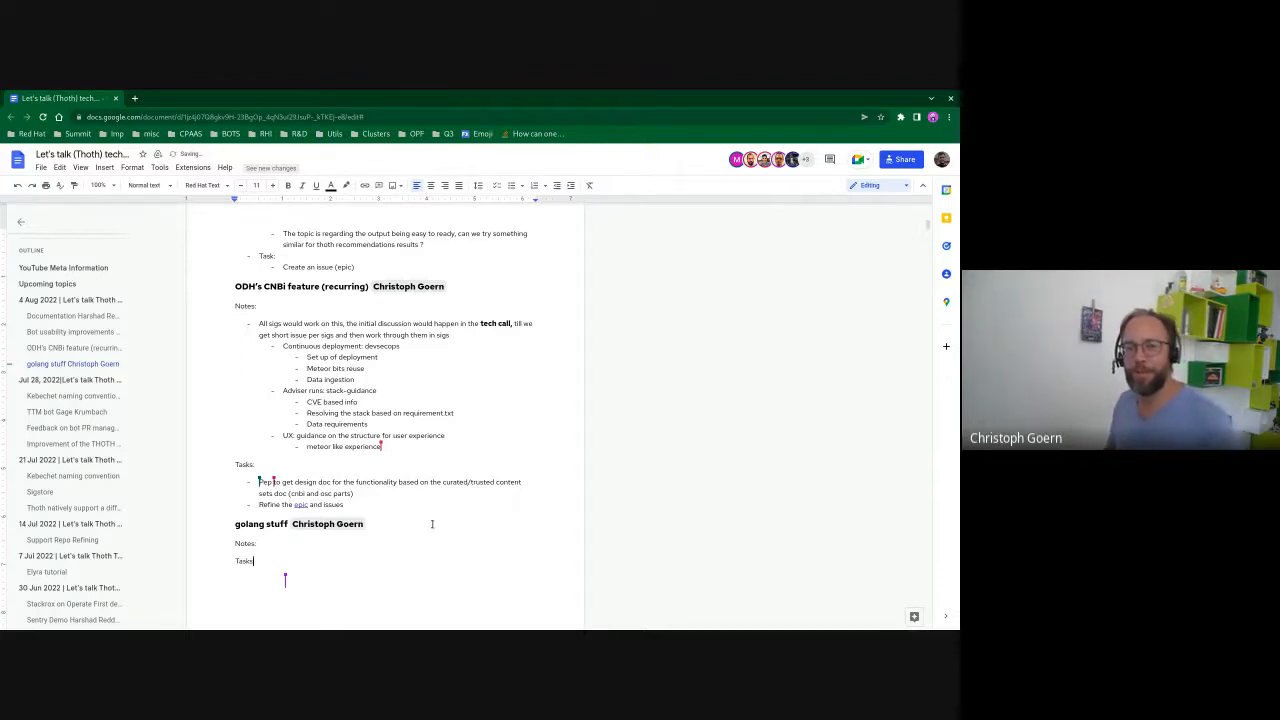
Under golang stuff Notes, write 'Explore the meteor operator and extension for operator'
key("enter")
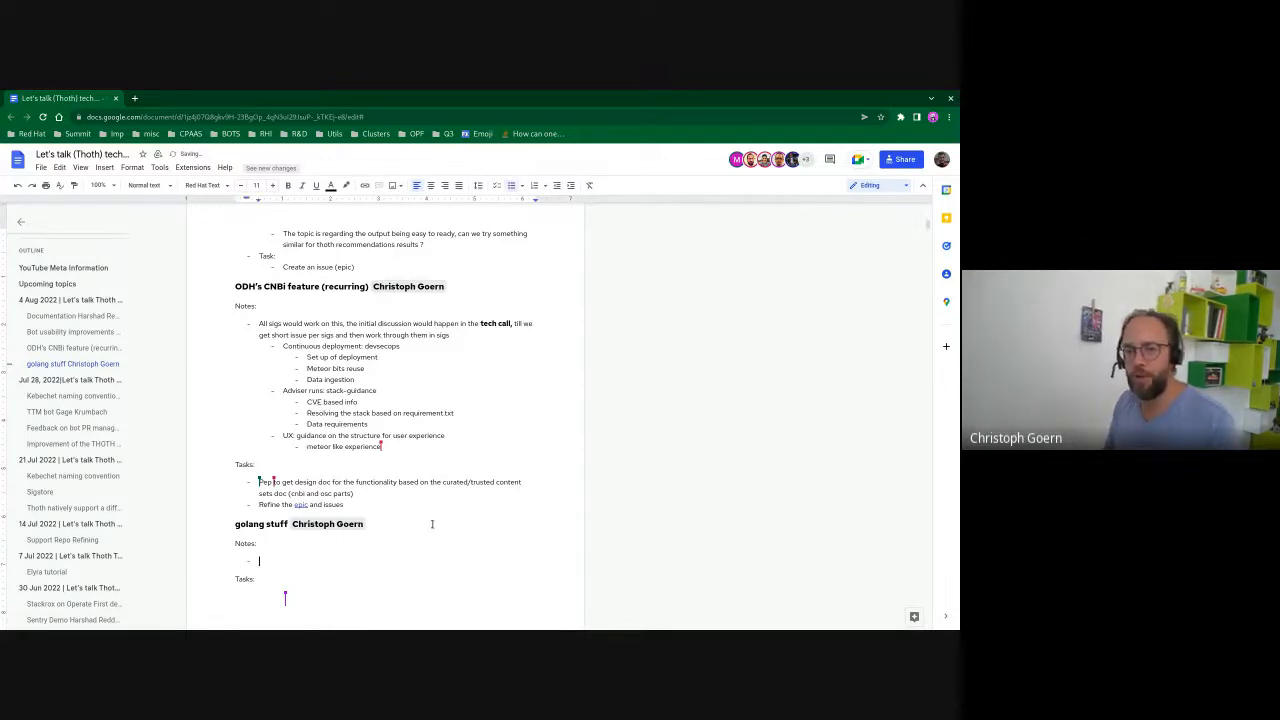
type("Explore the")
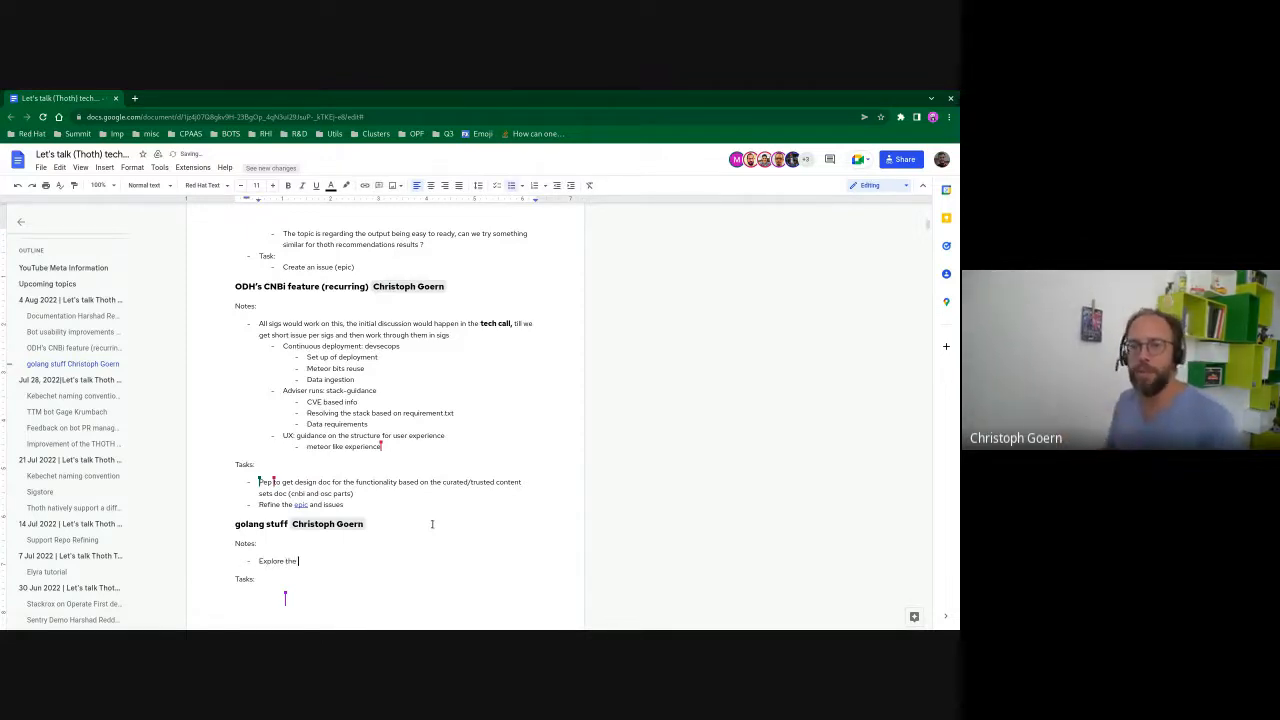
type("meetor")
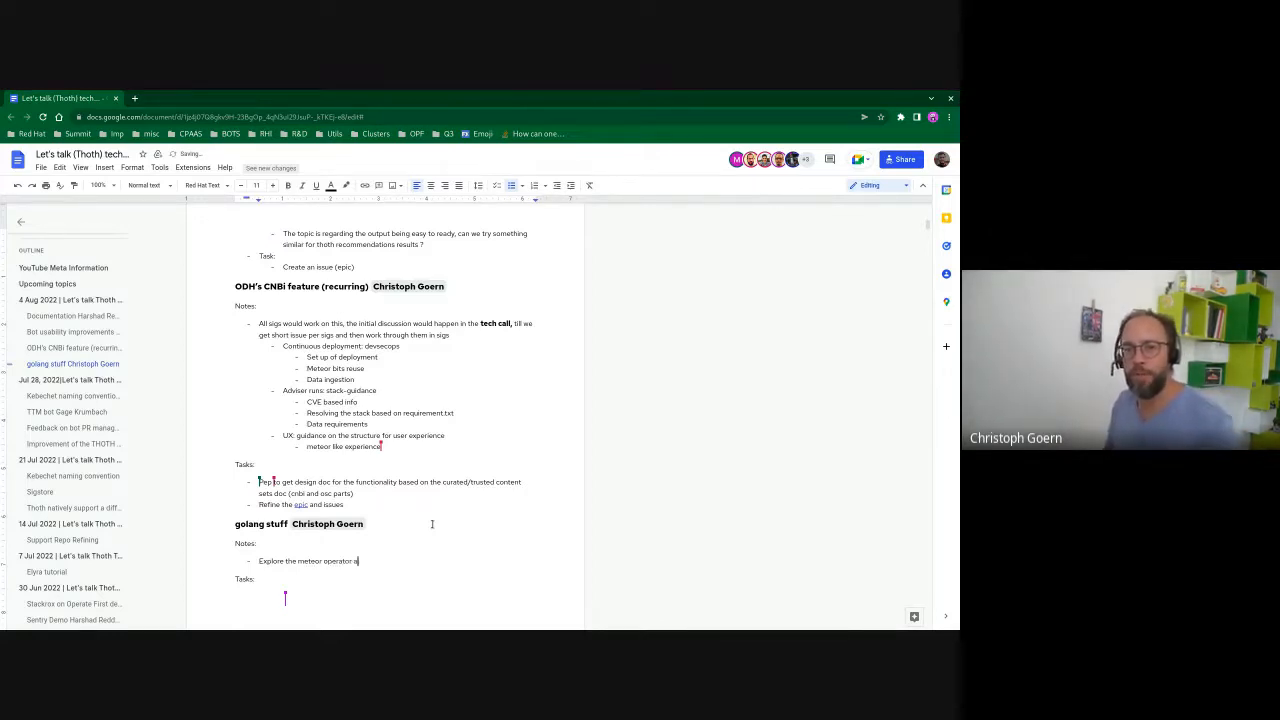
type("and extend")
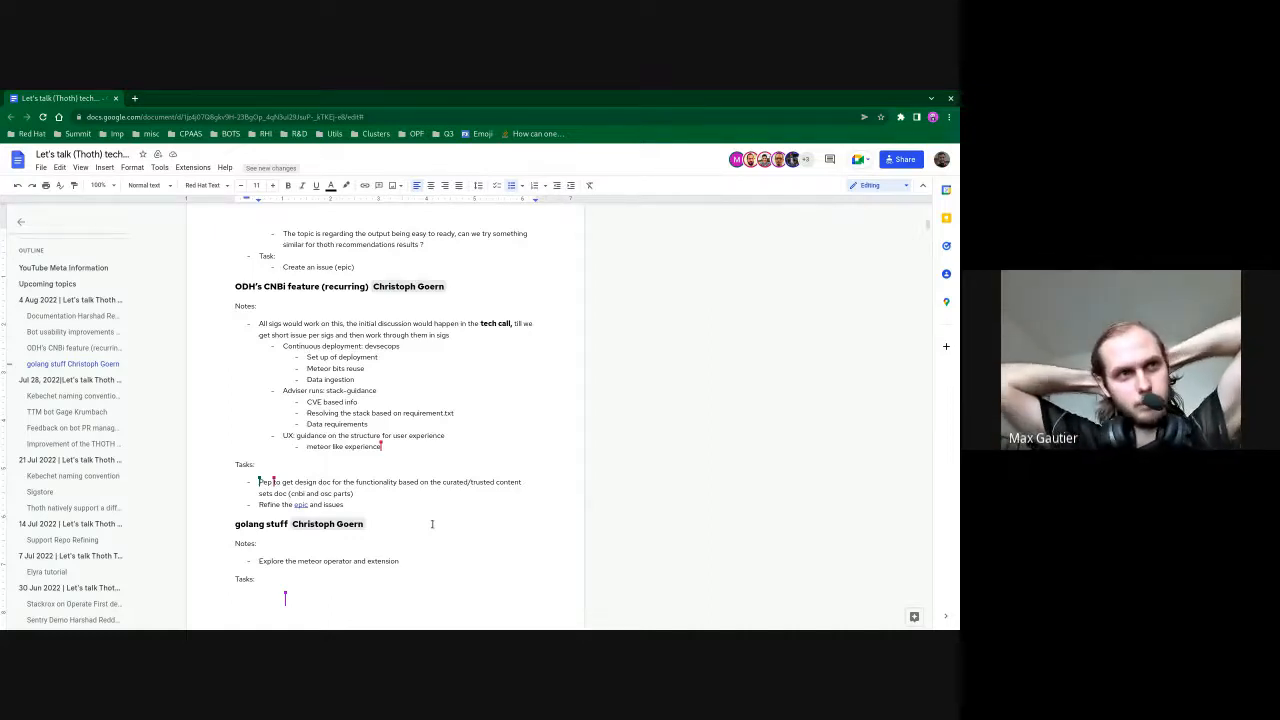
type("for")
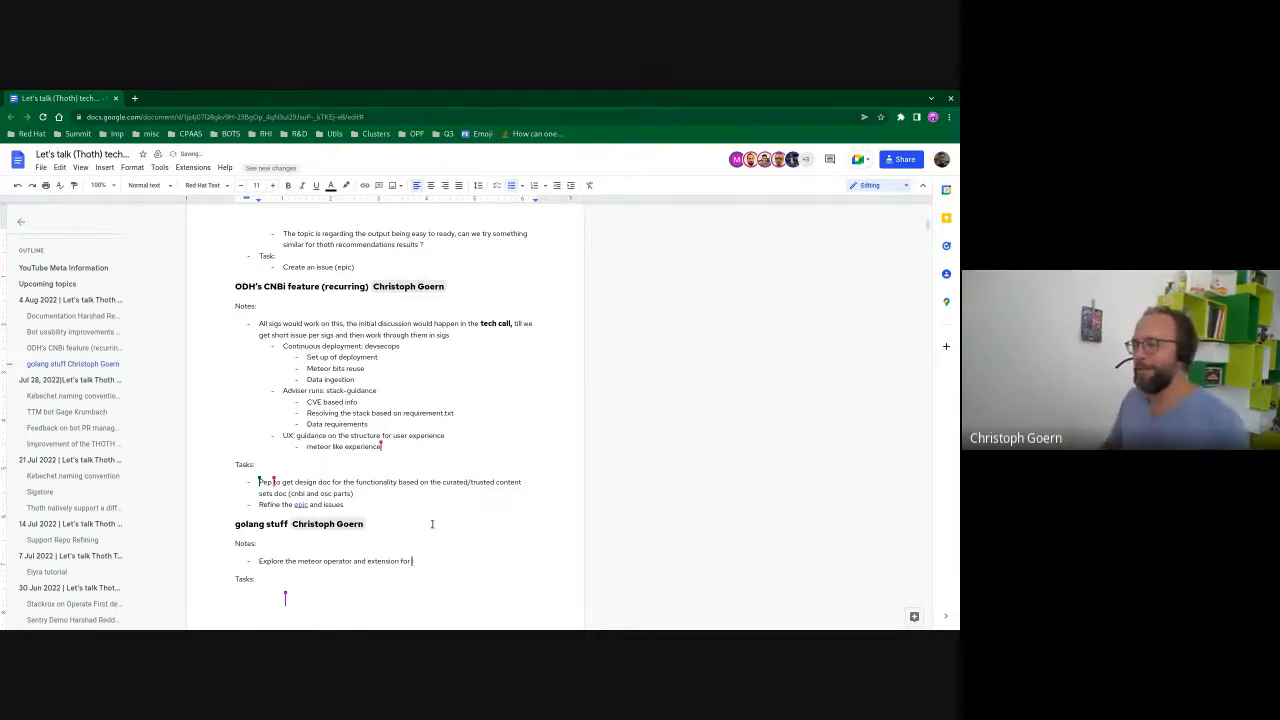
type("operator.")
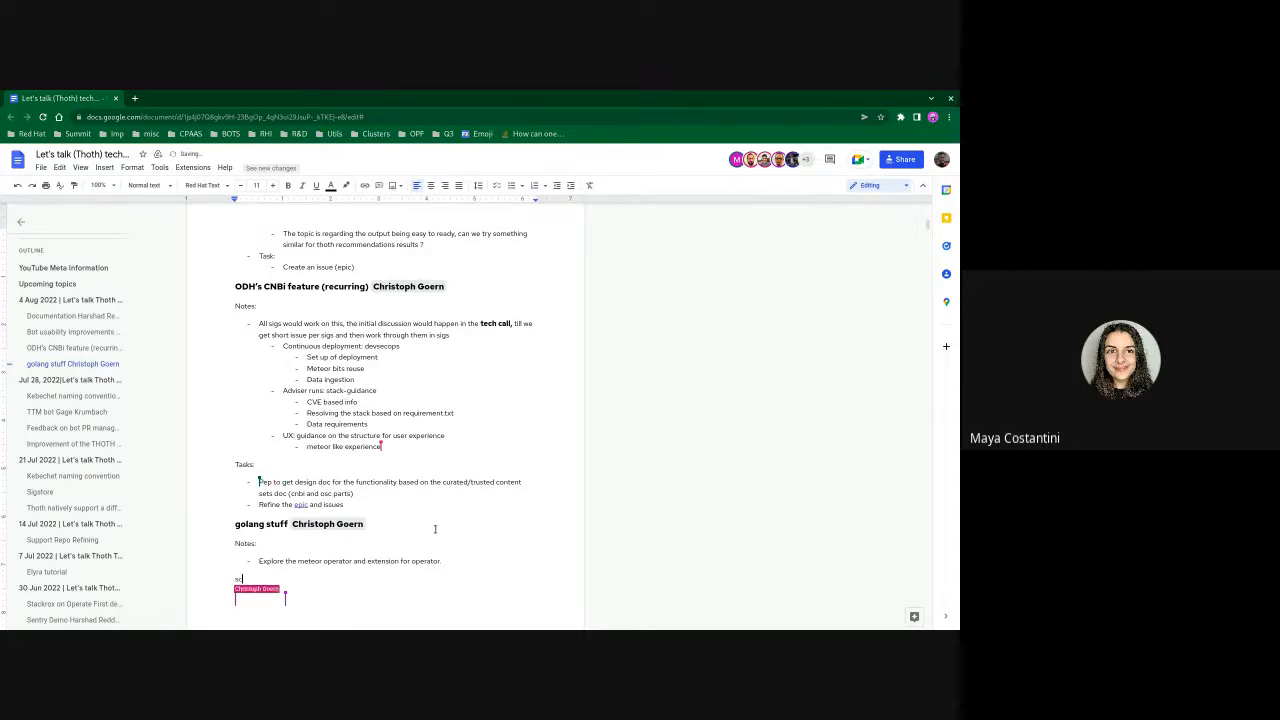
Start the new agenda heading by typing 'scorecard' below the golang stuff notes
type("SCORE")
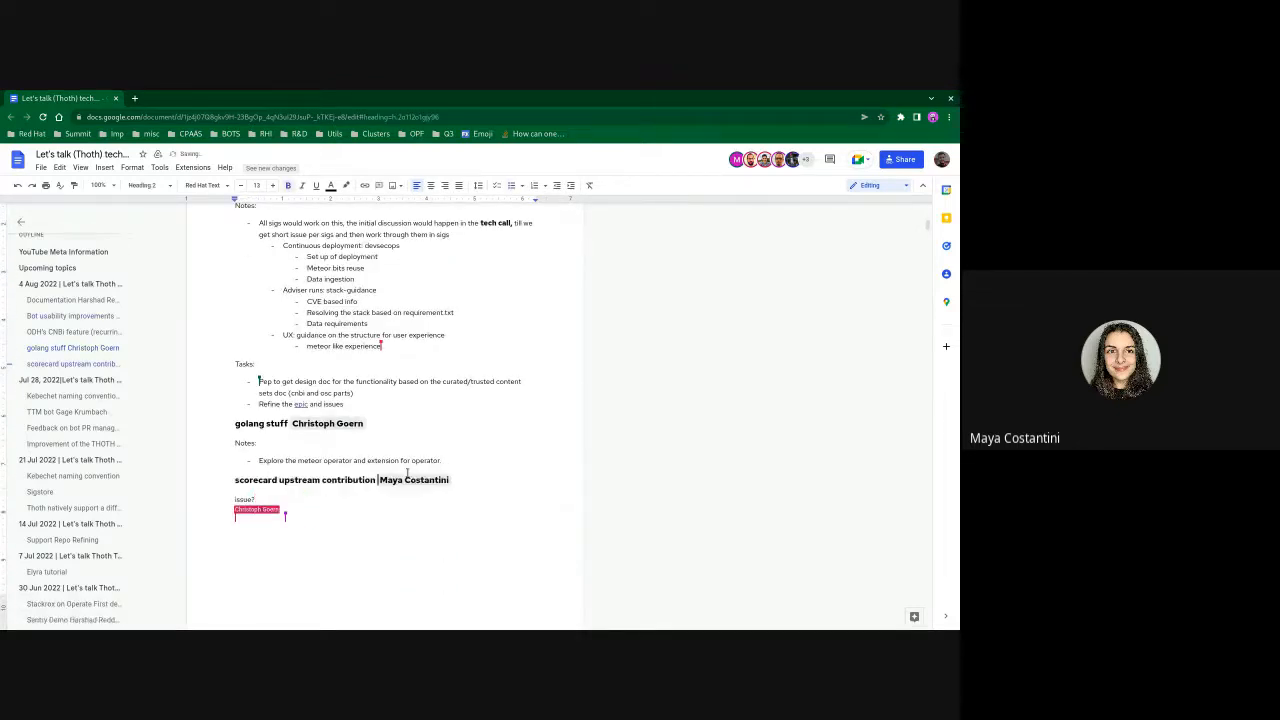
Scroll down to the scorecard heading to insert a blank line before 'Issue?'
scroll("down", 3)
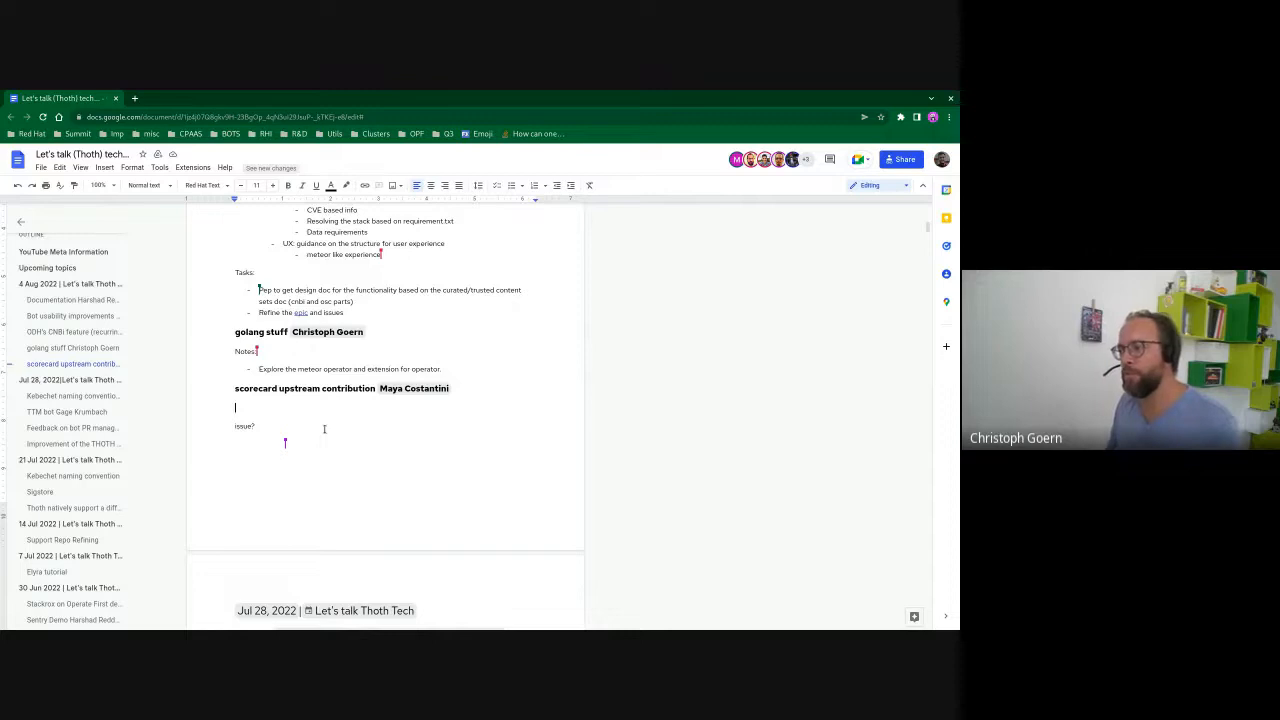
Write 'Feature for the upstream (OSSF) scorecard' on the blank line under the scorecard heading
type("Fe")
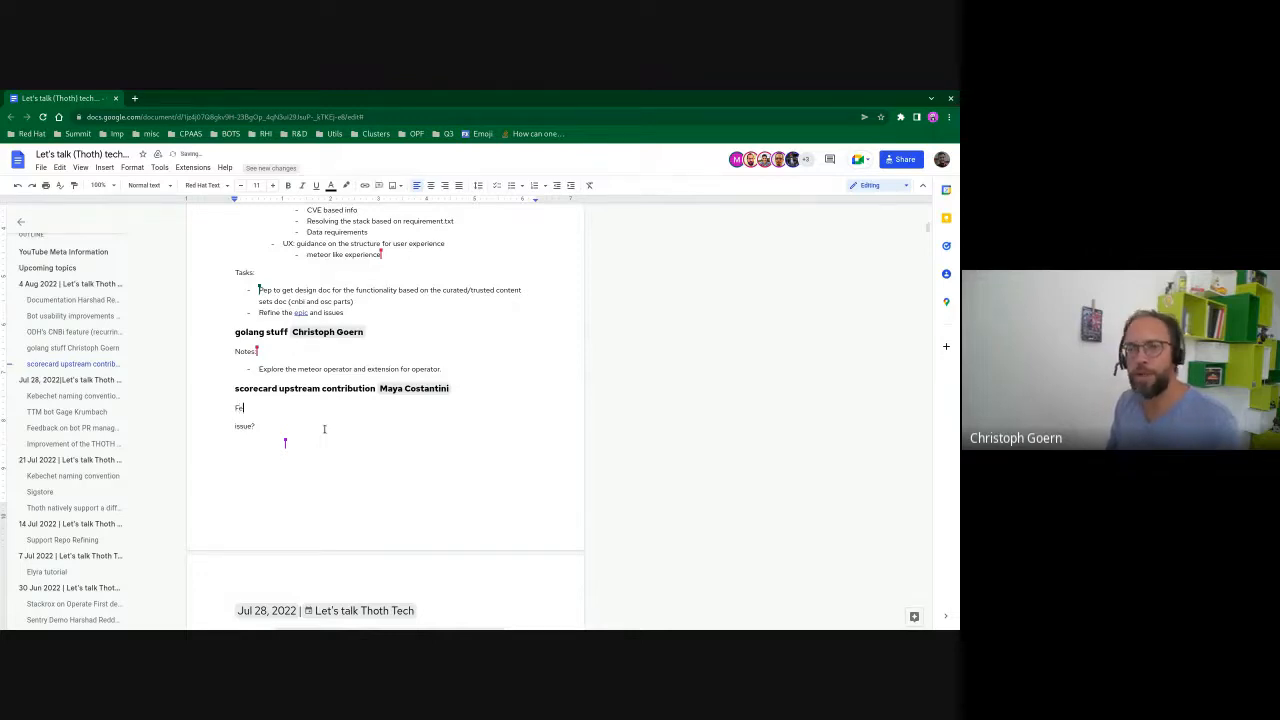
type("eature for the upstream")
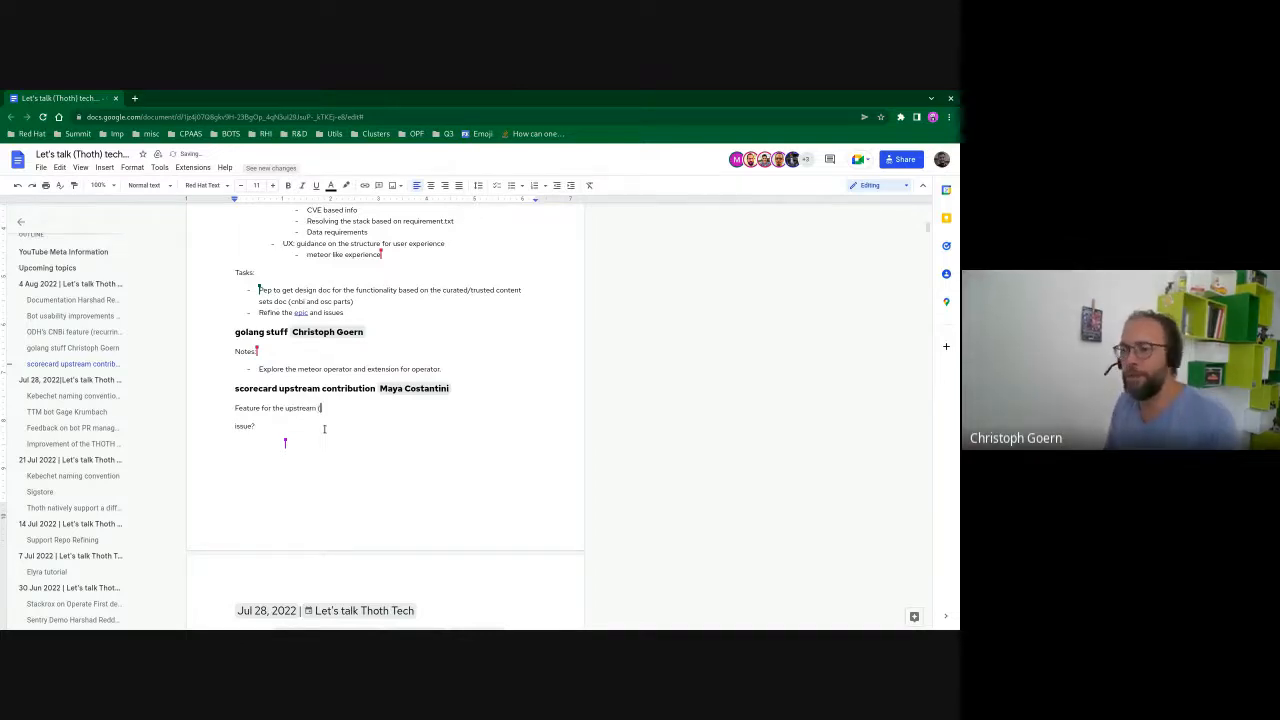
type("(OSS")
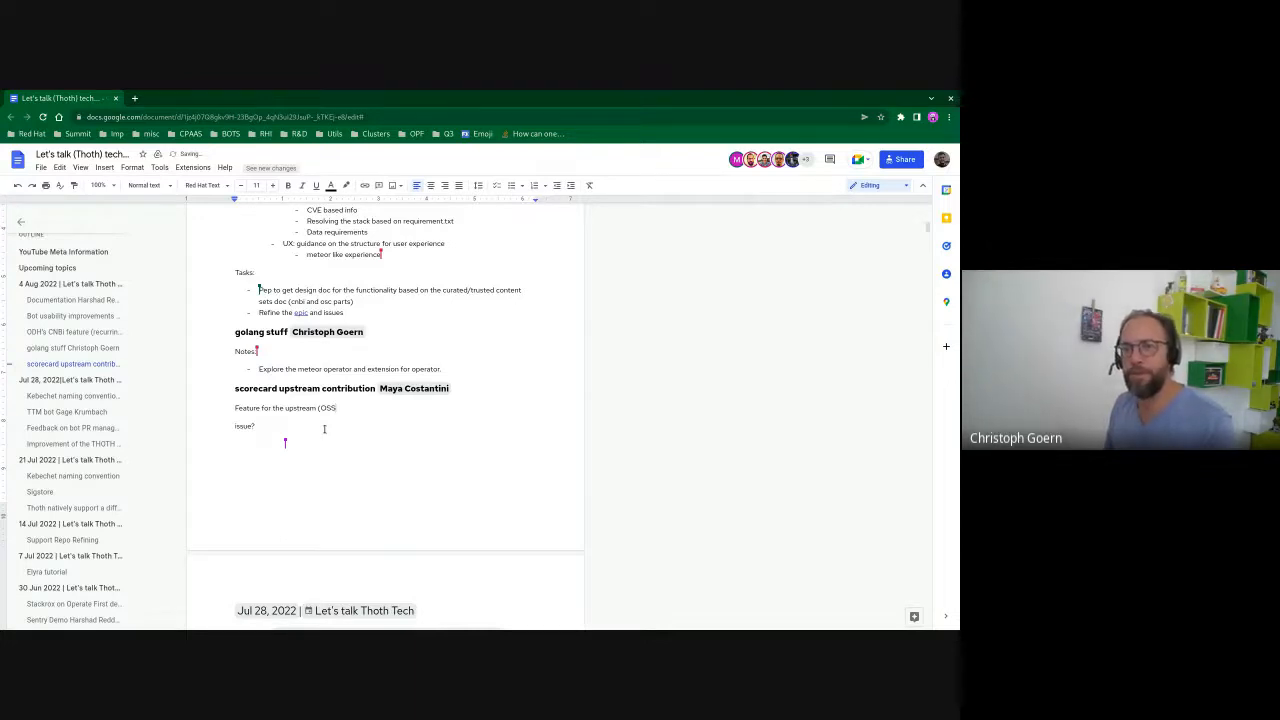
type("F")
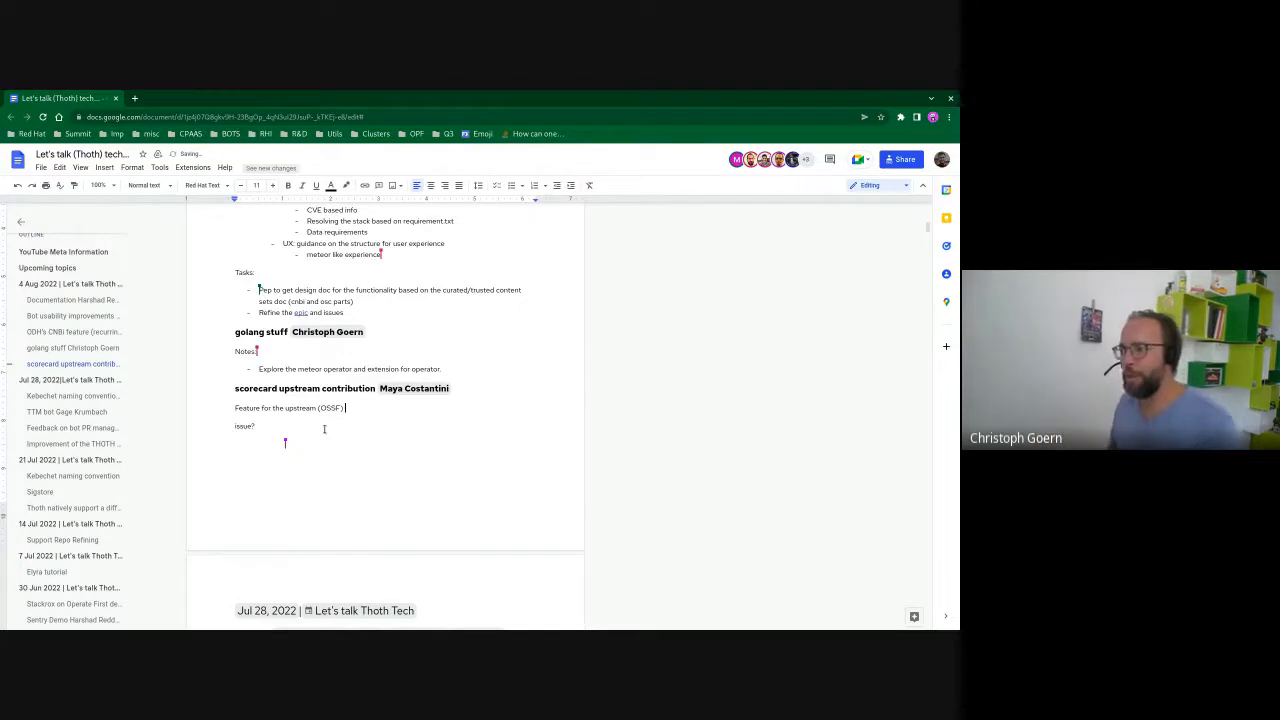
type("scorecard")
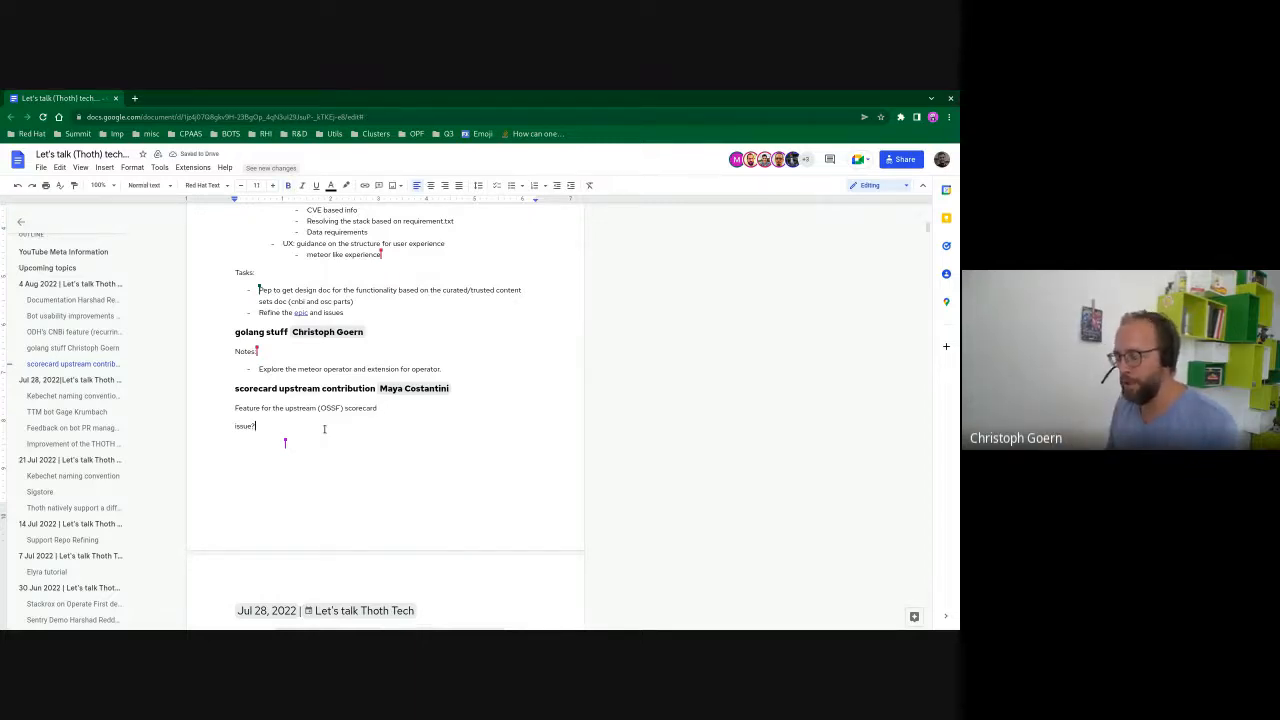
type("scorecard")
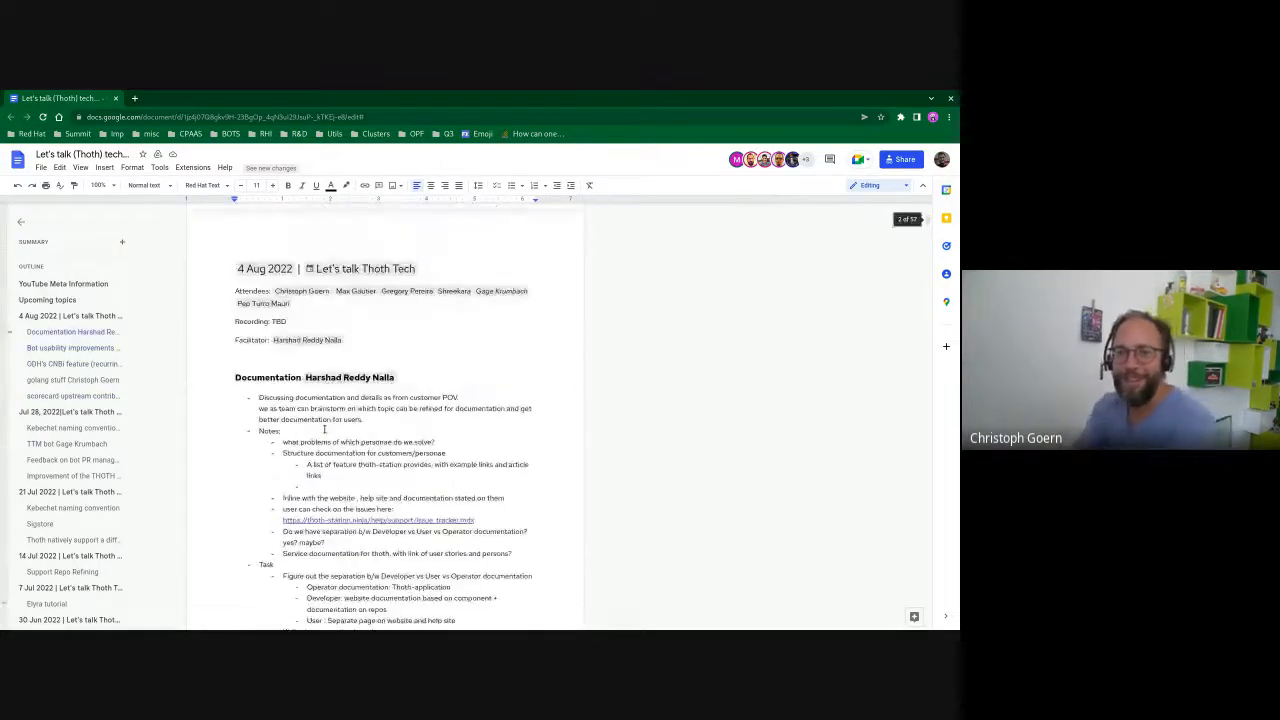
Scroll down to bring the scorecard upstream contribution section back into view
scroll("down", 3)
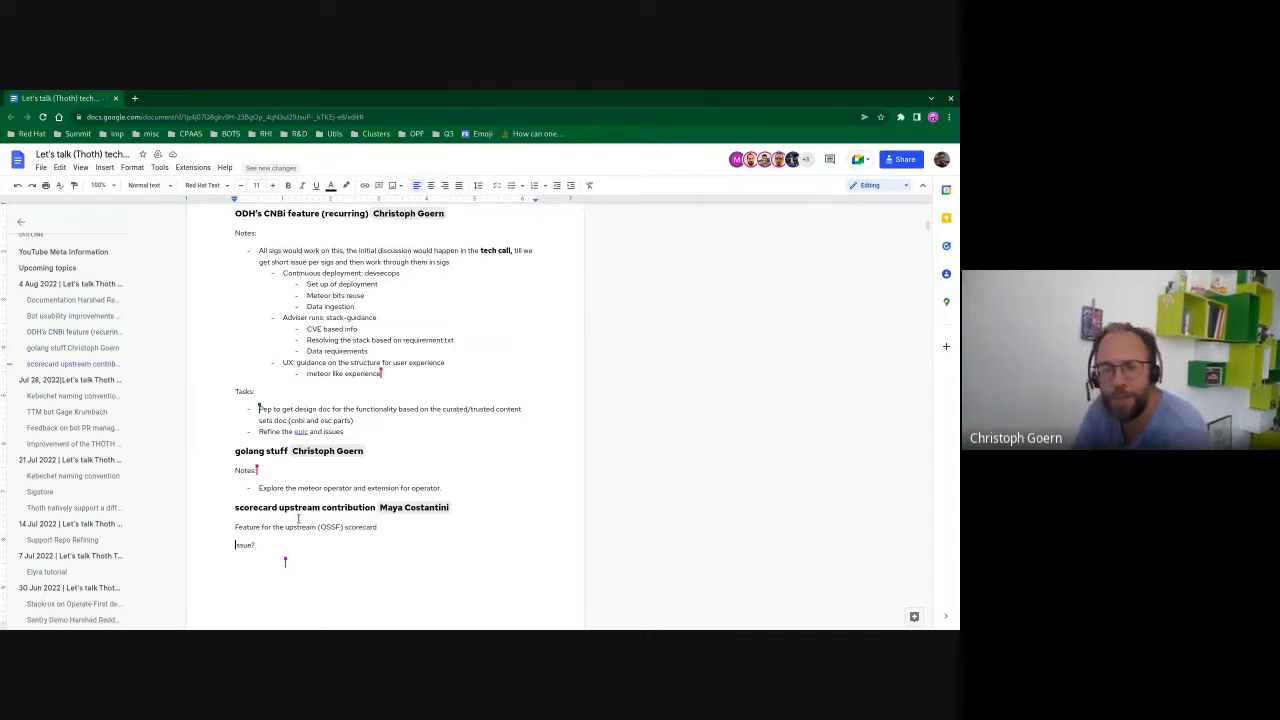
Replace 'Issue?' with 'upstream issue: link ?' and add 'downstream issue: To be created'
type("upstream i")
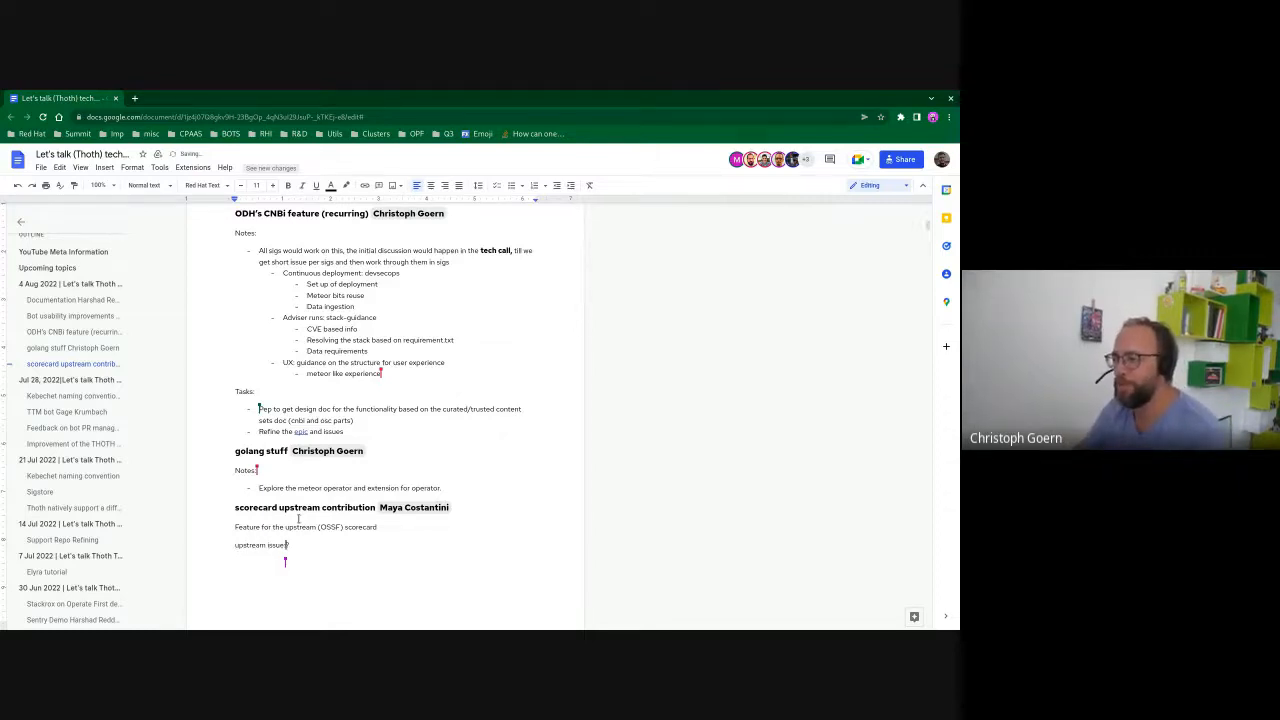
type("link")
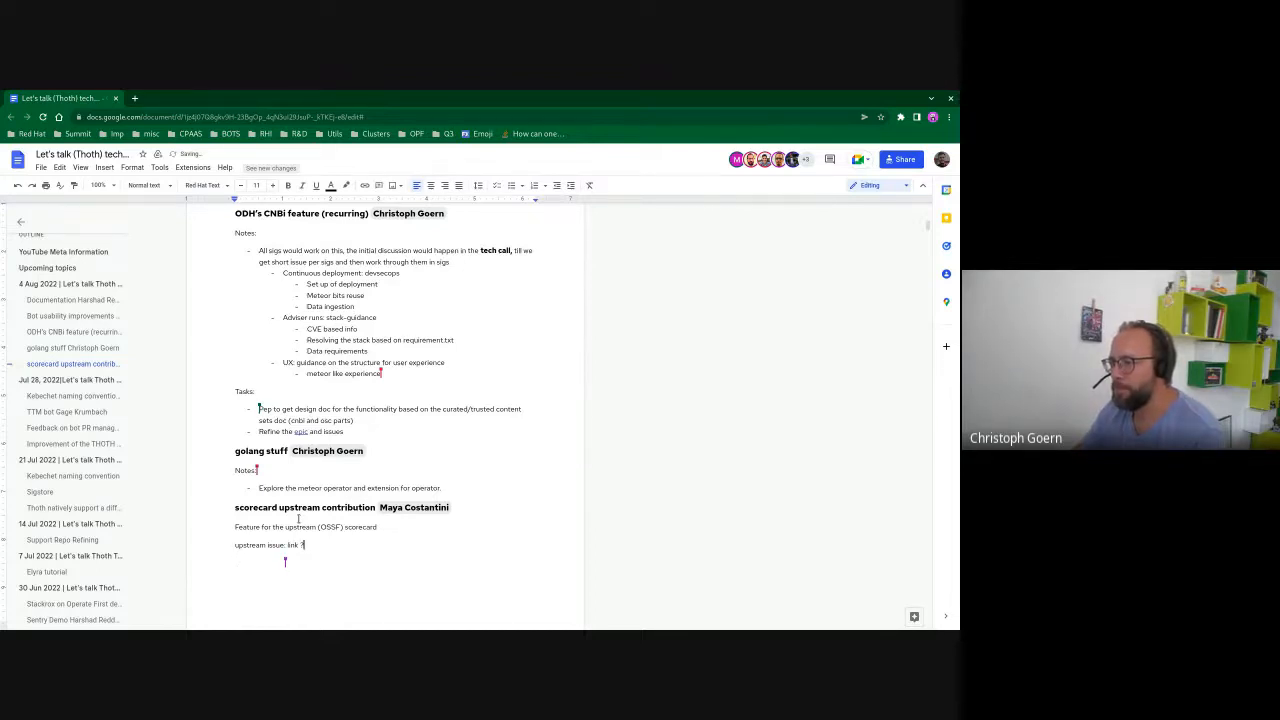
type("downstream issue:")
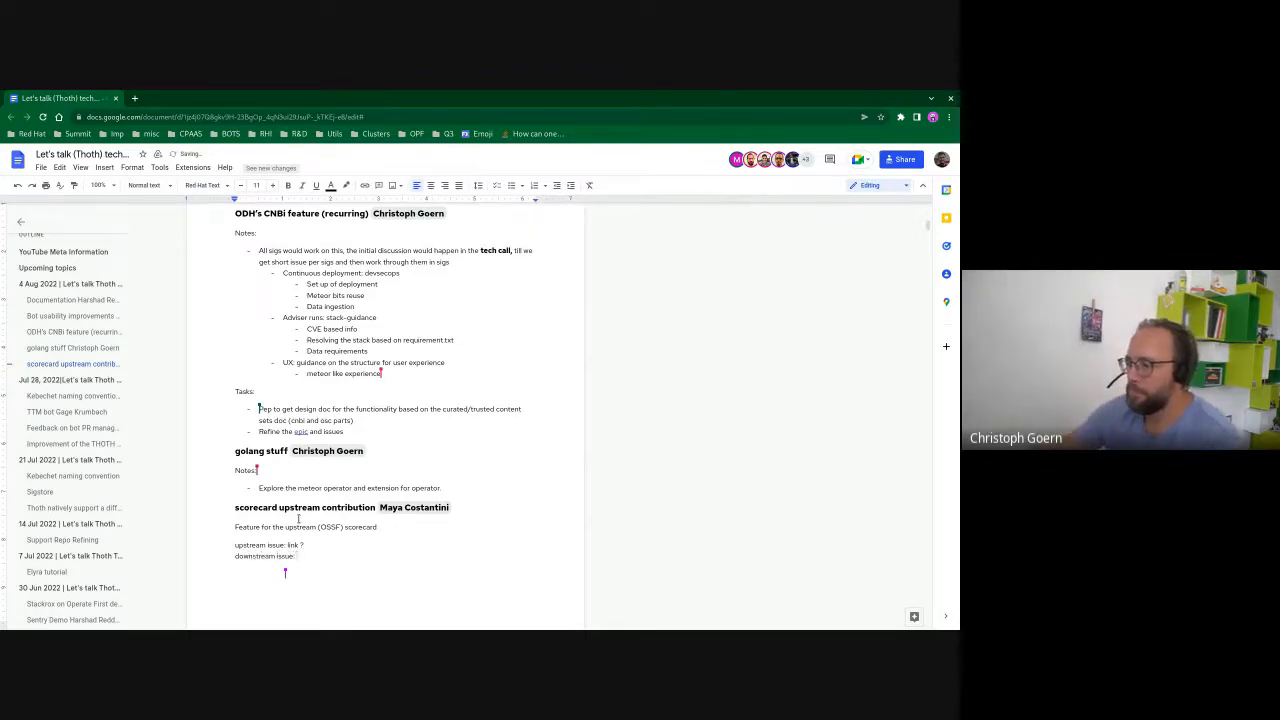
type("To be cr")
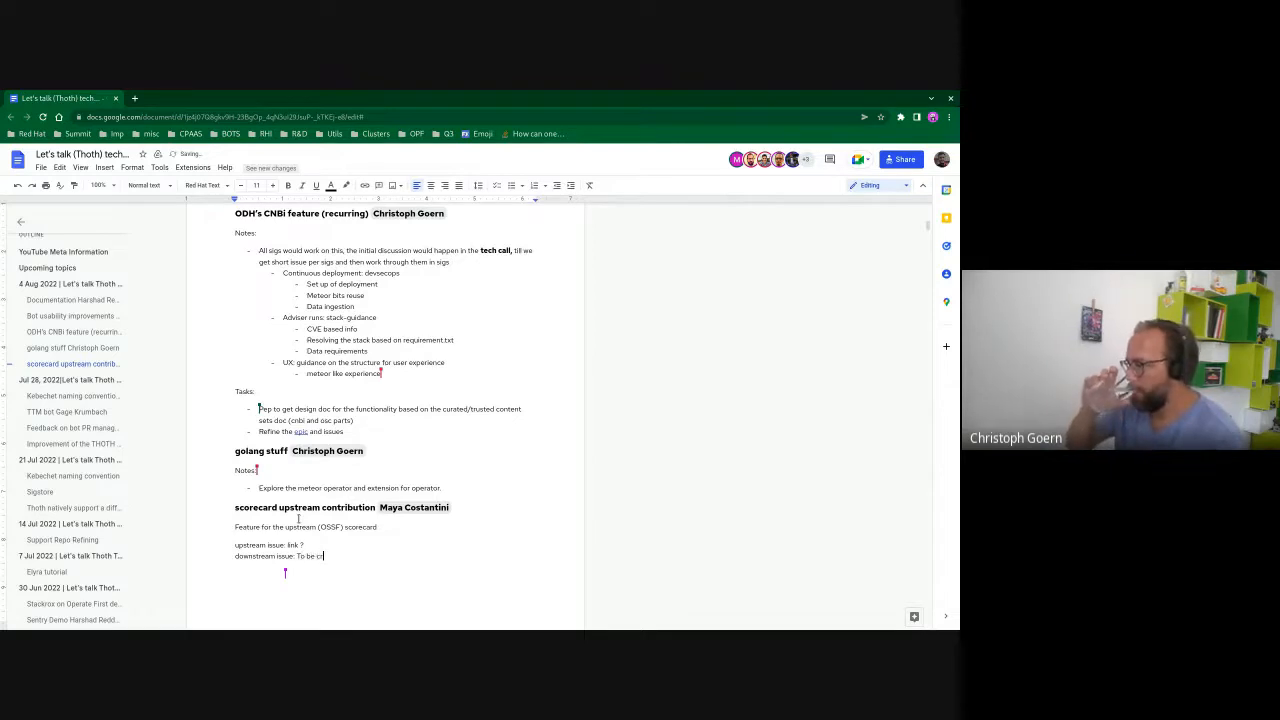